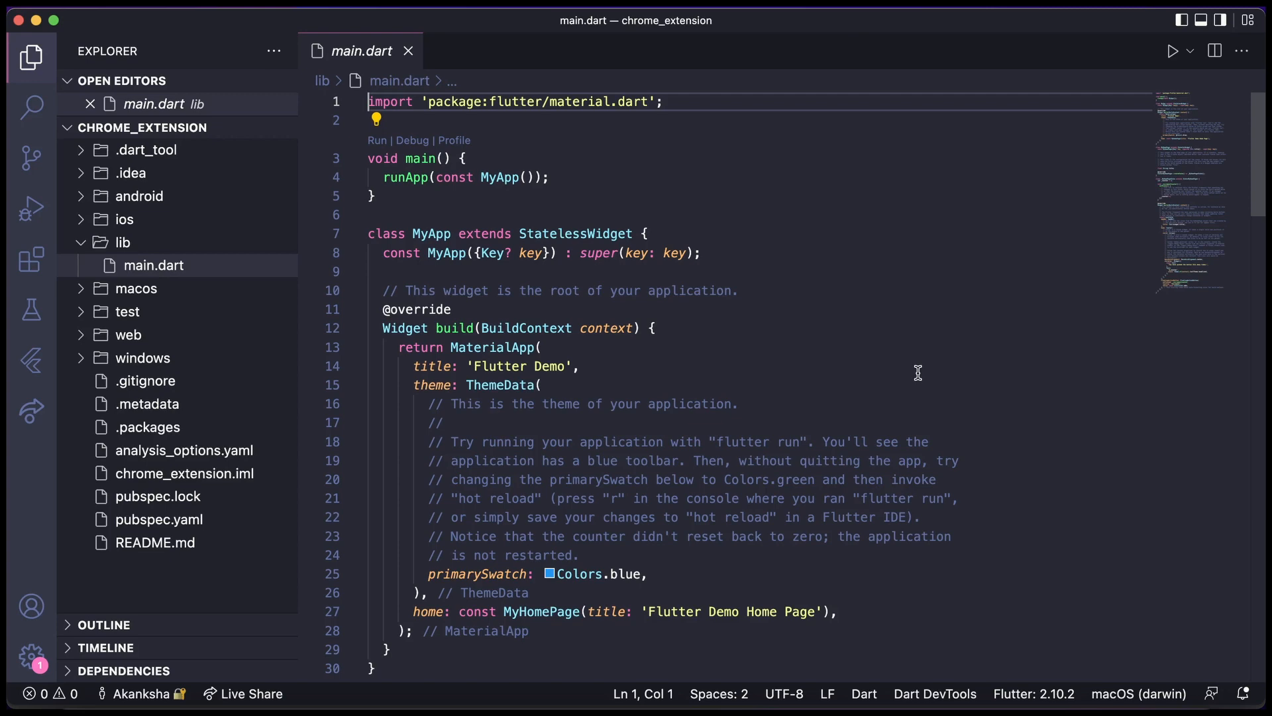
Run flutter run in the terminal and pick device 2, Chrome, from the list
scroll("down", 3)
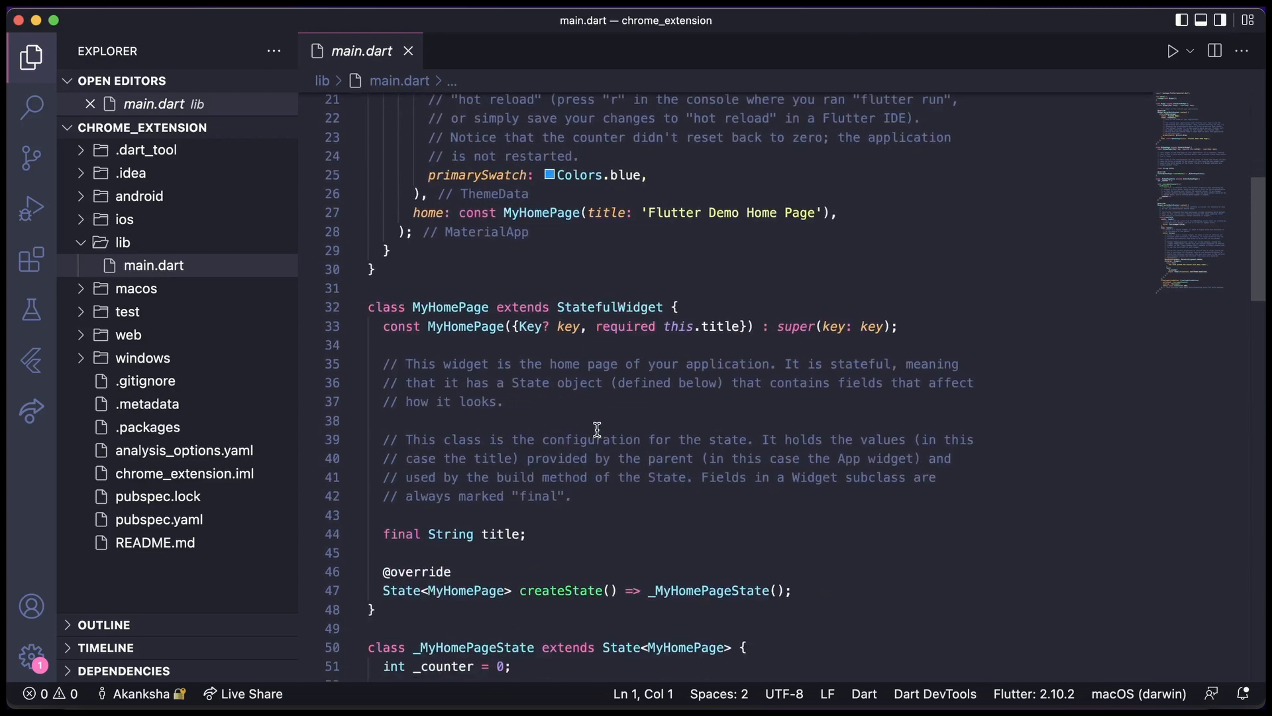
scroll("down", 3)
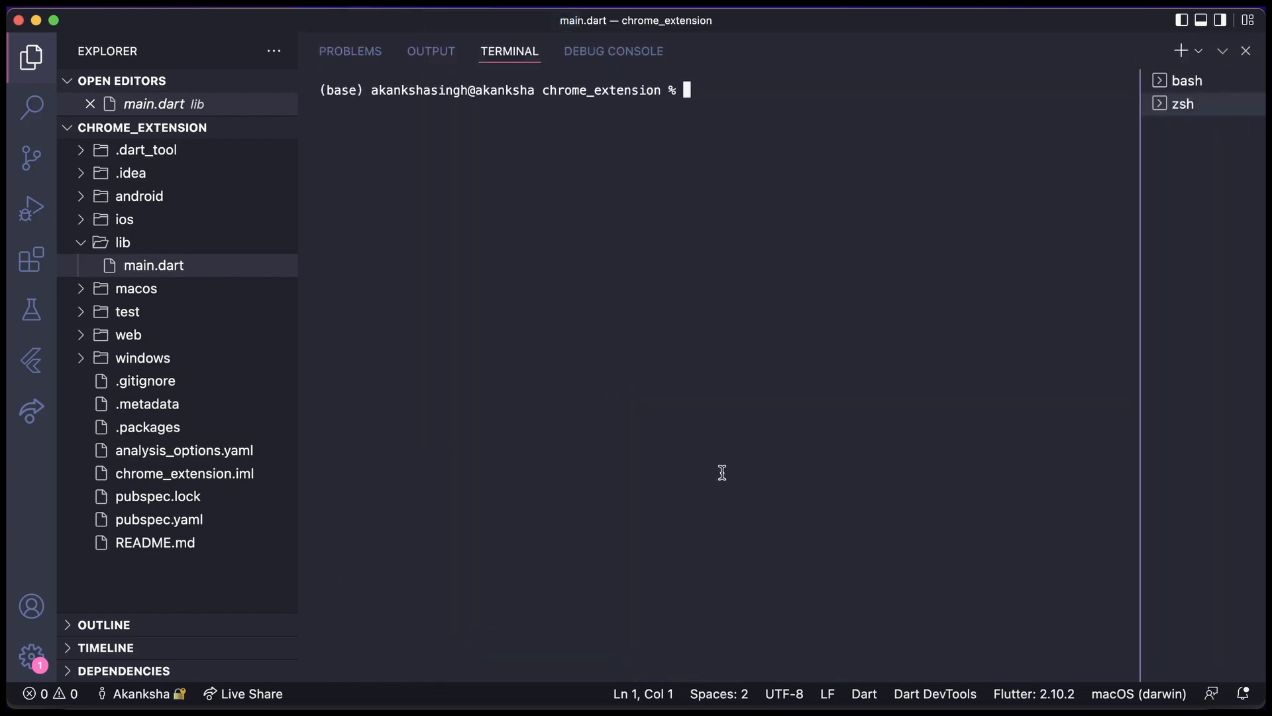
type("f")
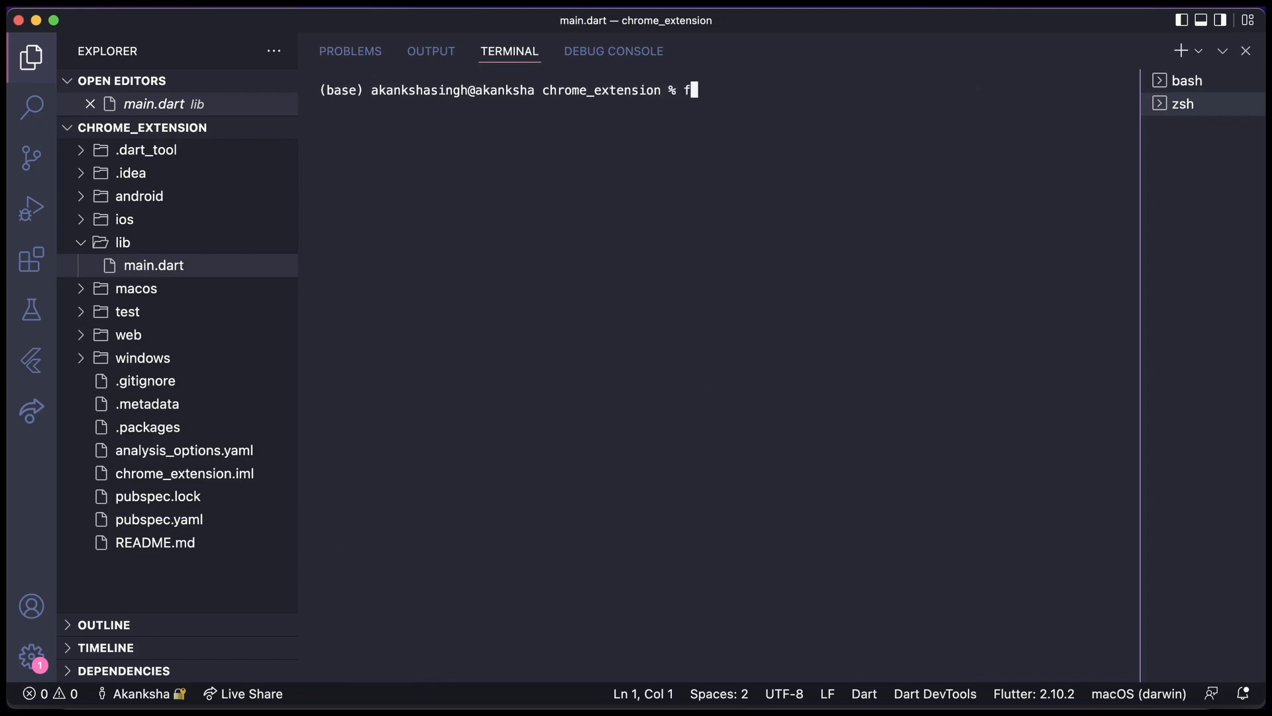
type("lutter run")
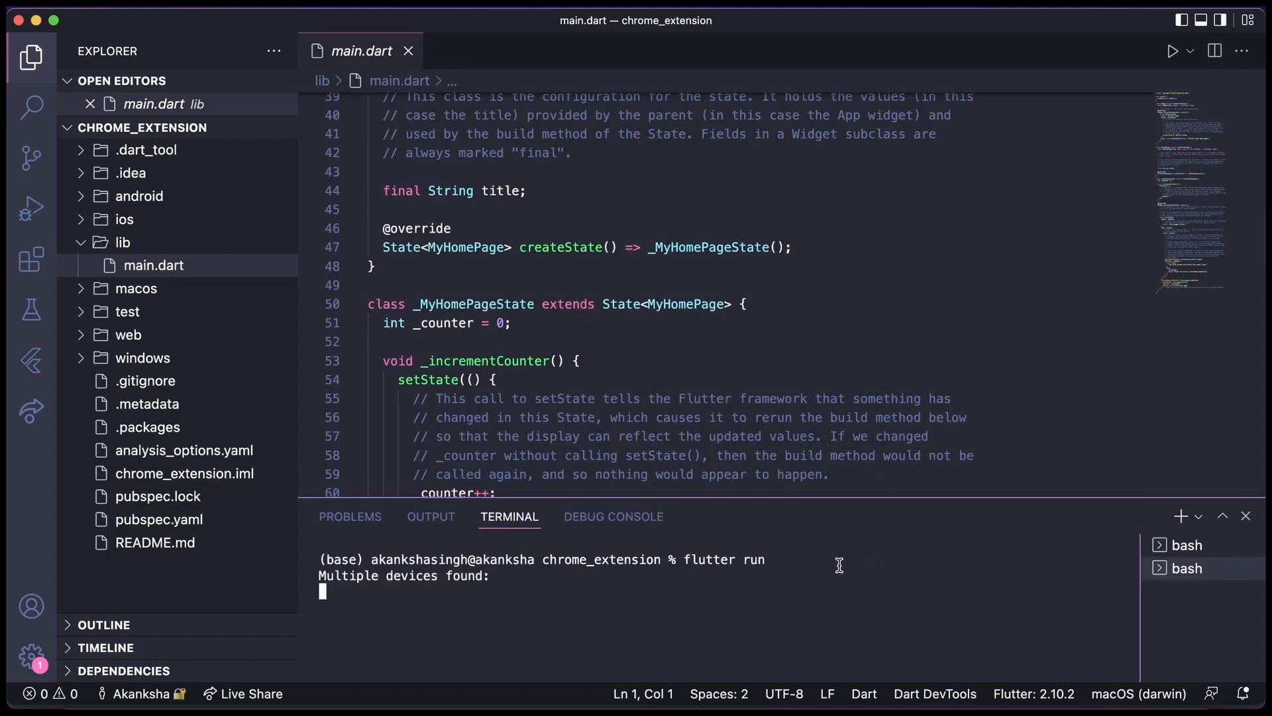
type("2")
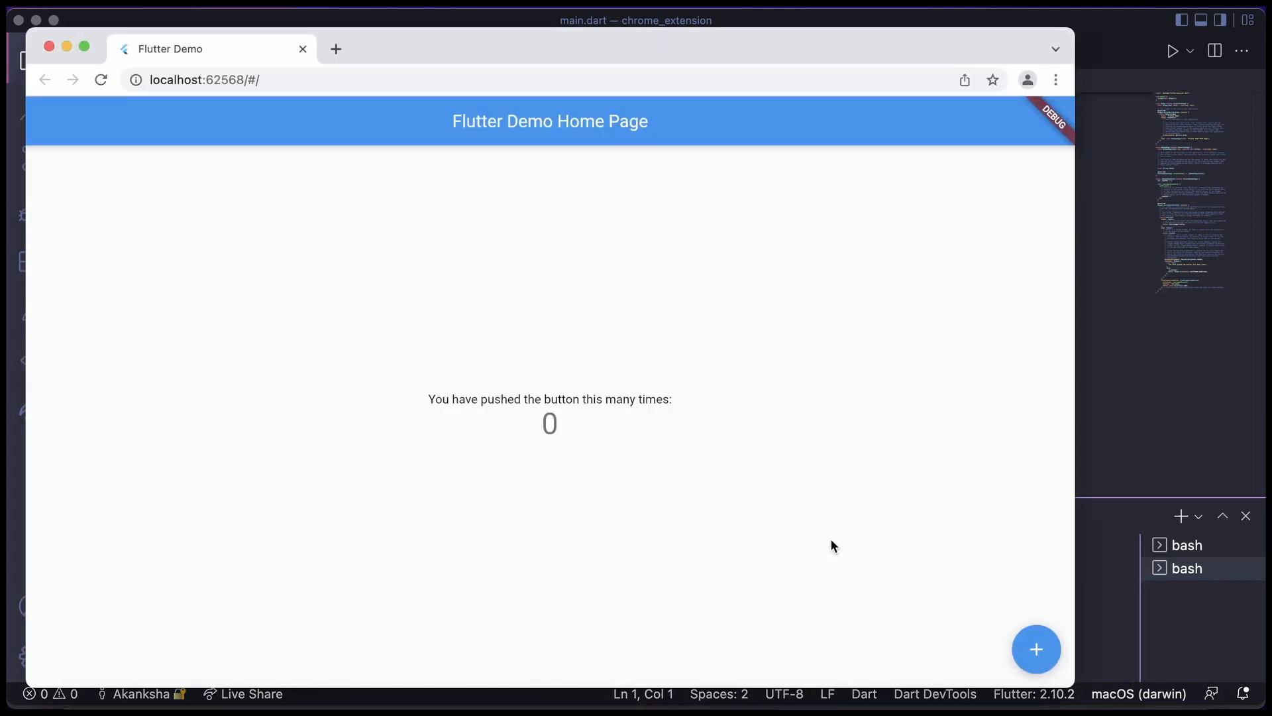
Increment the counter in the running Chrome app until it reads 6
left_click(1035, 648)
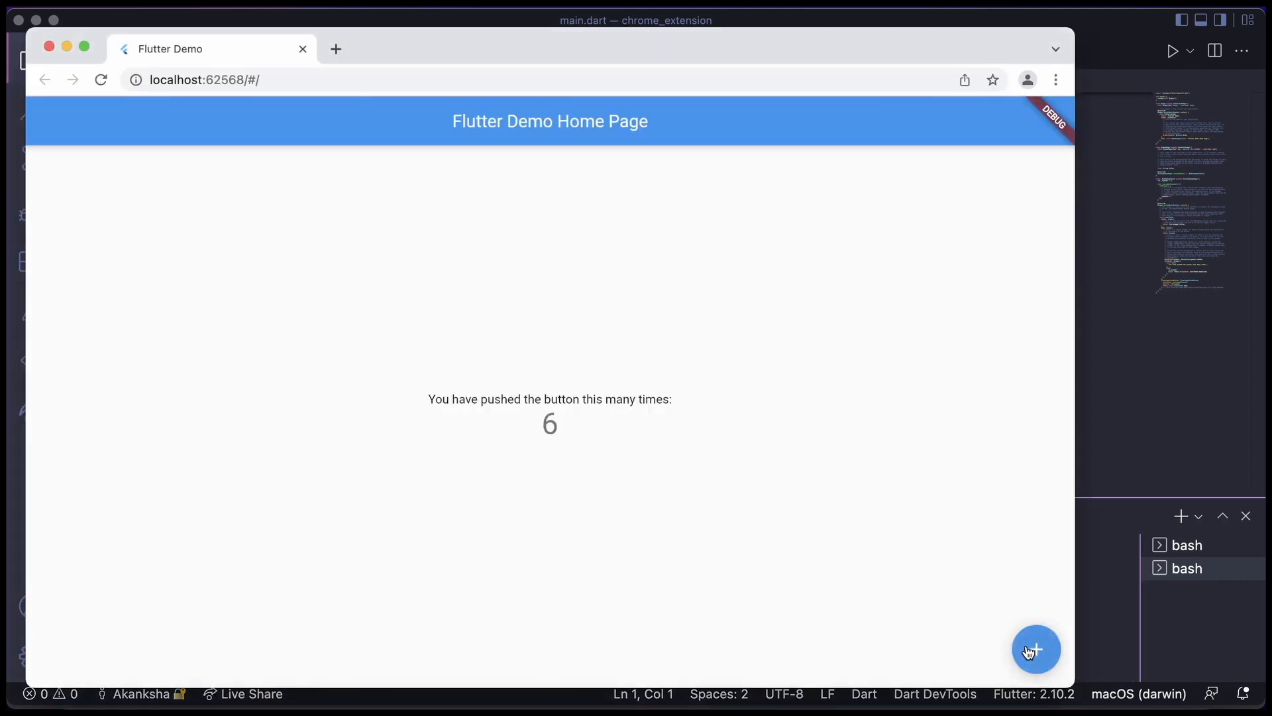
mouse_move(49, 46)
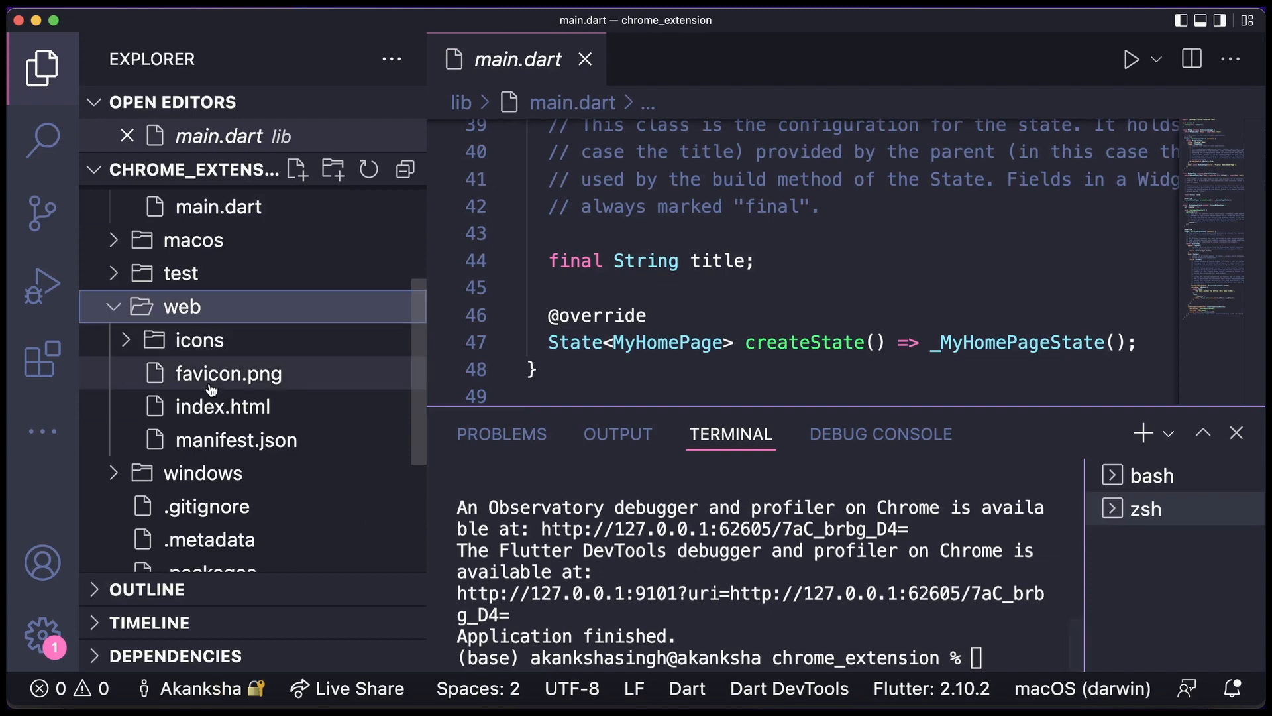
Open web/index.html and scroll down to its service-worker script section
left_click(223, 406)
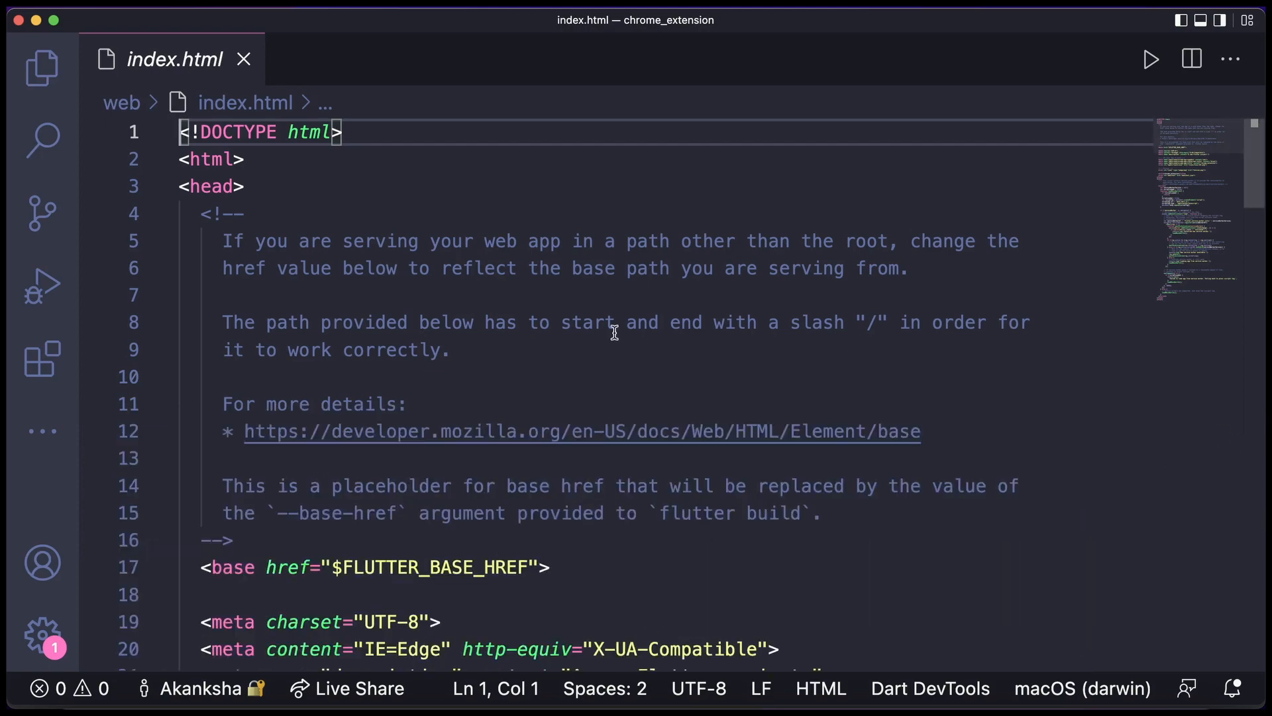
scroll("down", 3)
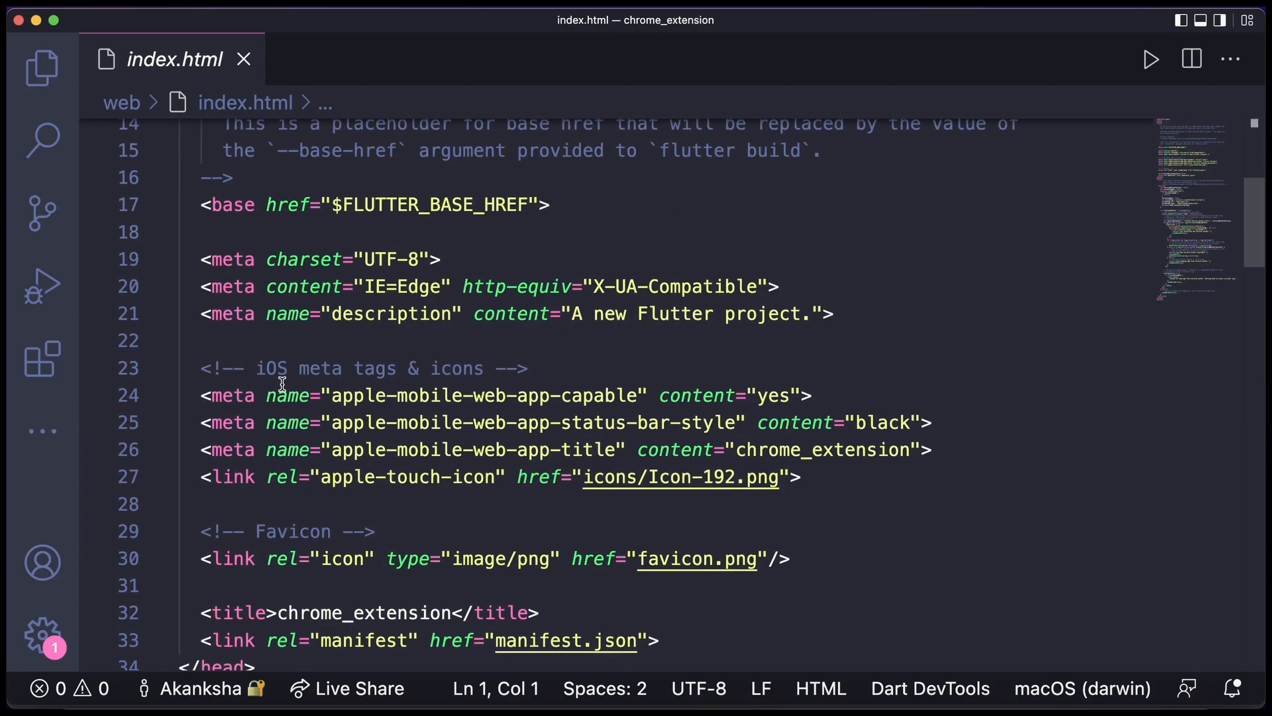
scroll("down", 3)
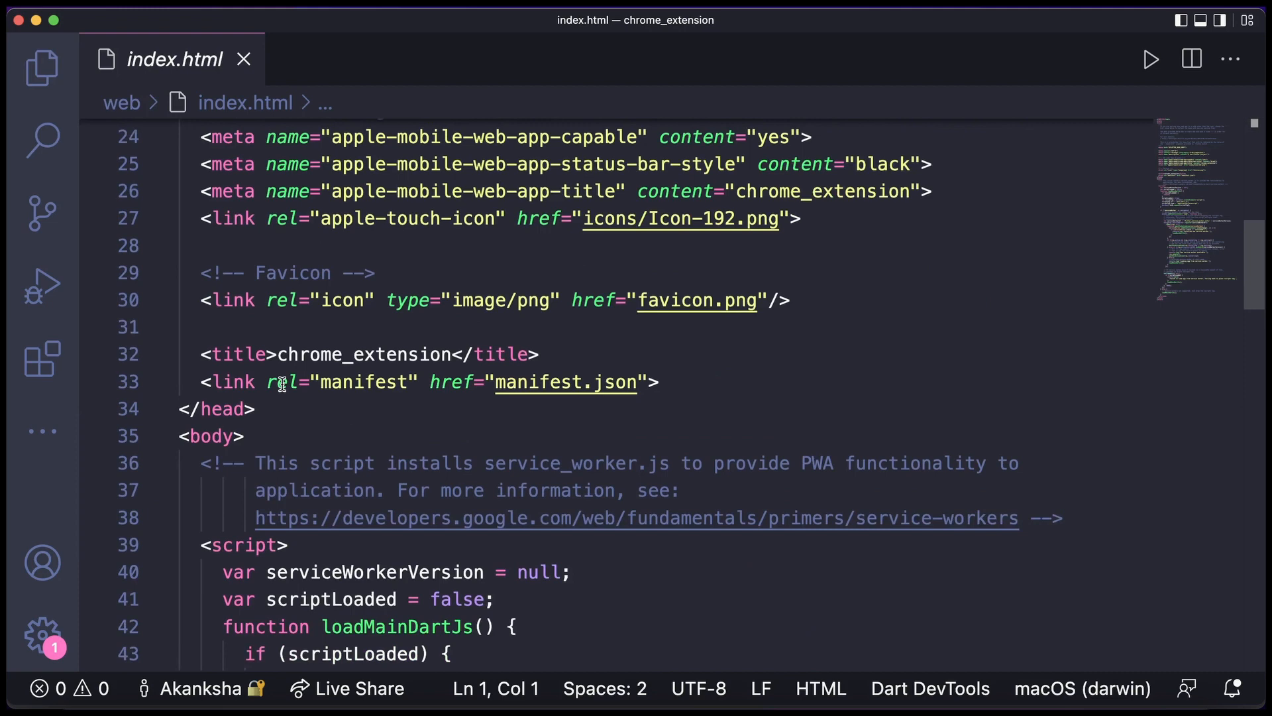
scroll("down", 3)
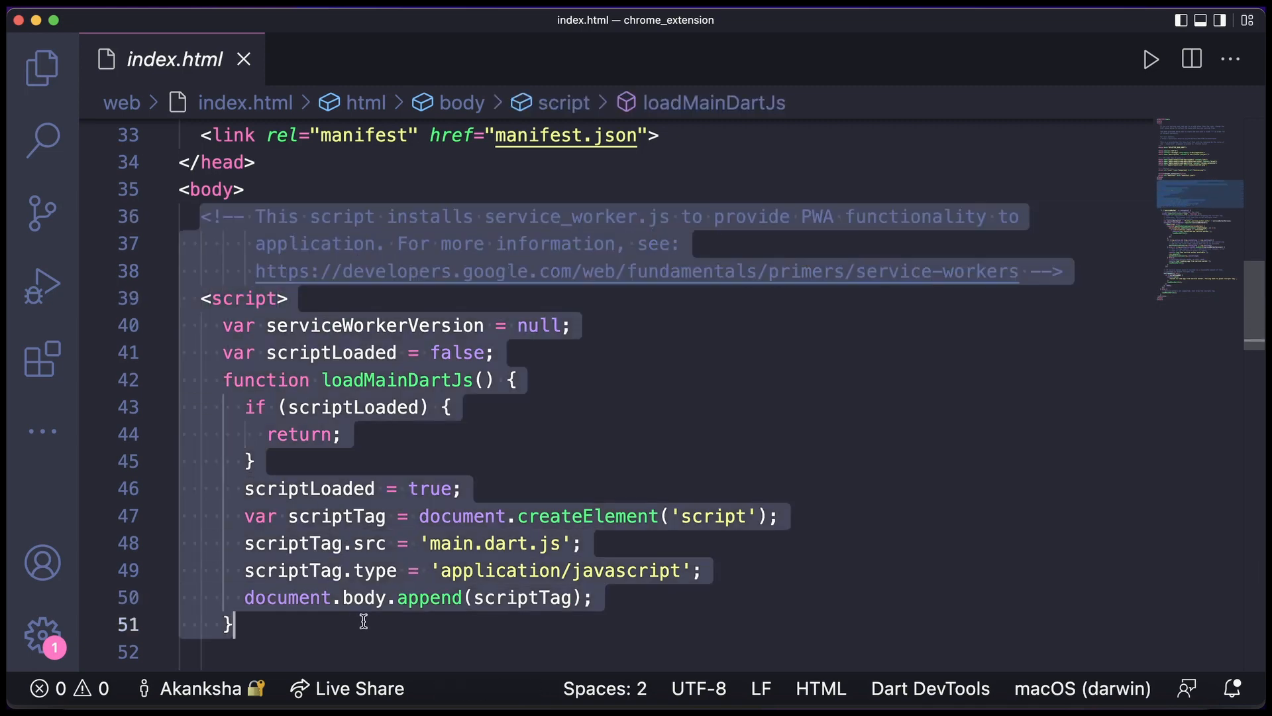
Replace the body's service-worker block with a single opening script tag
scroll("down", 3)
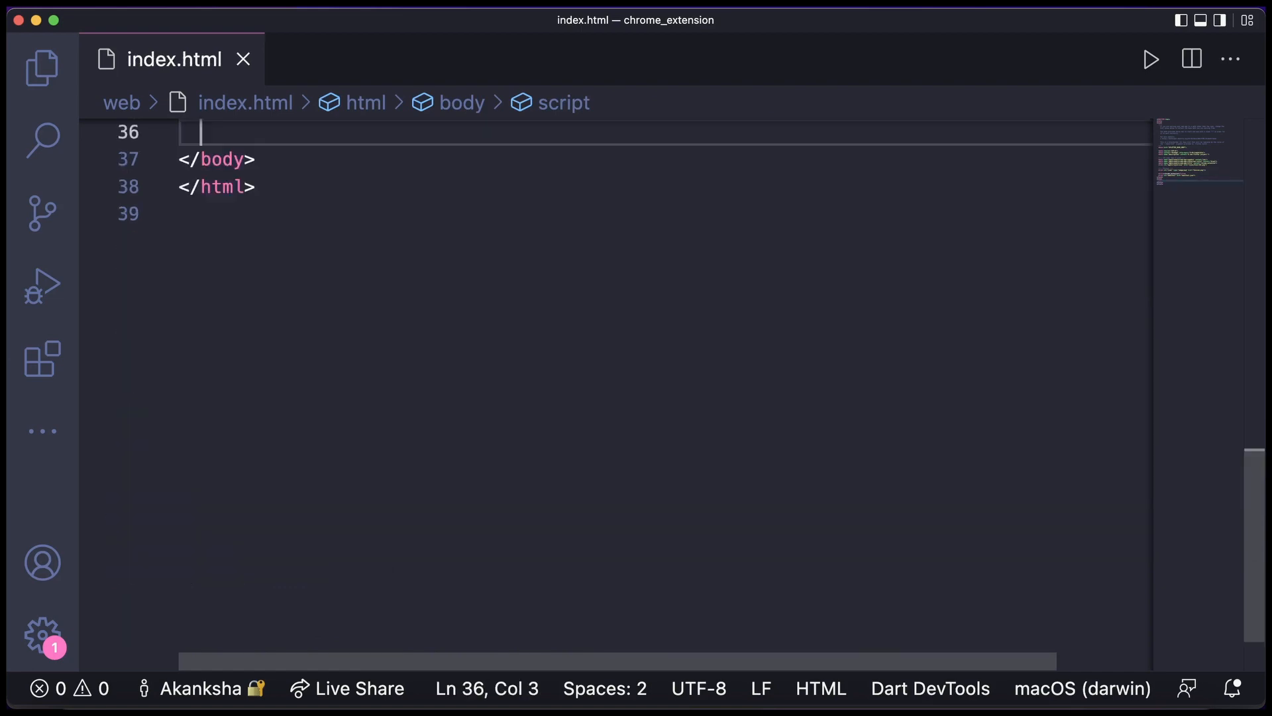
scroll("up", 3)
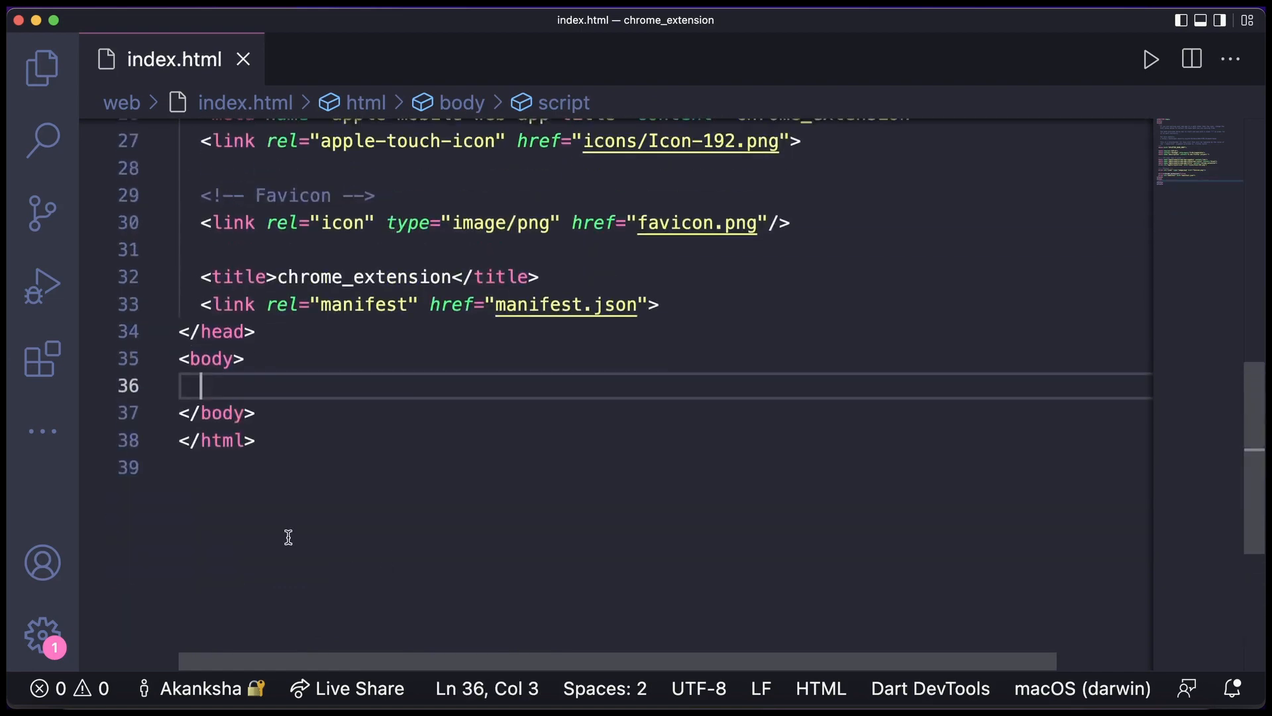
type("<scr")
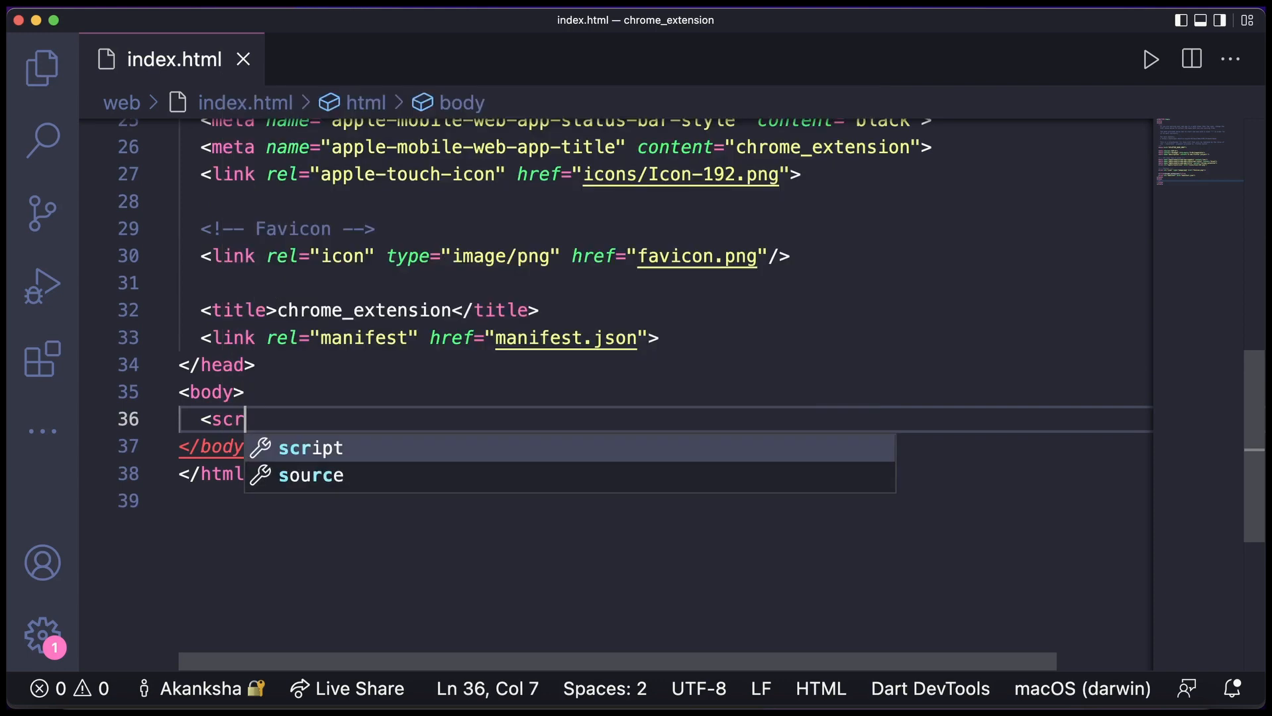
type("ipt?")
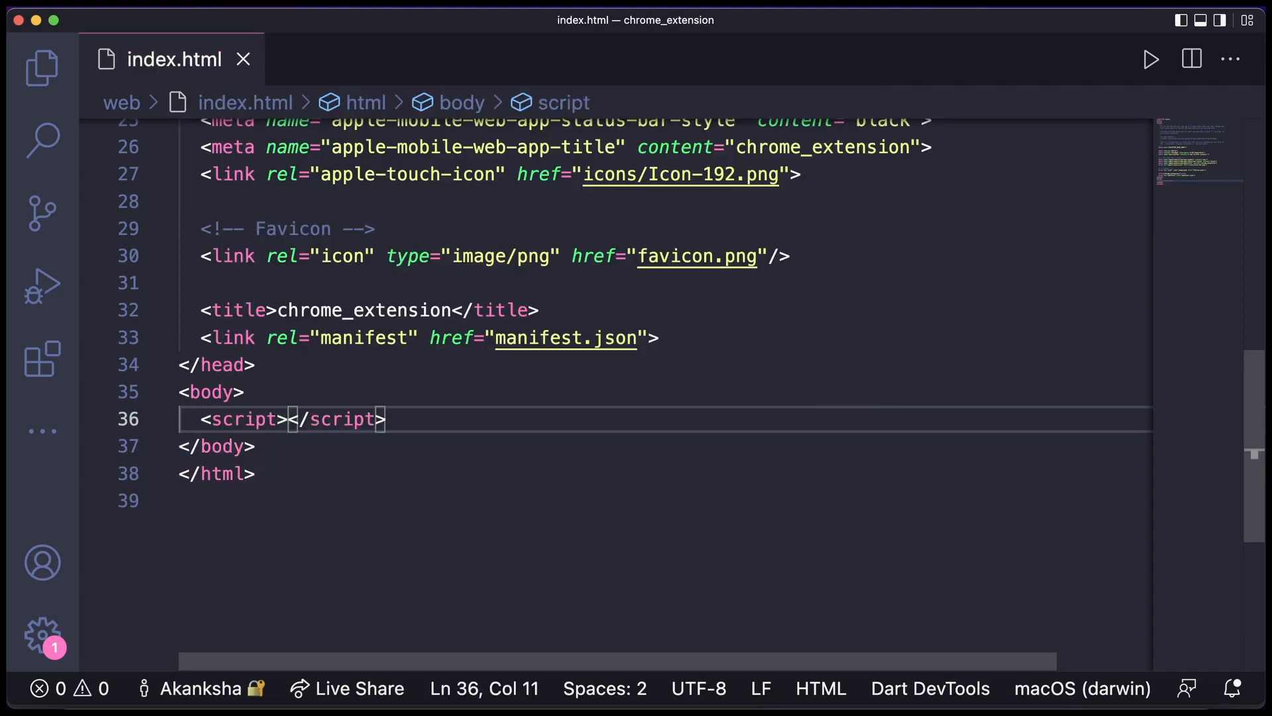
double_click(244, 419)
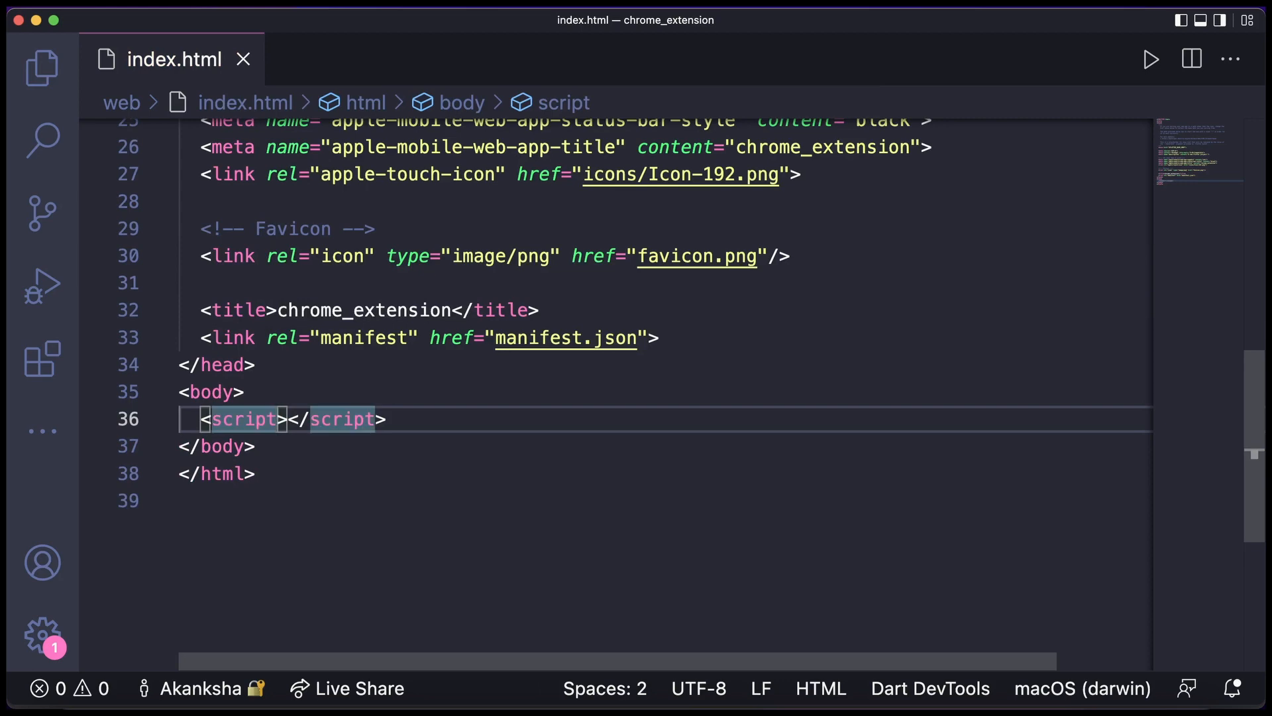
Give the script tag src="main.dart.js" and type="application/javascript"
type("s")
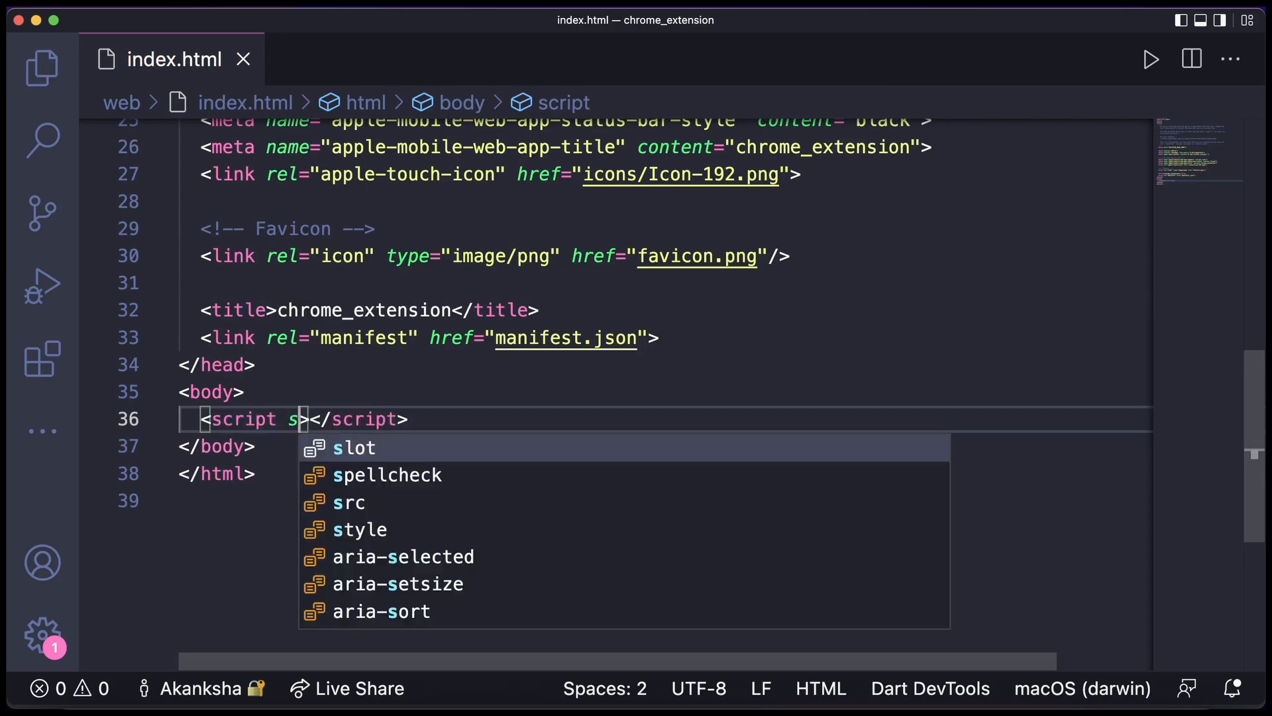
type("rc=\"\"mai")
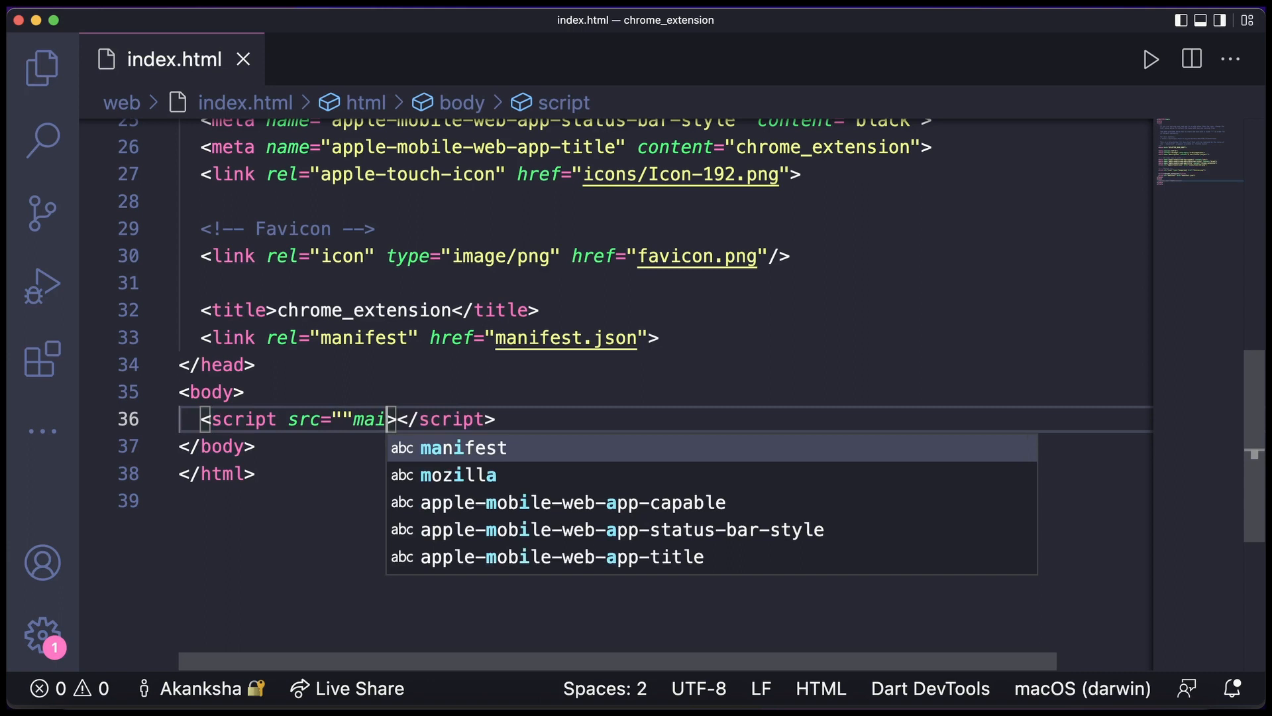
key("Backspace")
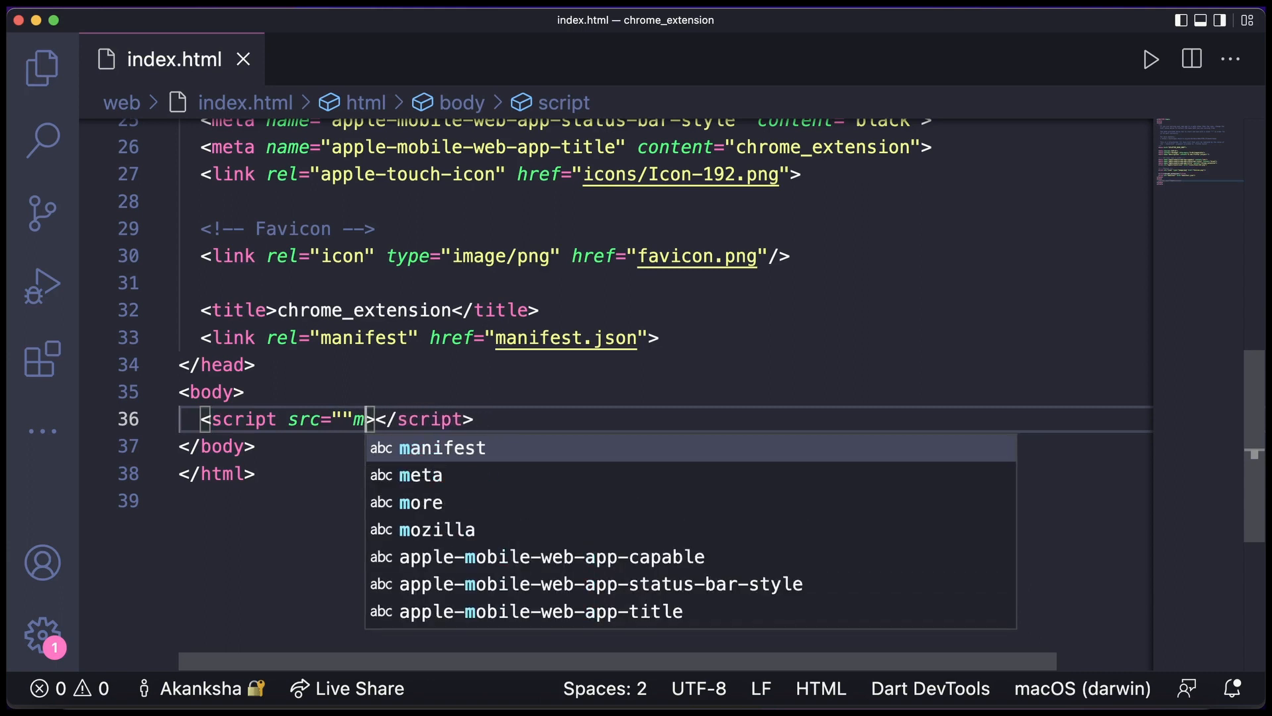
type("ain")
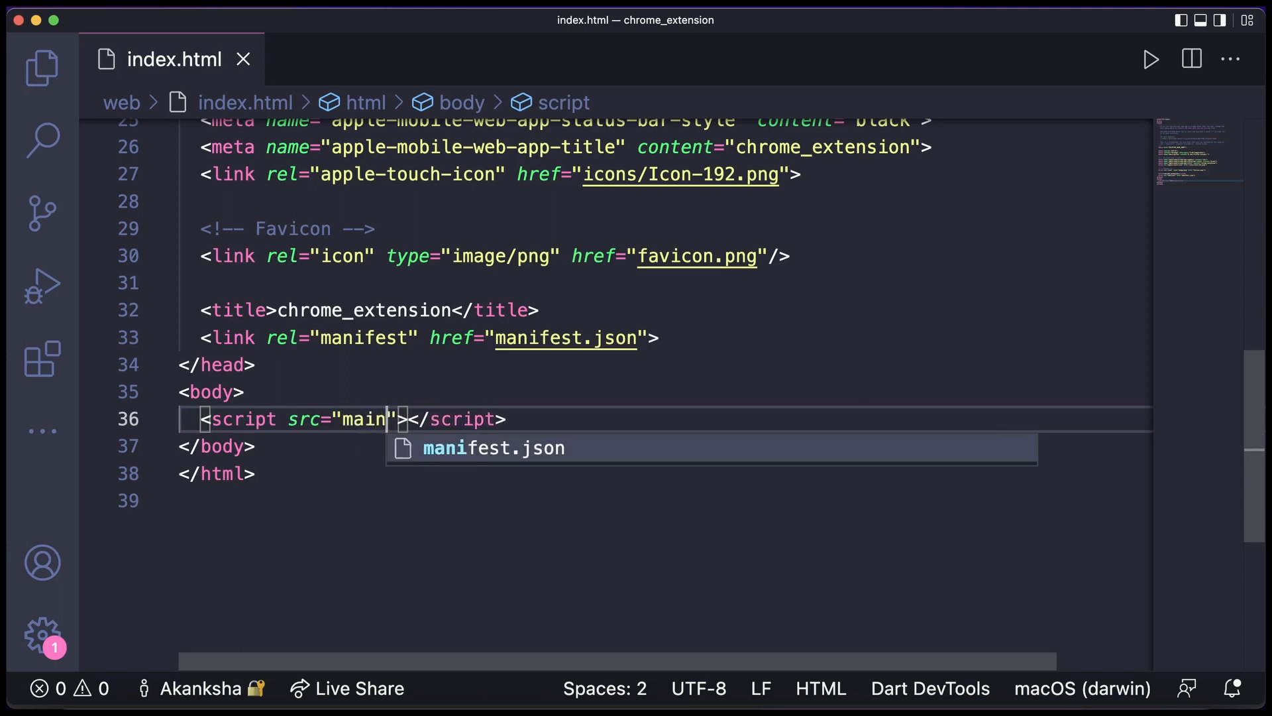
type(".dart.")
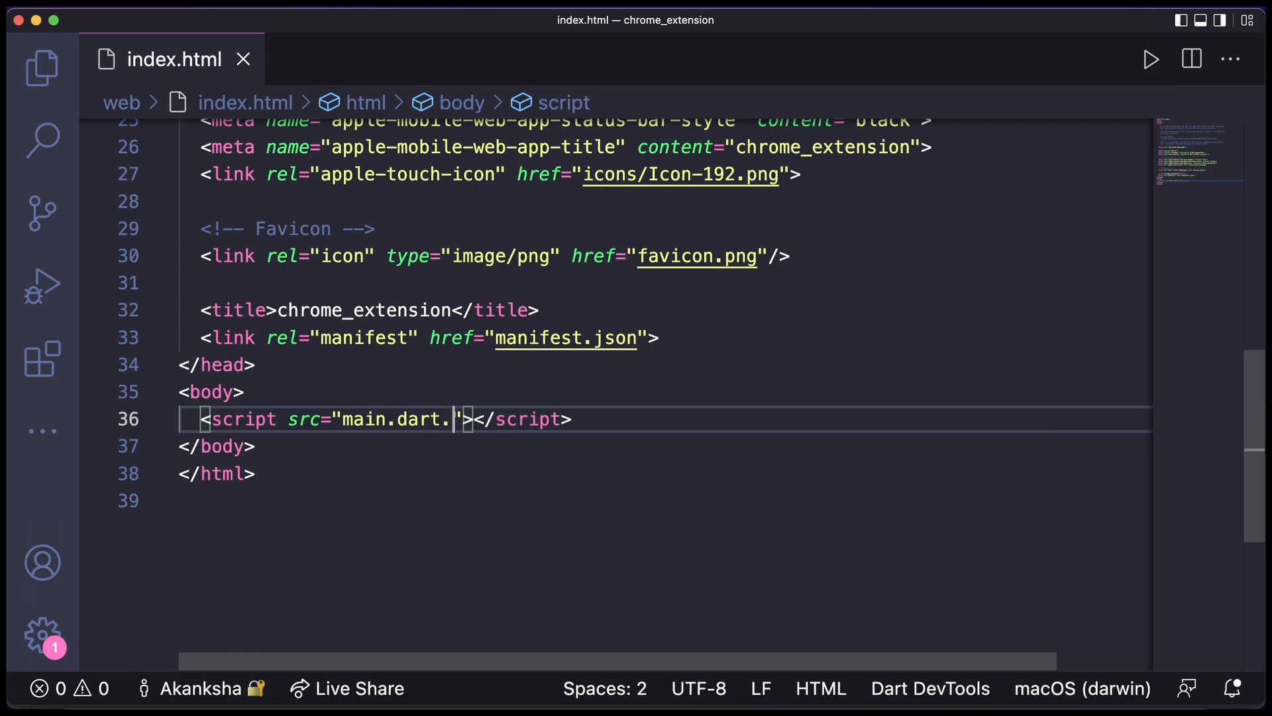
type("js\" type")
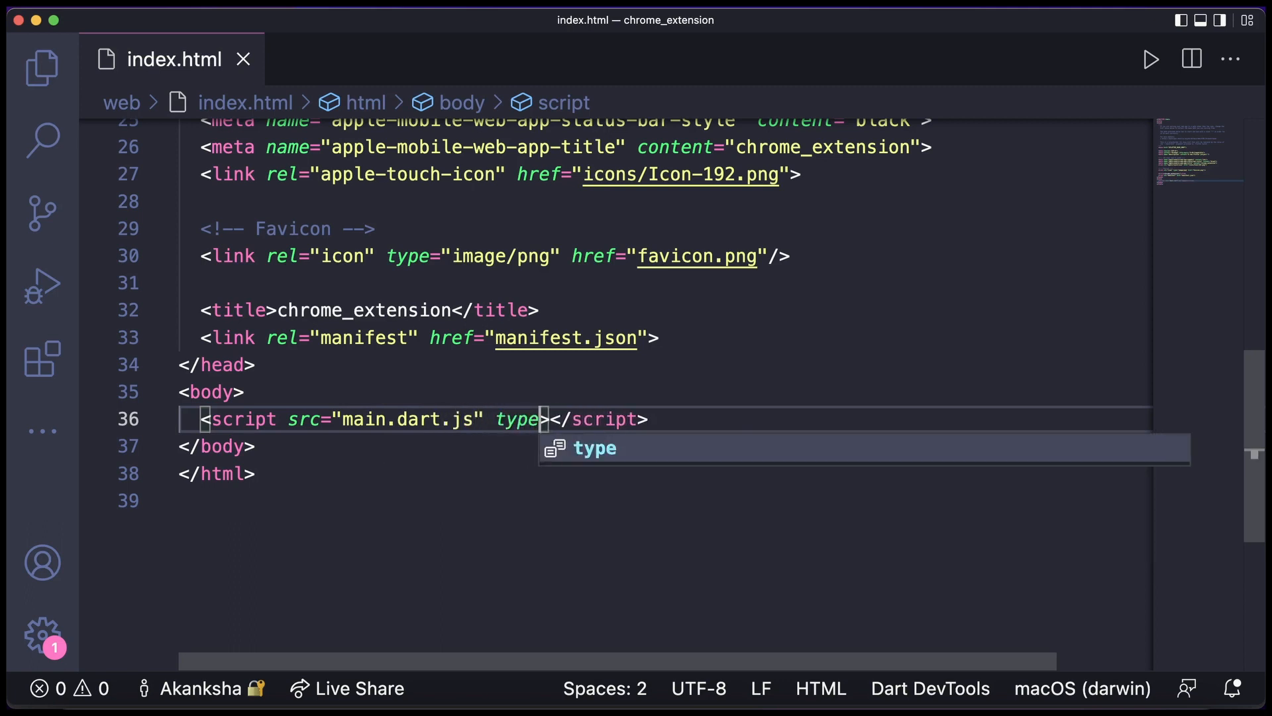
type("=\"a\"")
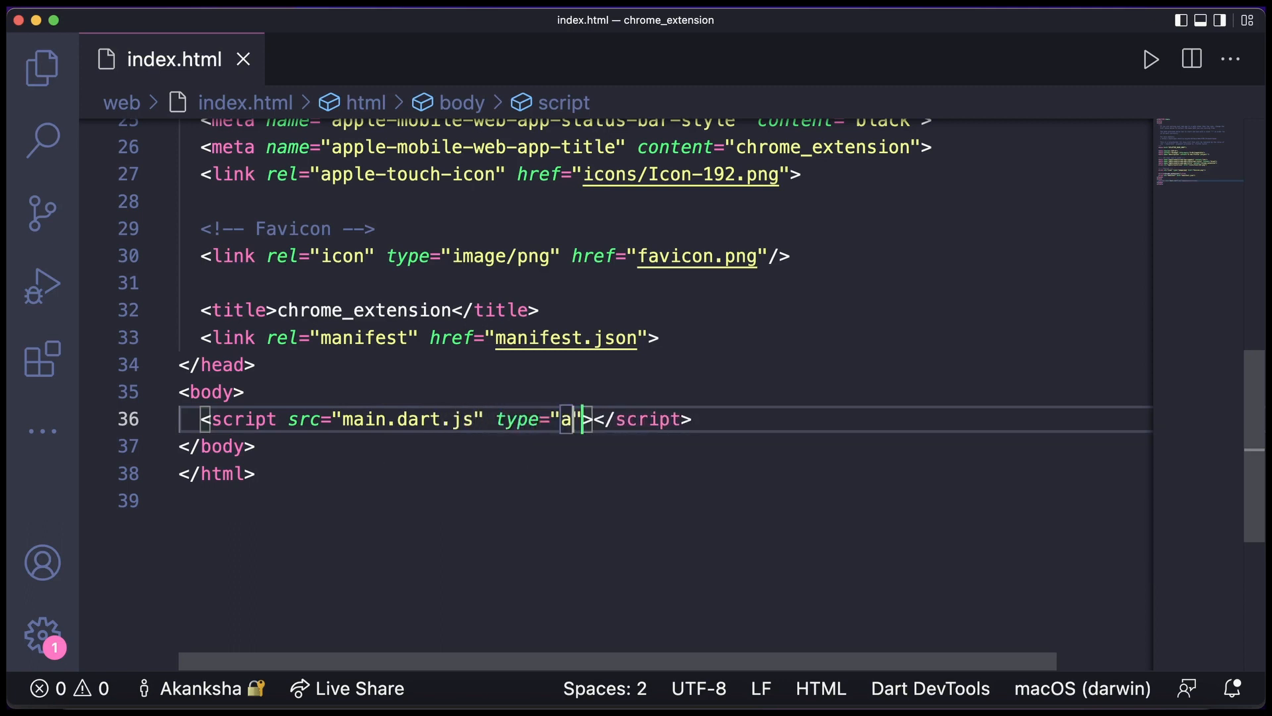
type("pplication")
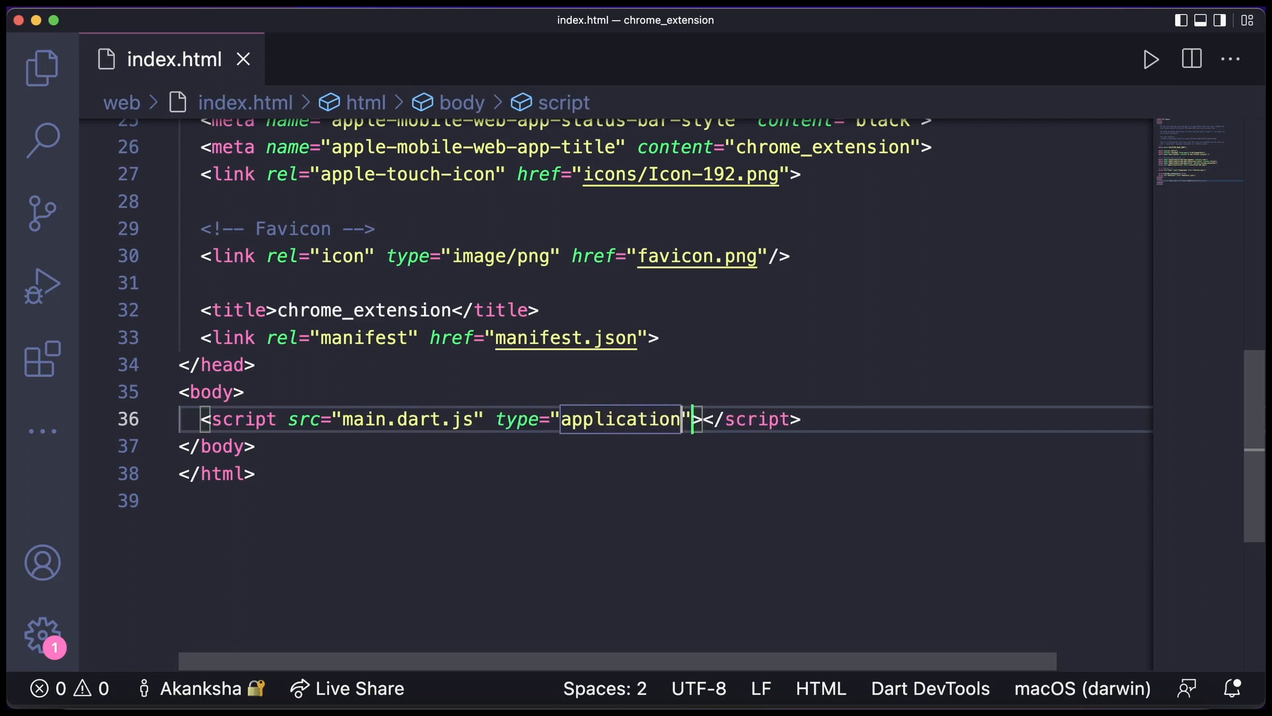
type("/javas")
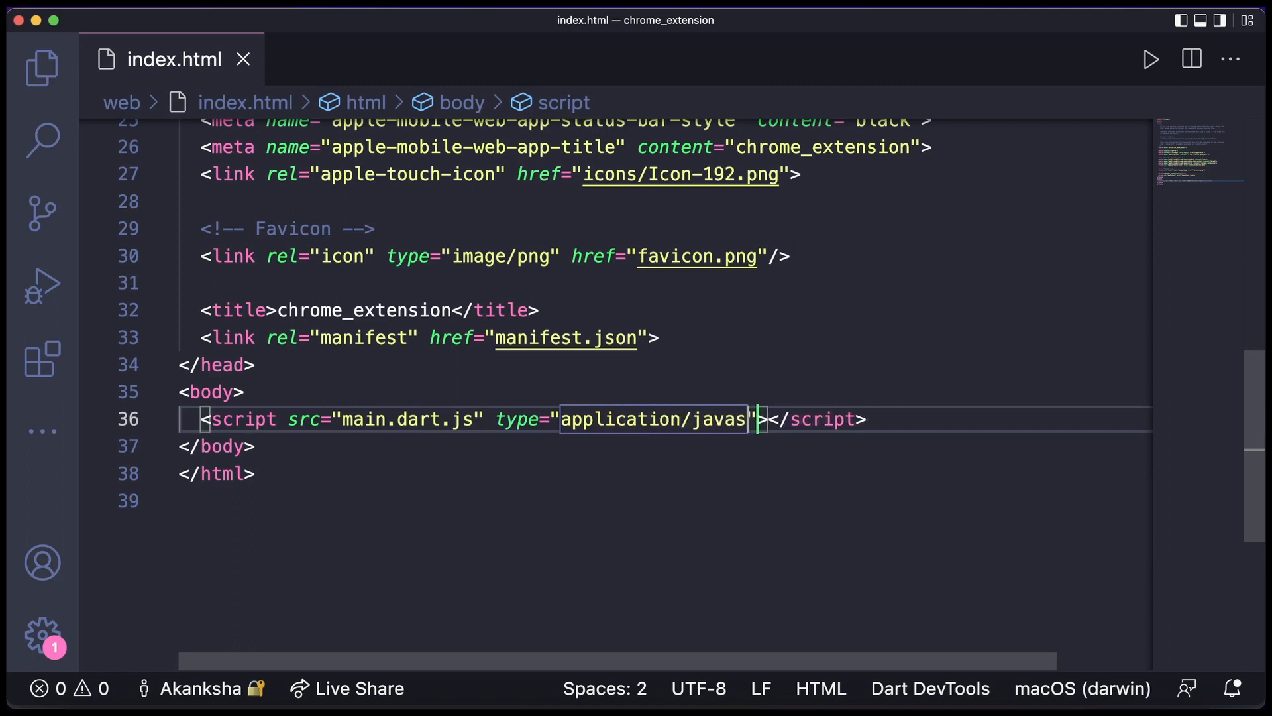
type("cript")
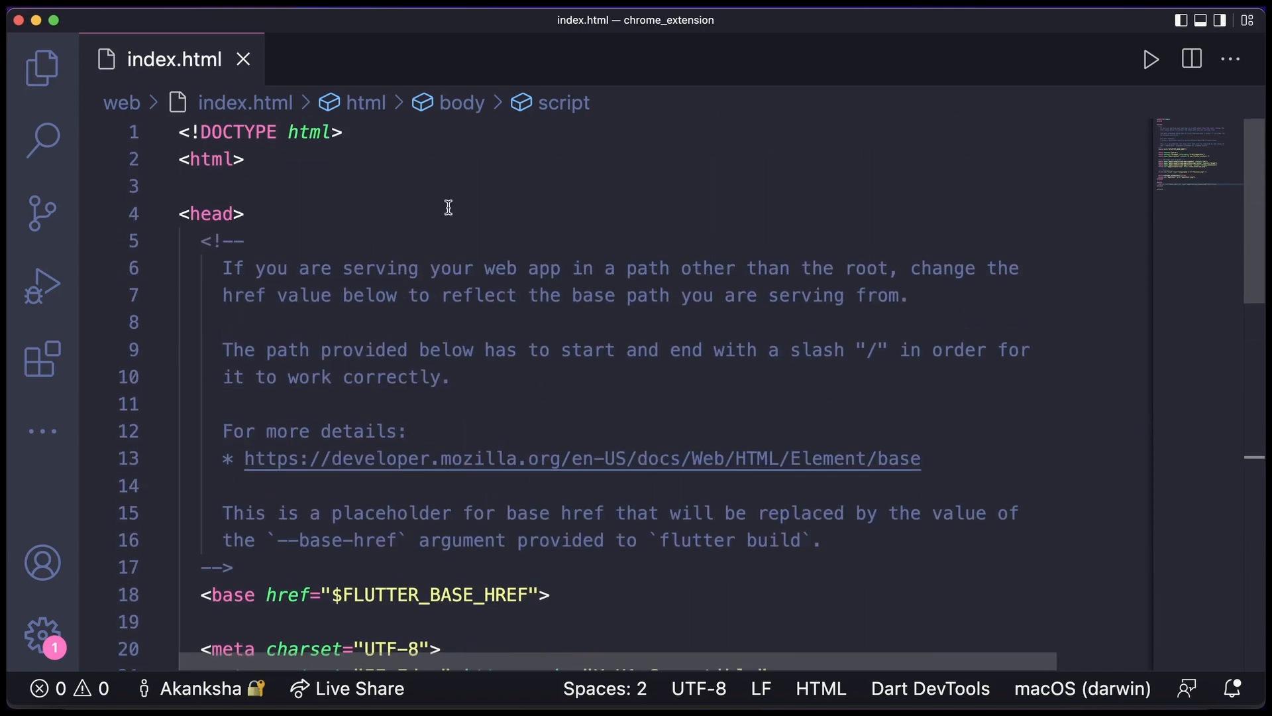
Open web/manifest.json from the Explorer and select its existing contents
left_click(43, 68)
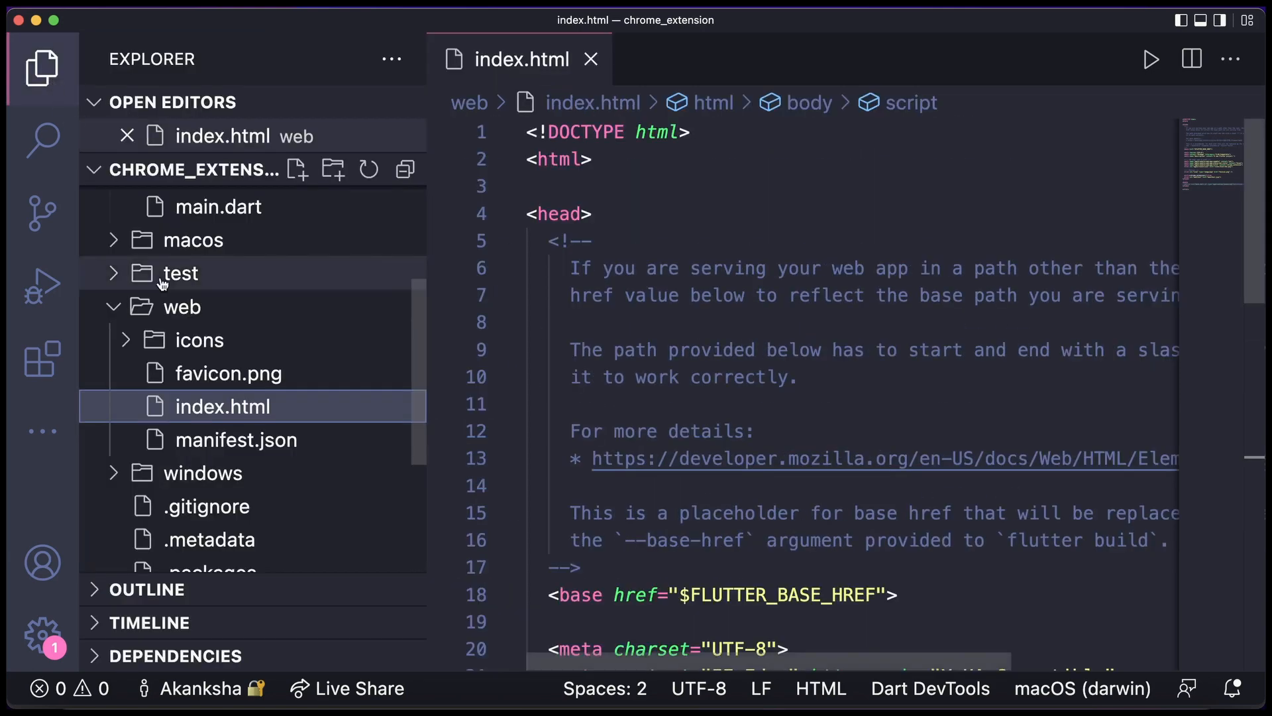
left_click(235, 438)
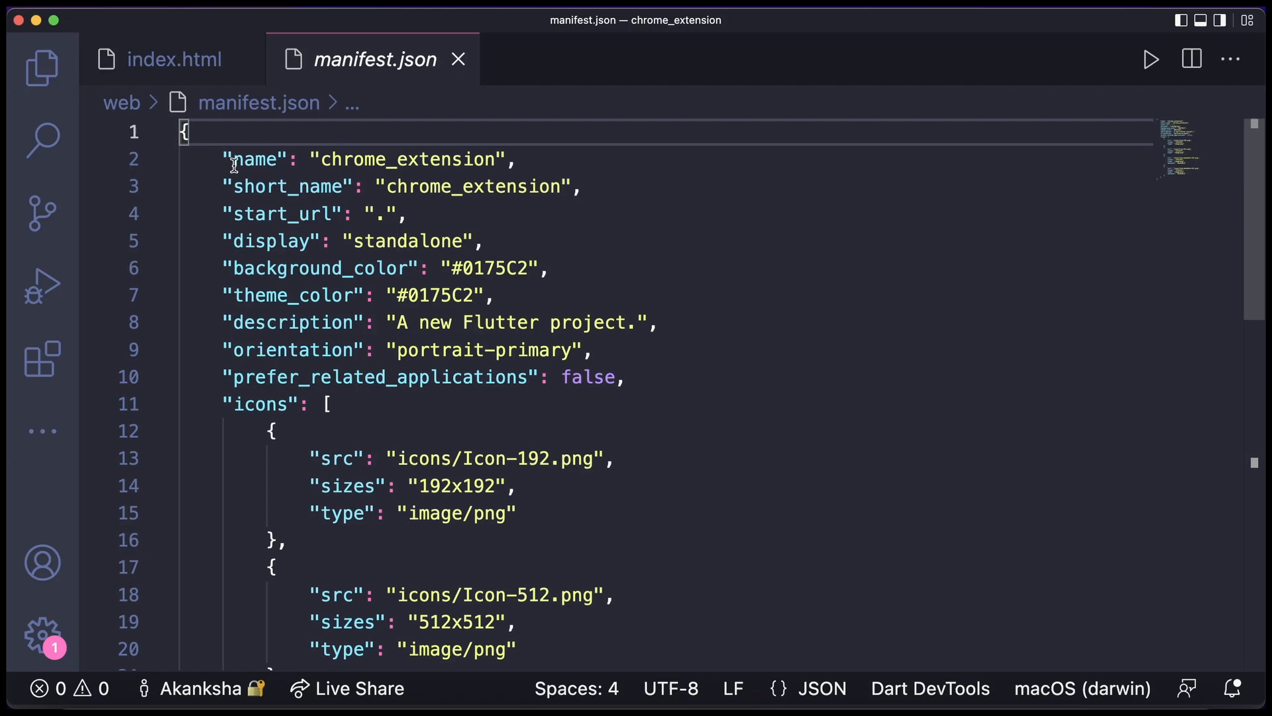
double_click(256, 159)
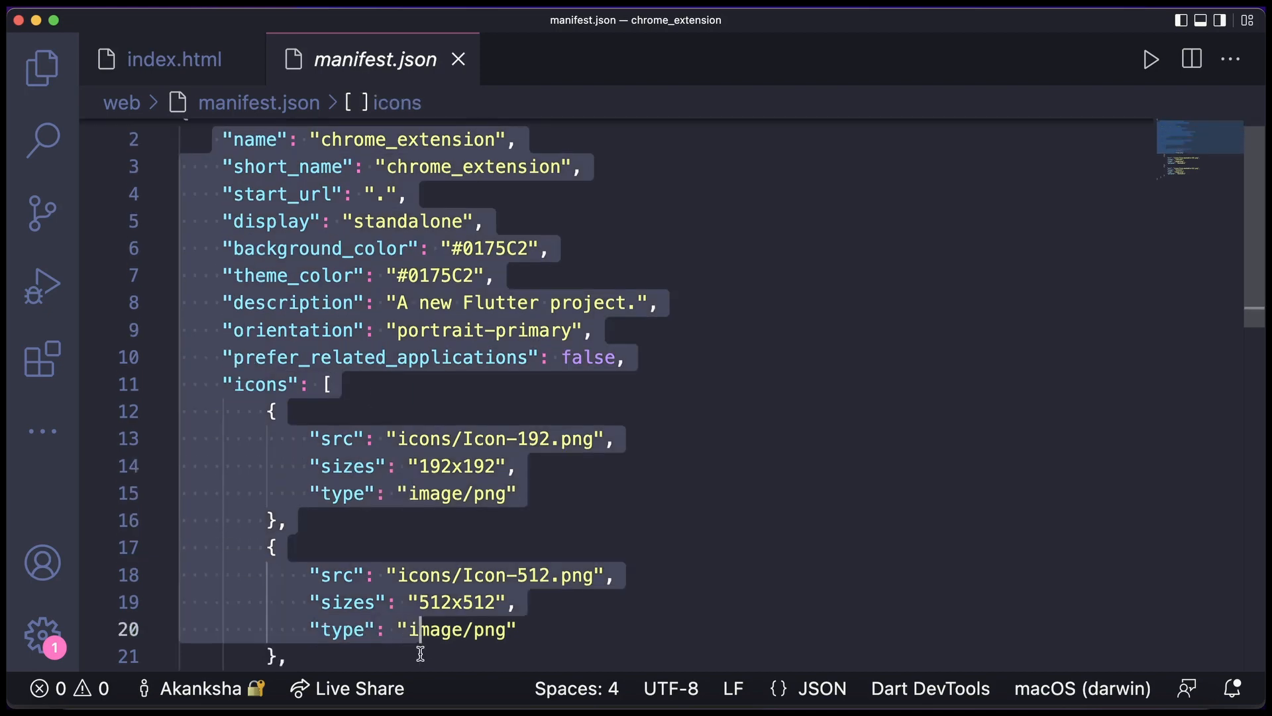
Replace the manifest contents with a name entry "First chrome extension"
scroll("down", 3)
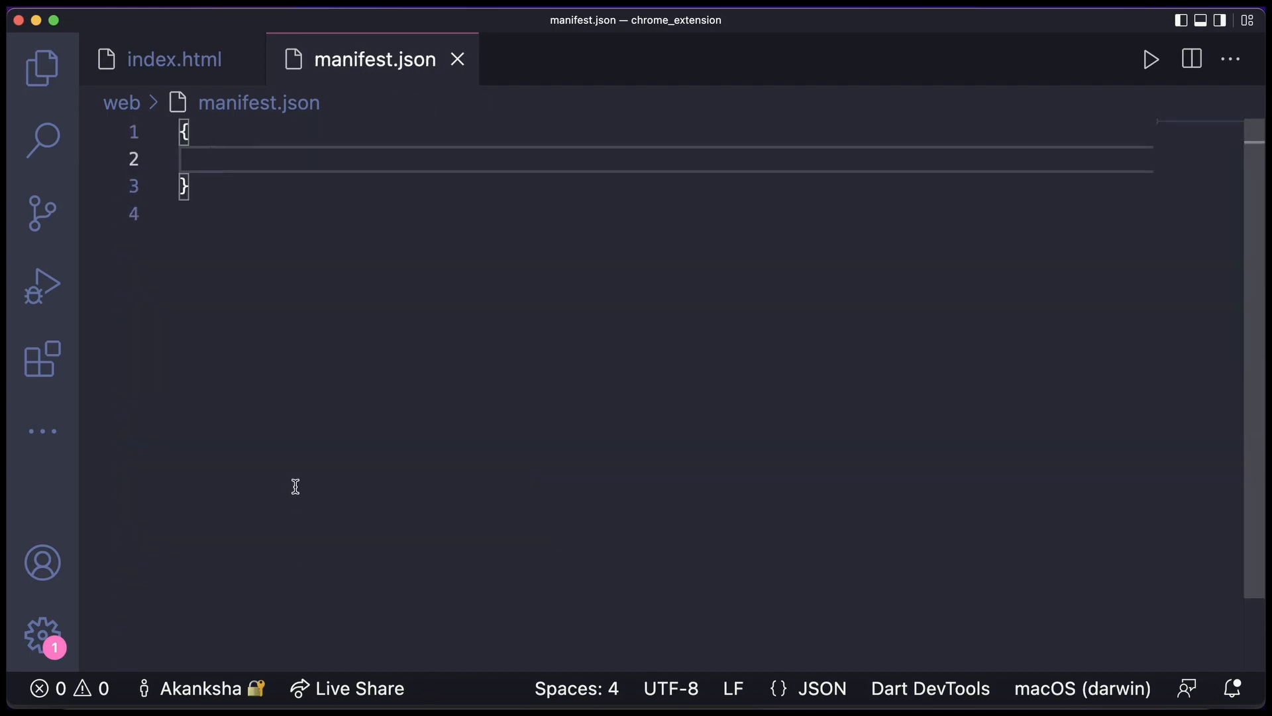
type("\"n\"")
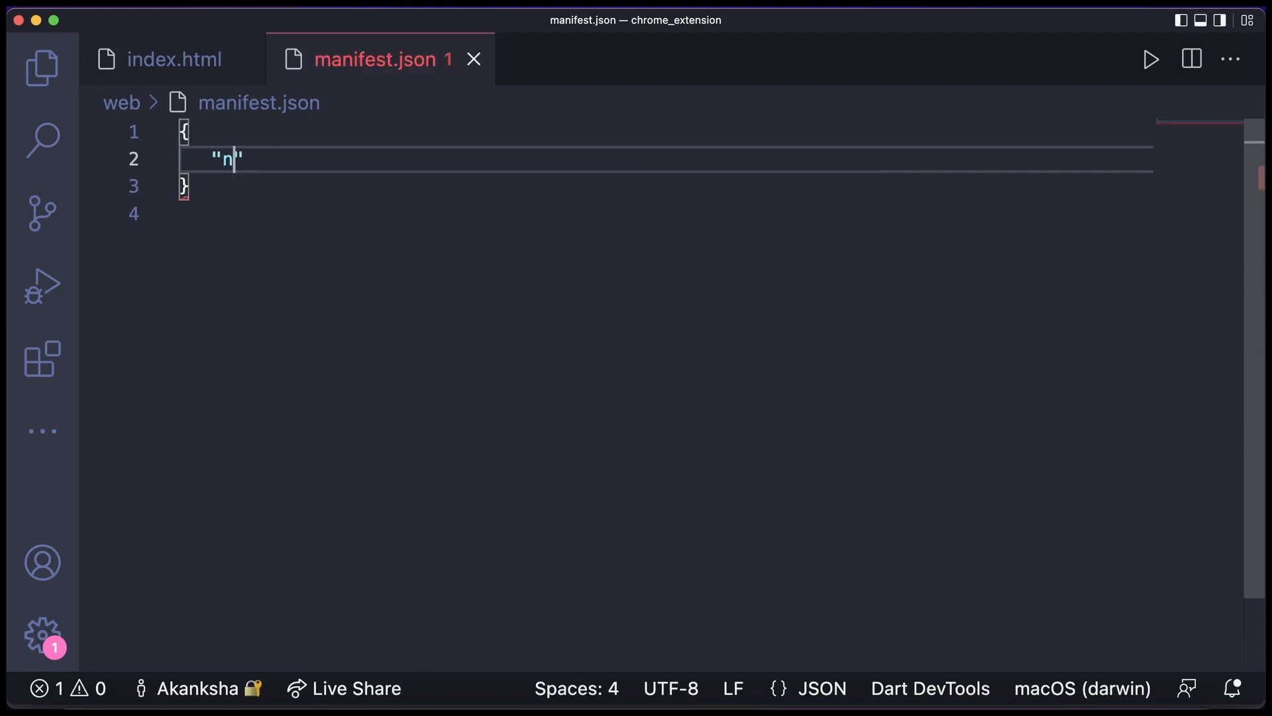
type("ame\":")
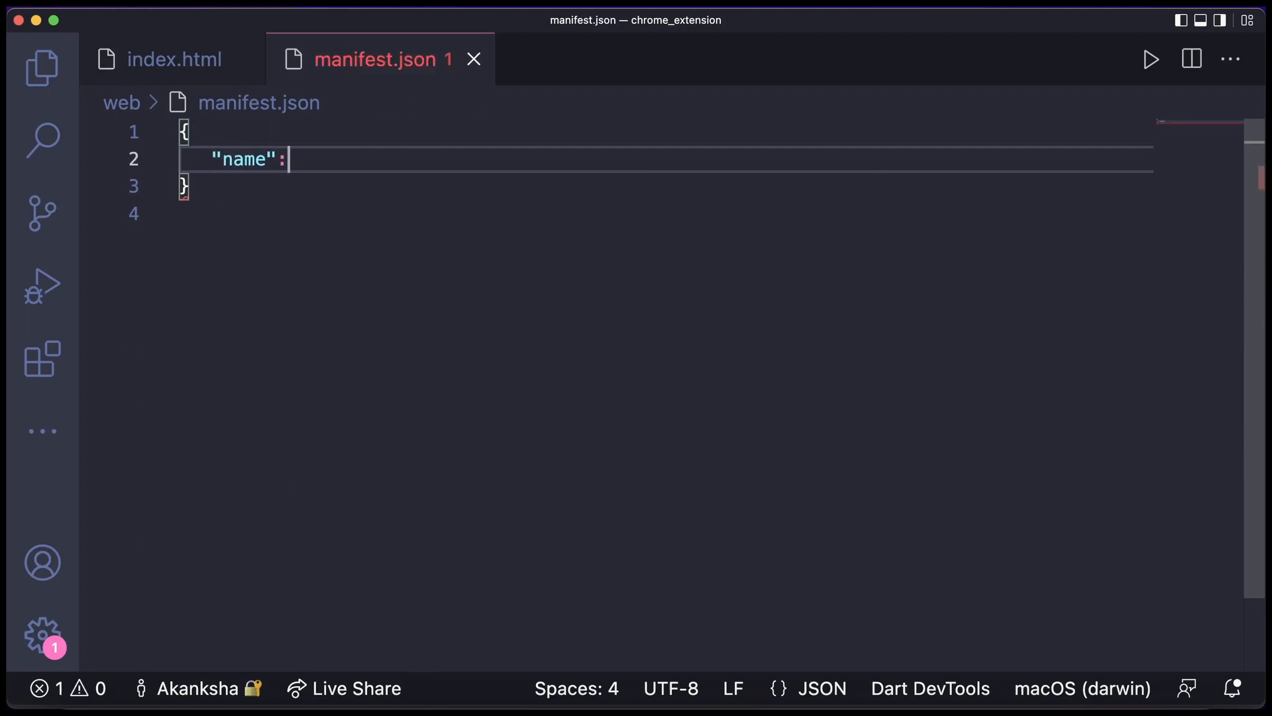
type("\"F\"")
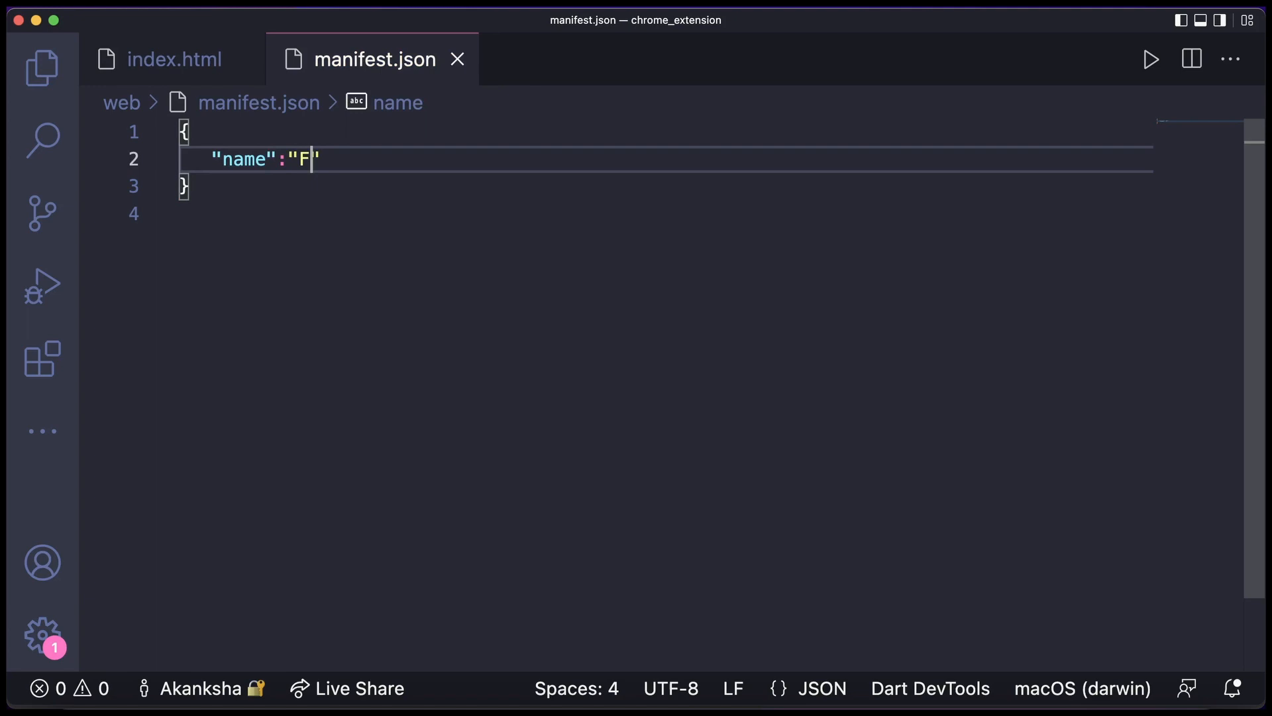
type("irst chrom")
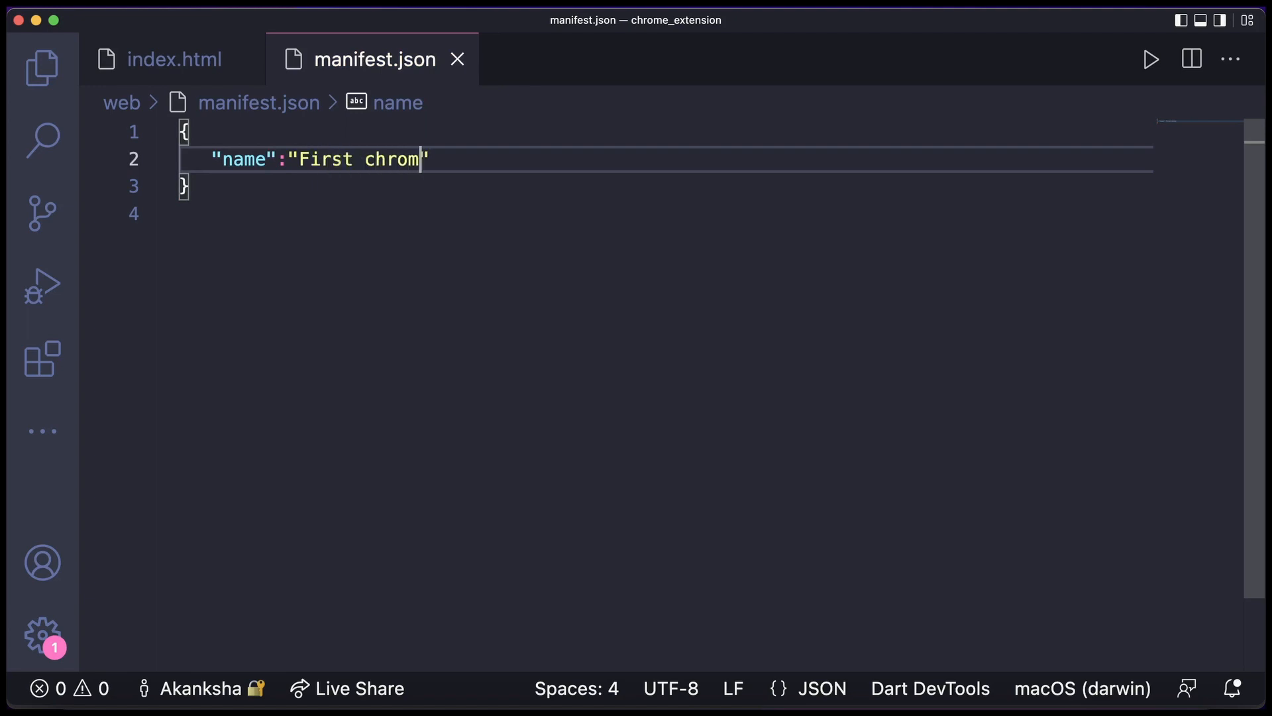
type("e exte")
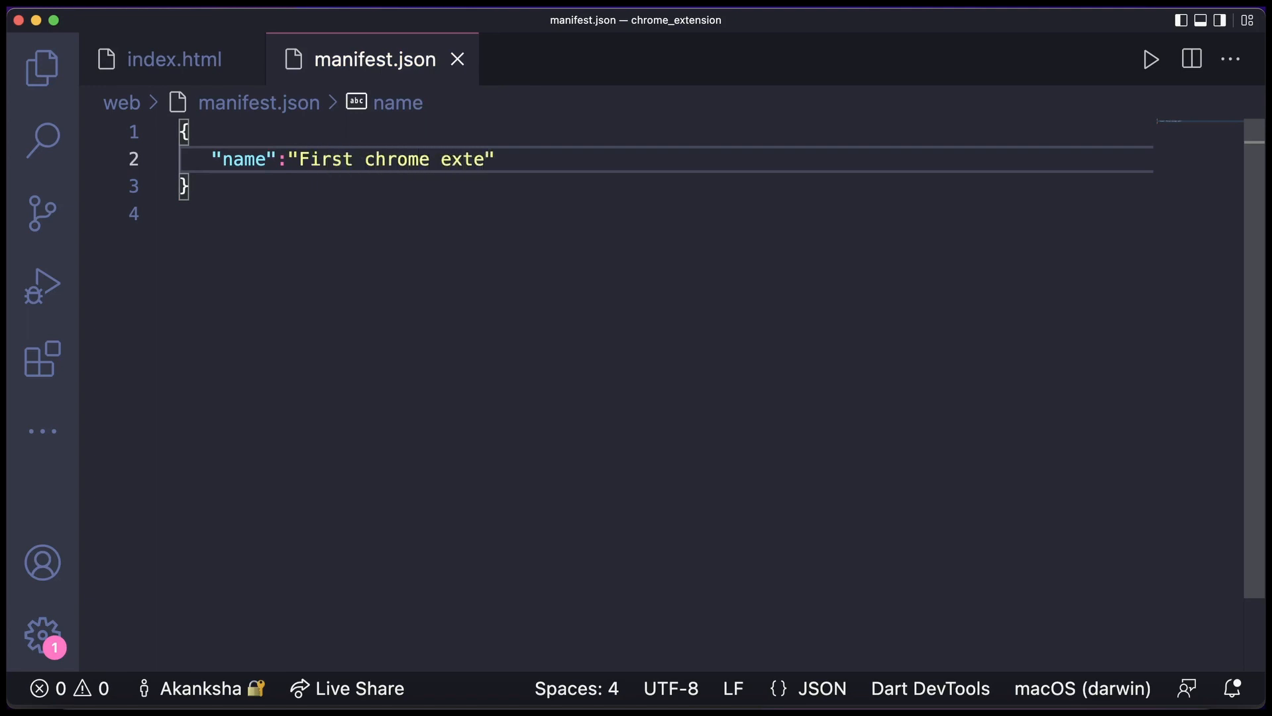
type("nsion")
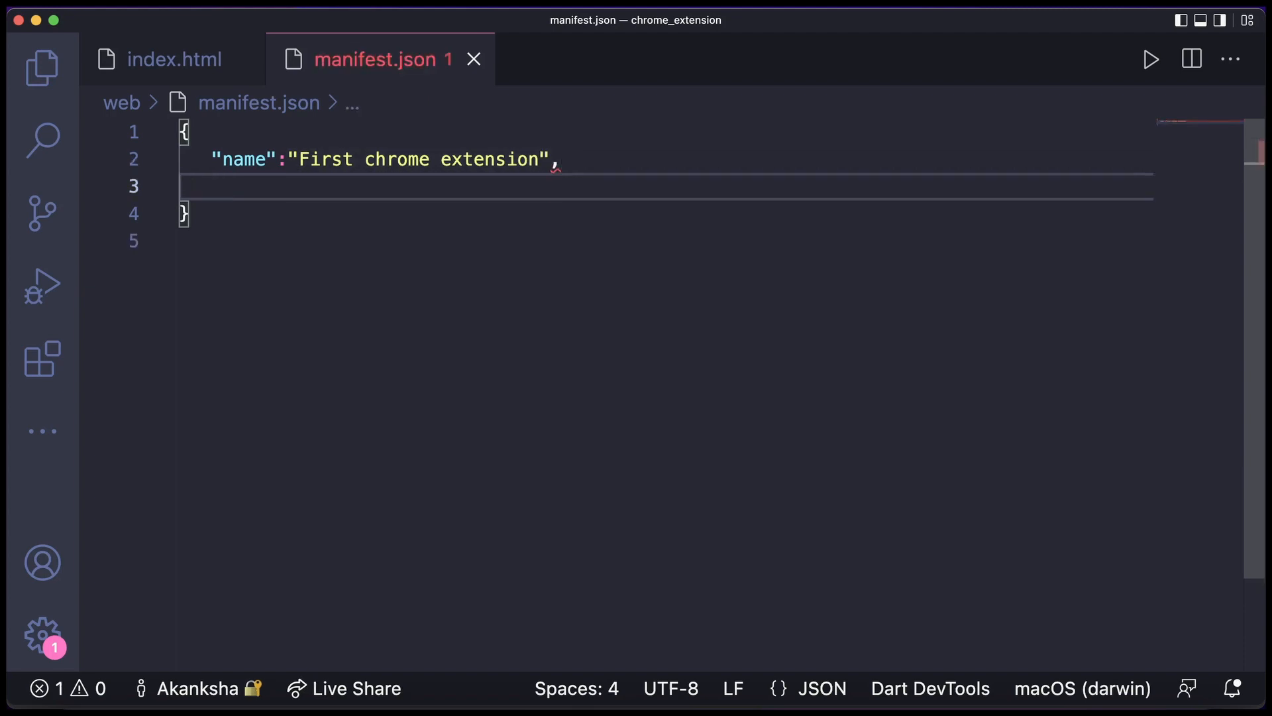
Add a description entry "simple chrome extension" and save
type("\"descri\"")
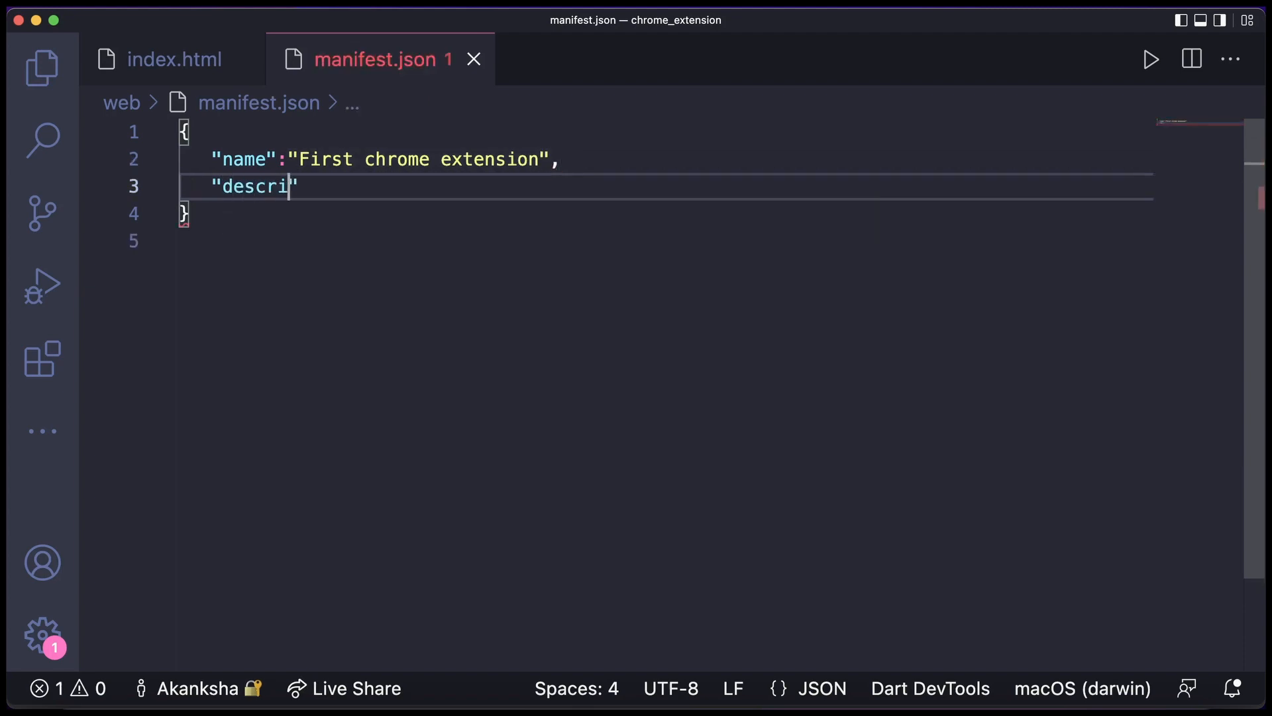
type("ption")
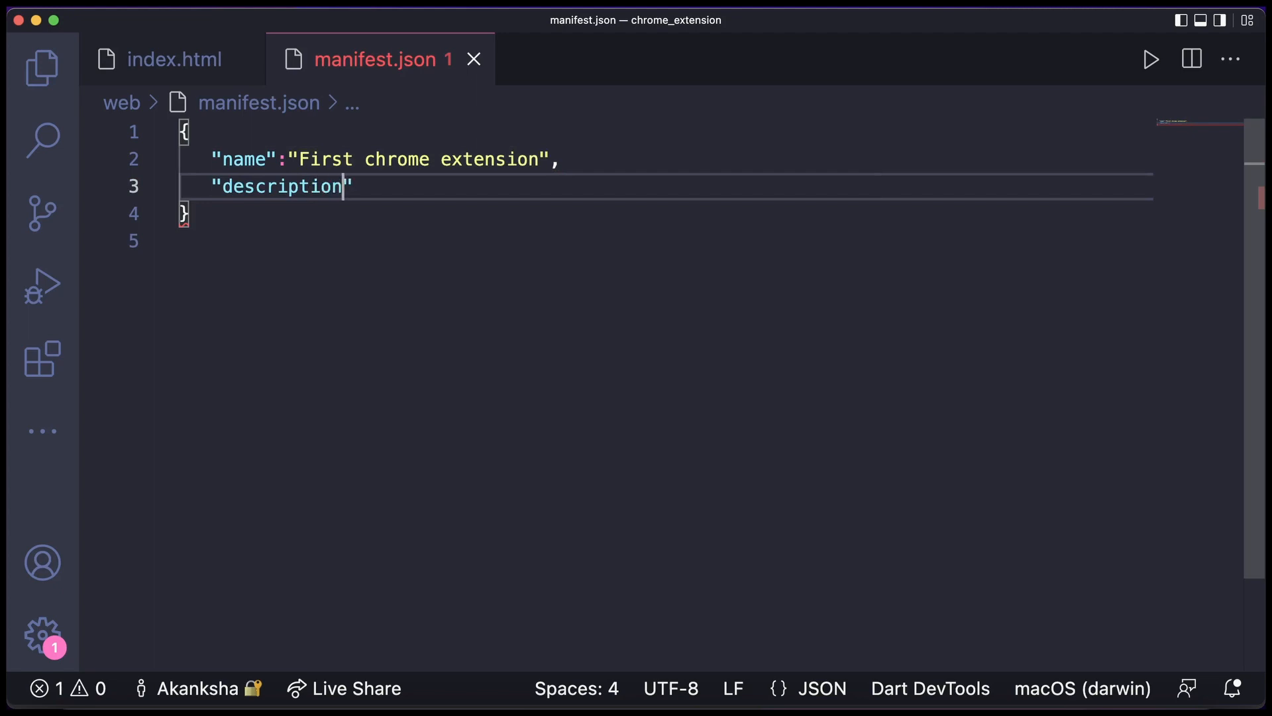
type(":\"")
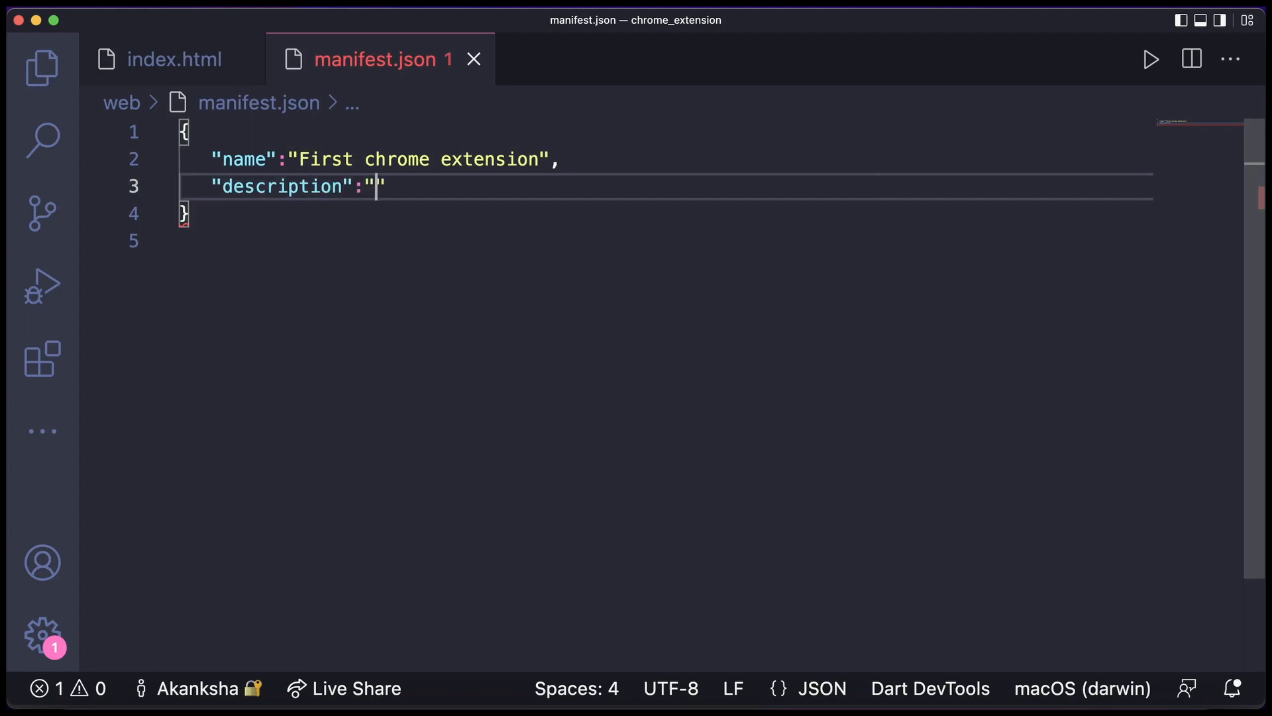
key("cmd+s")
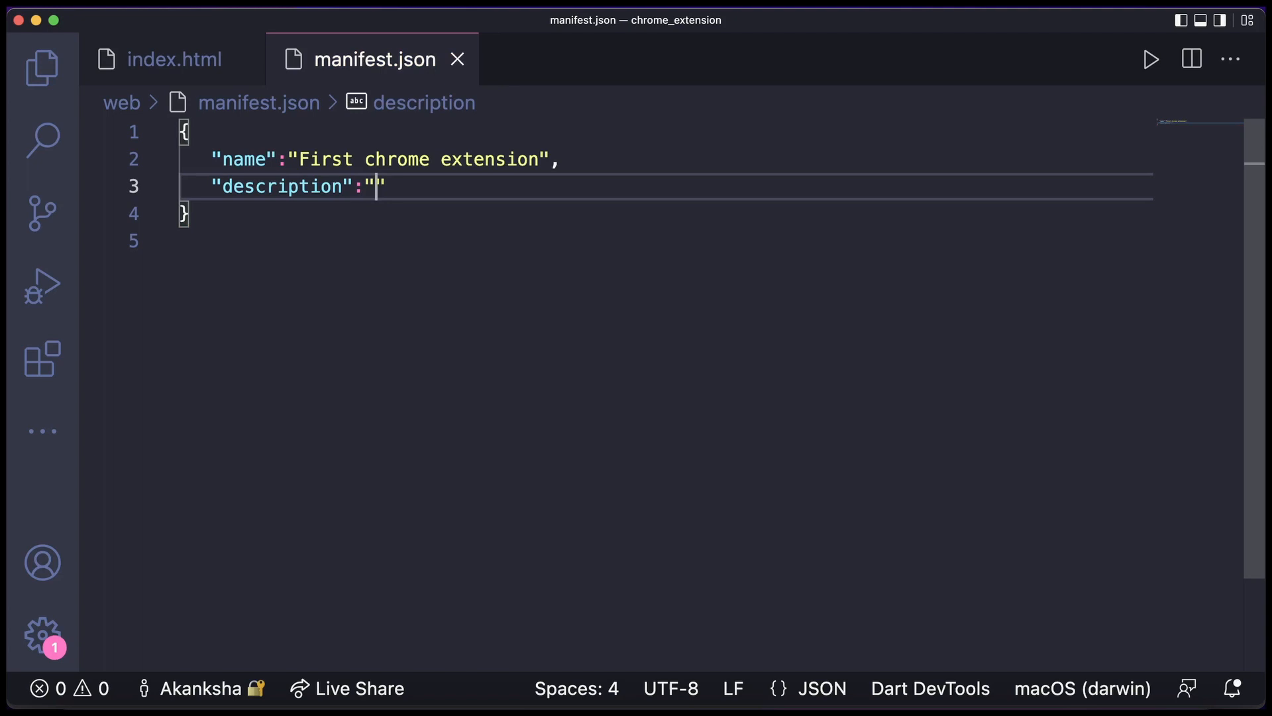
type("simple chrome e")
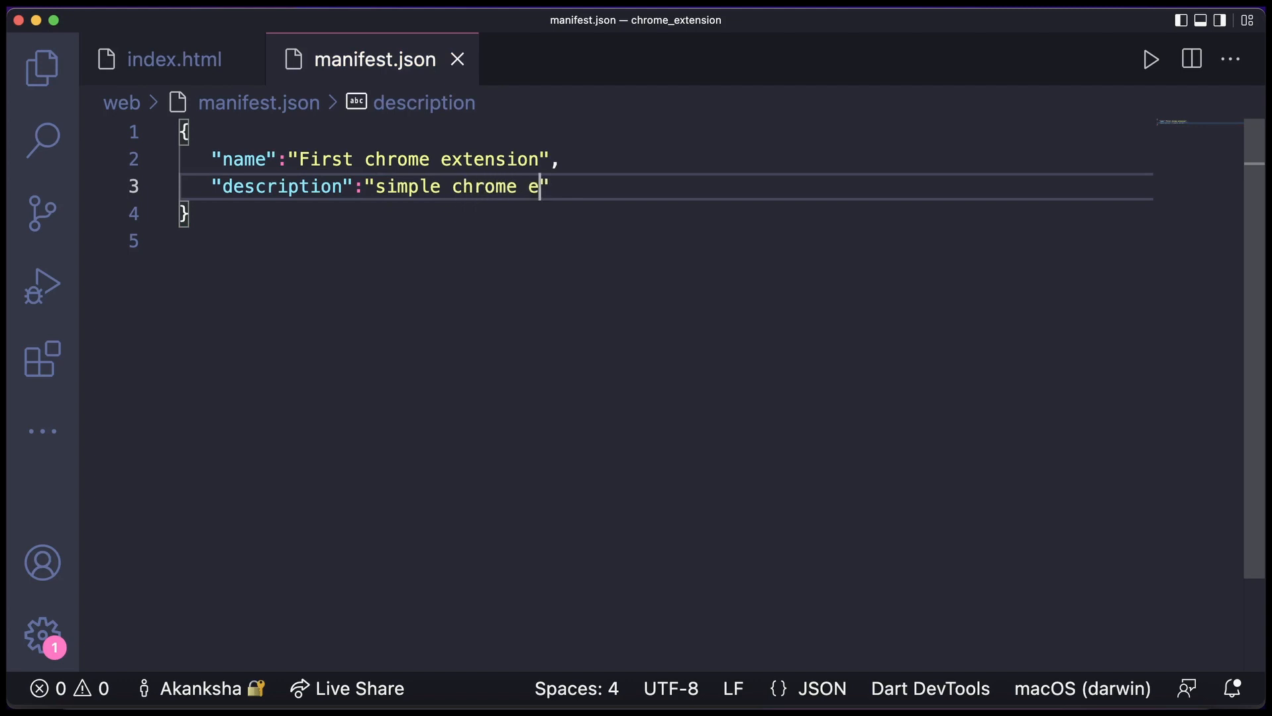
type("xtem")
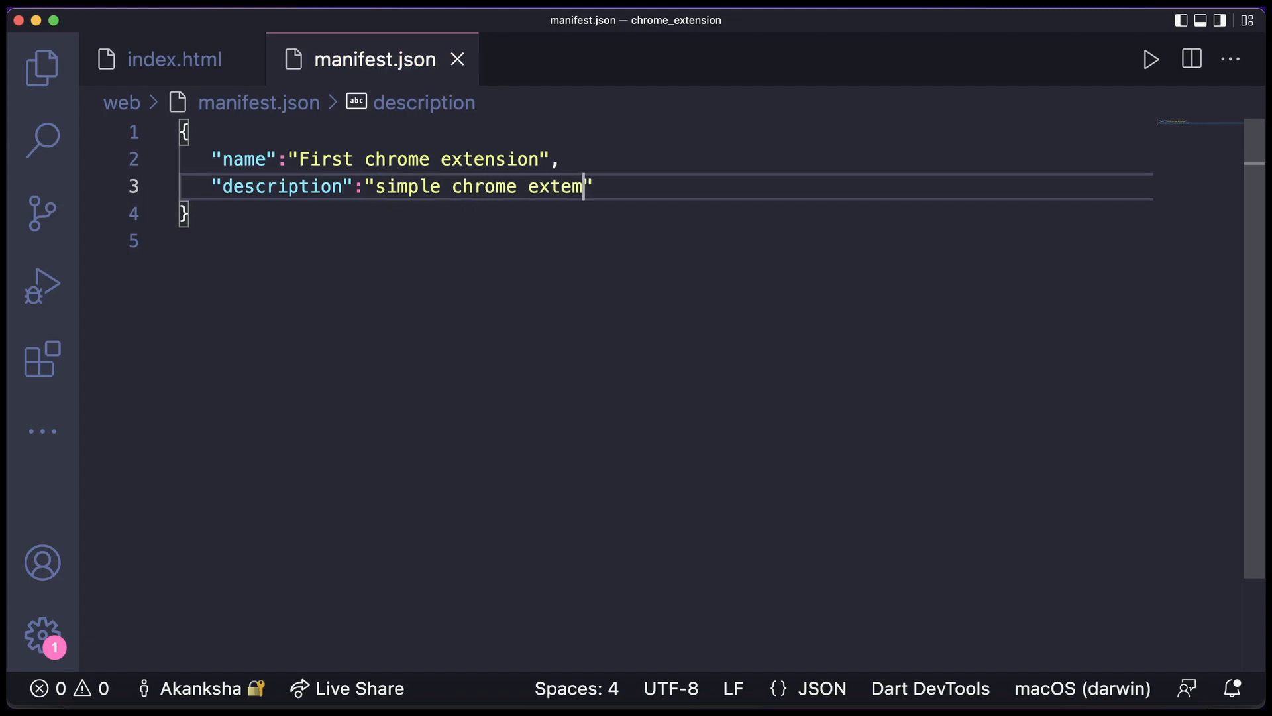
type("sion")
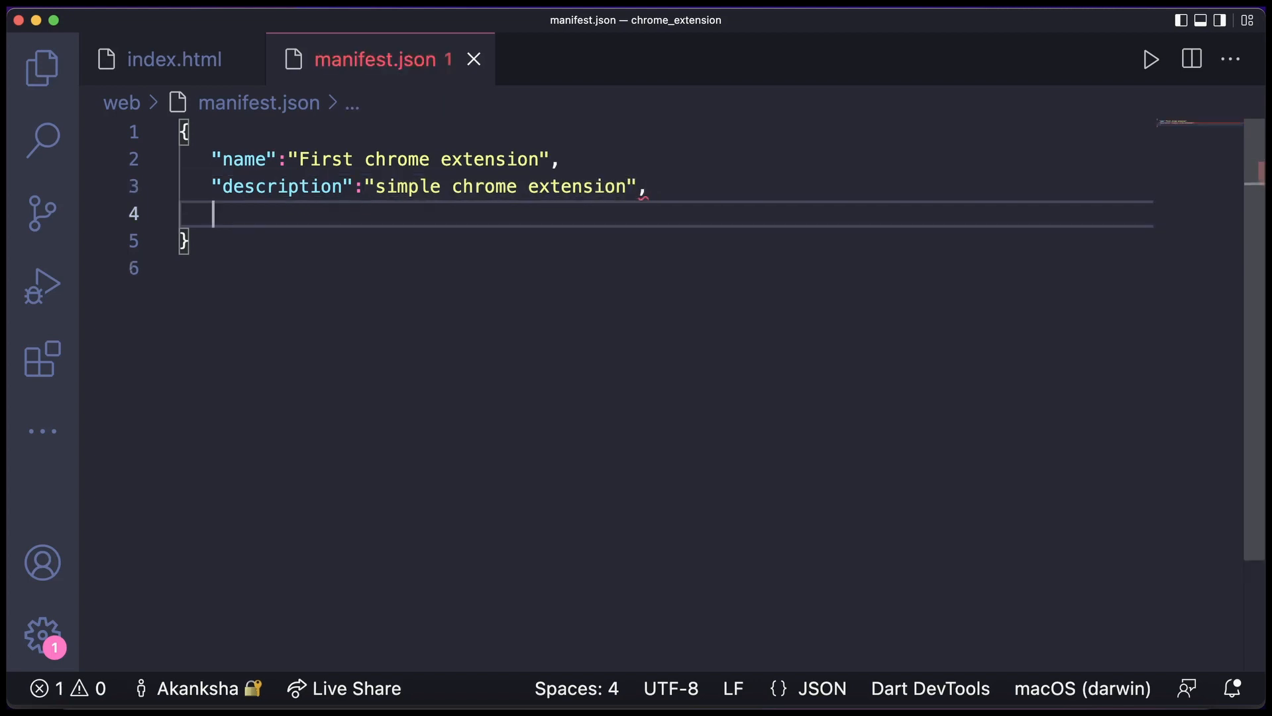
Add version "1.0.0" and begin an action key
type("\"vers\"")
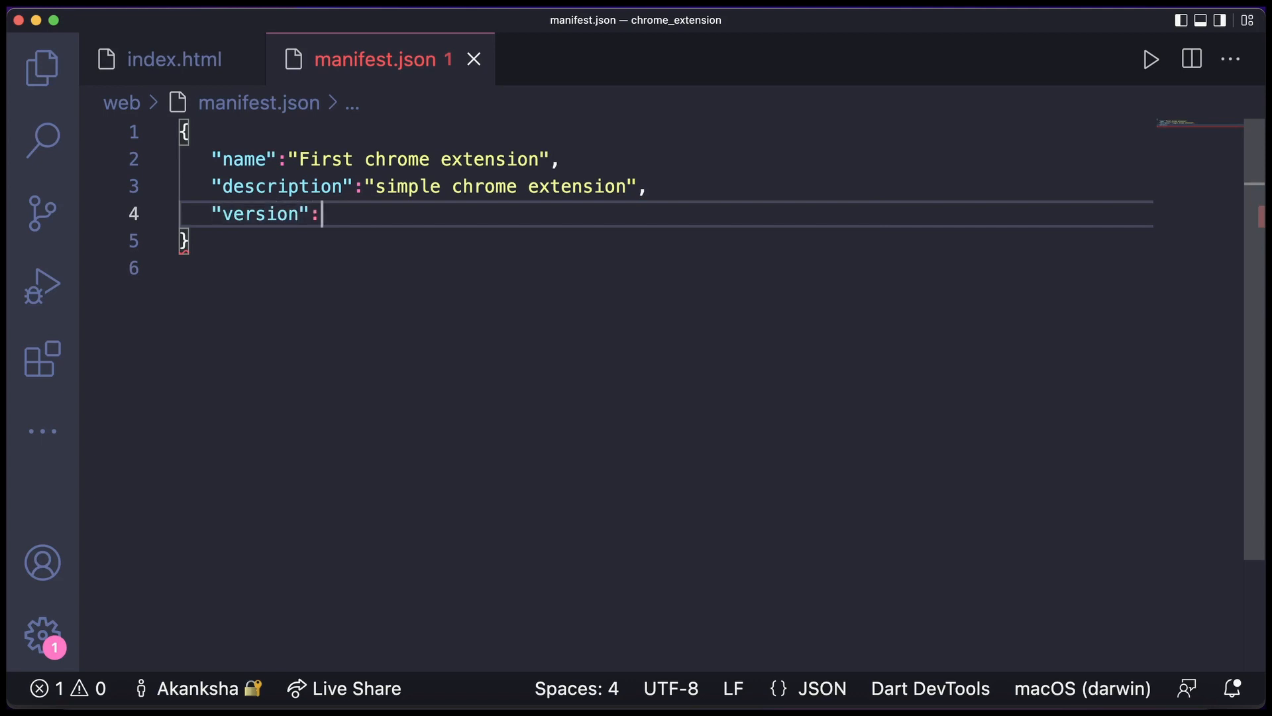
type("\"1.0\"")
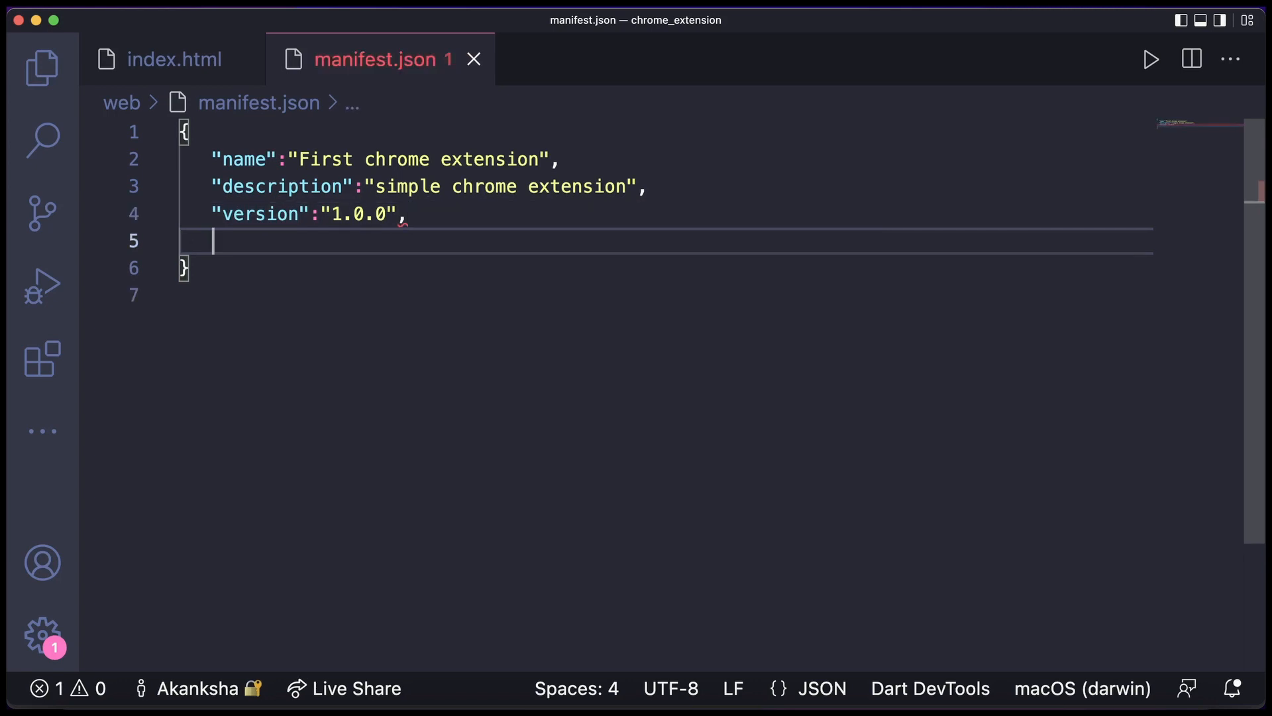
type("act\"")
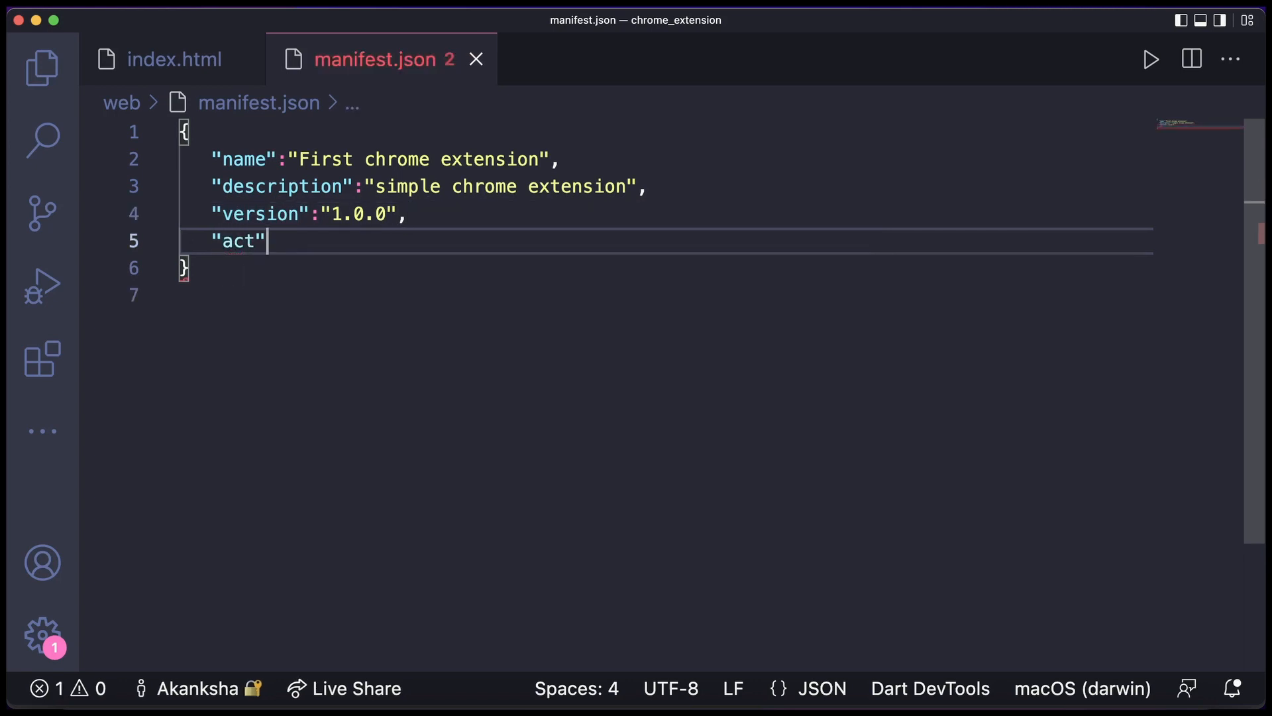
Create the action block with "default_popup":"index.html"
type("ion")
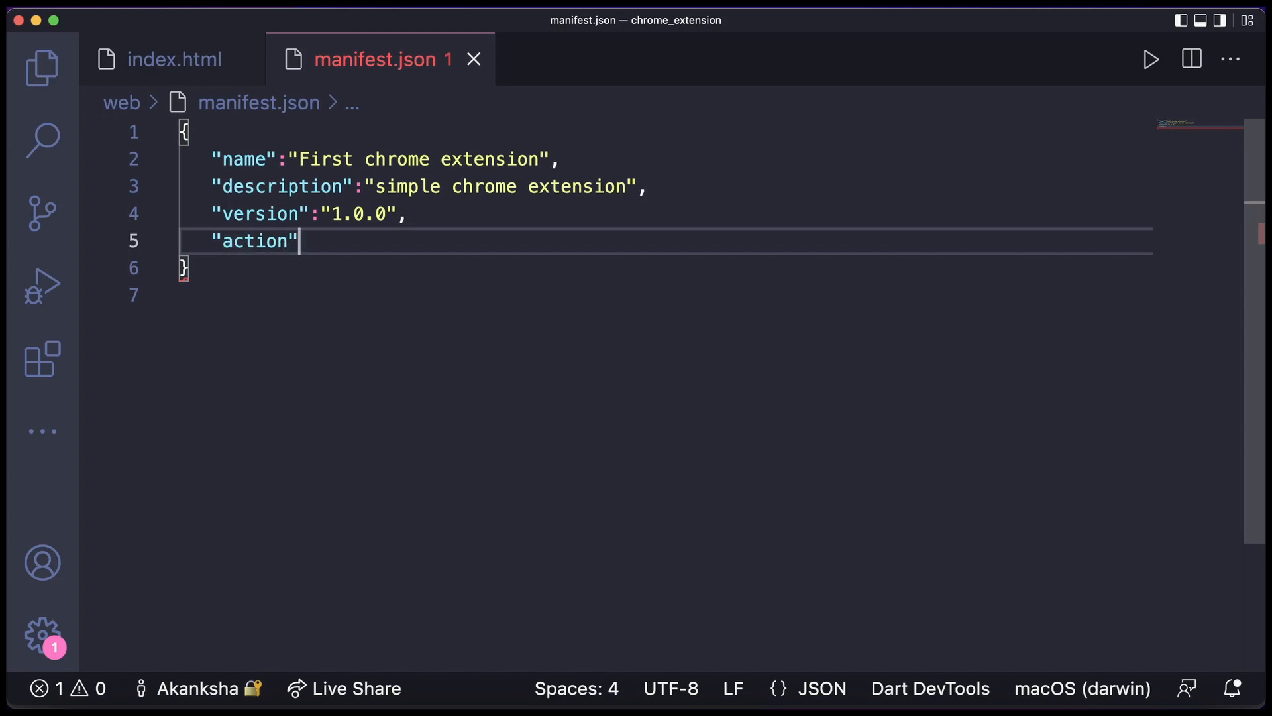
type(":{}")
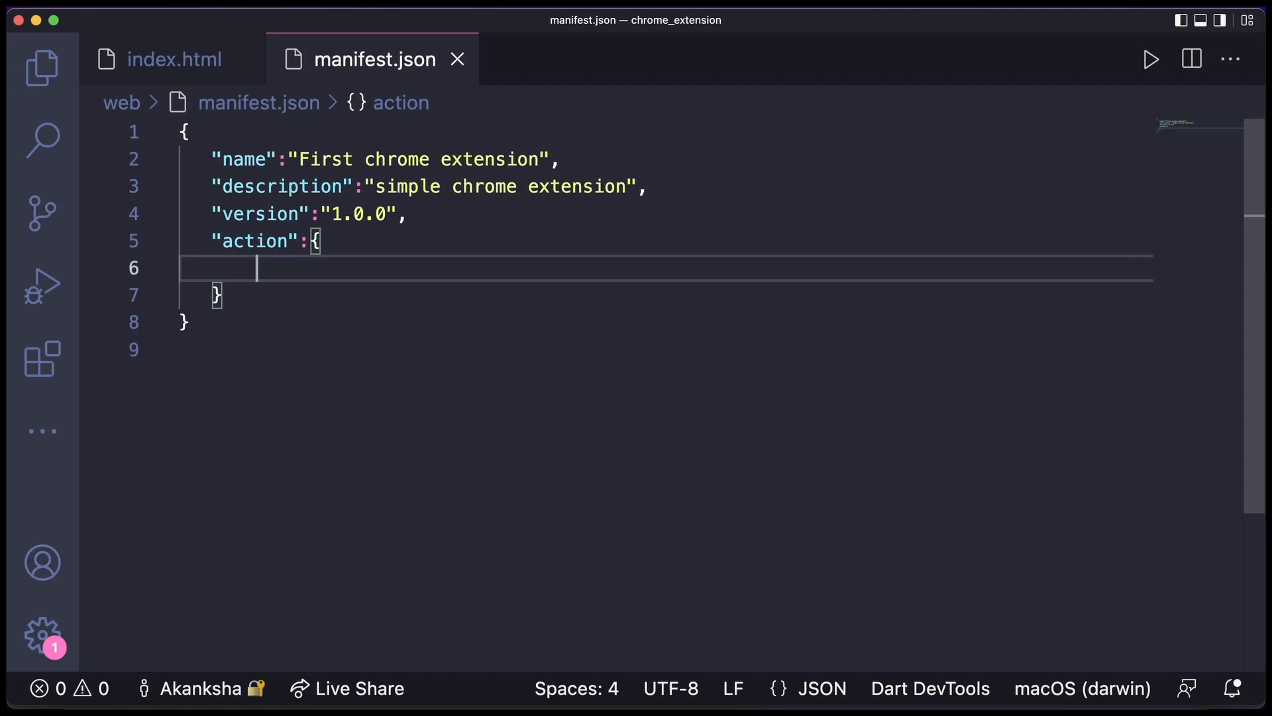
type("f")
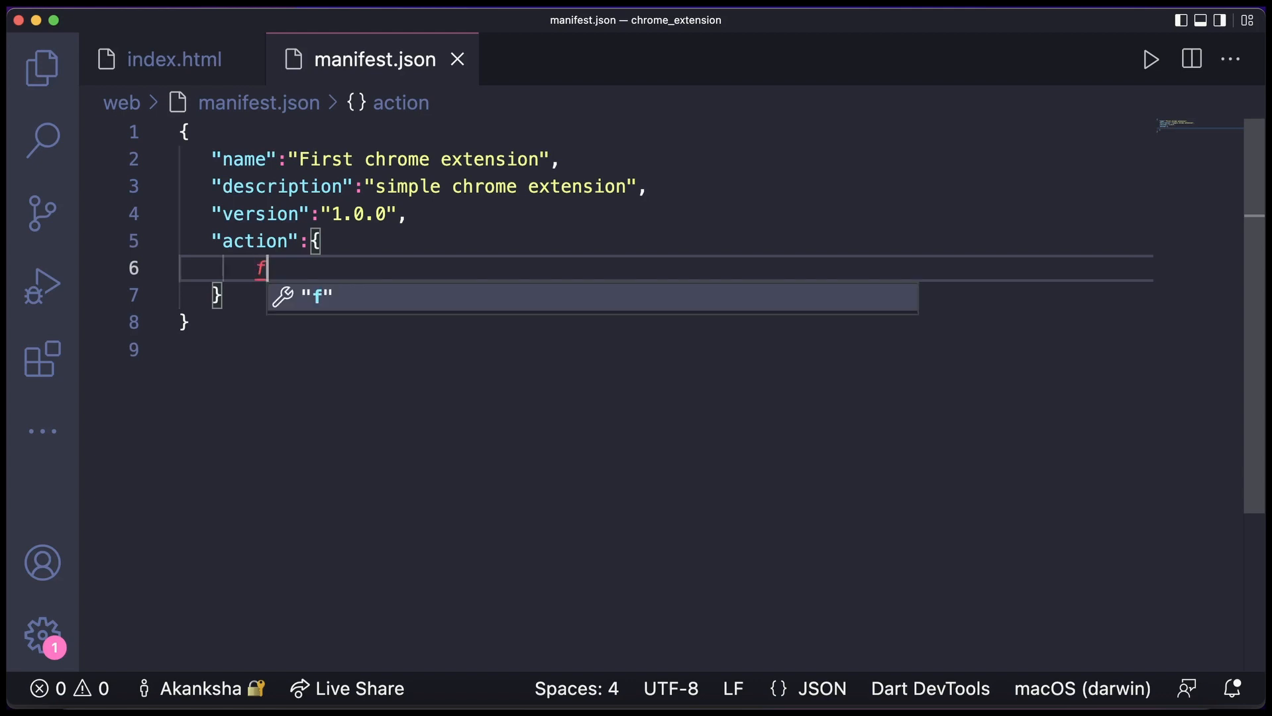
type("de")
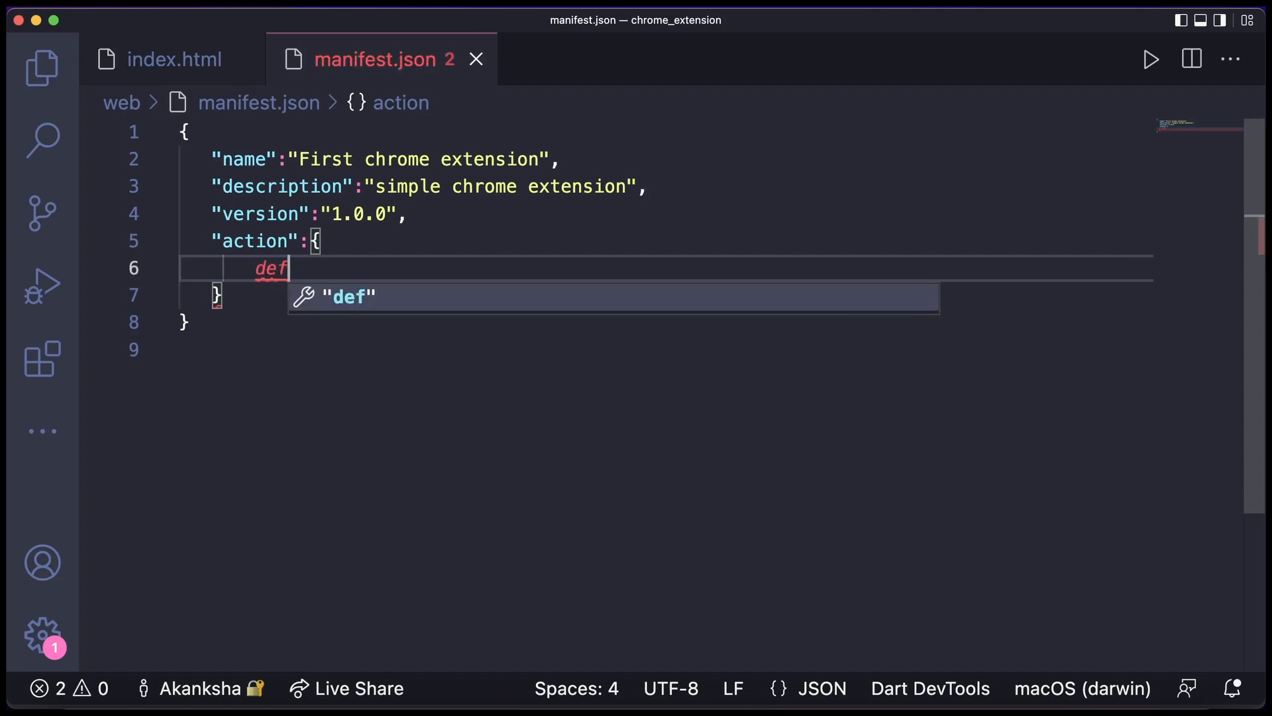
type("ault")
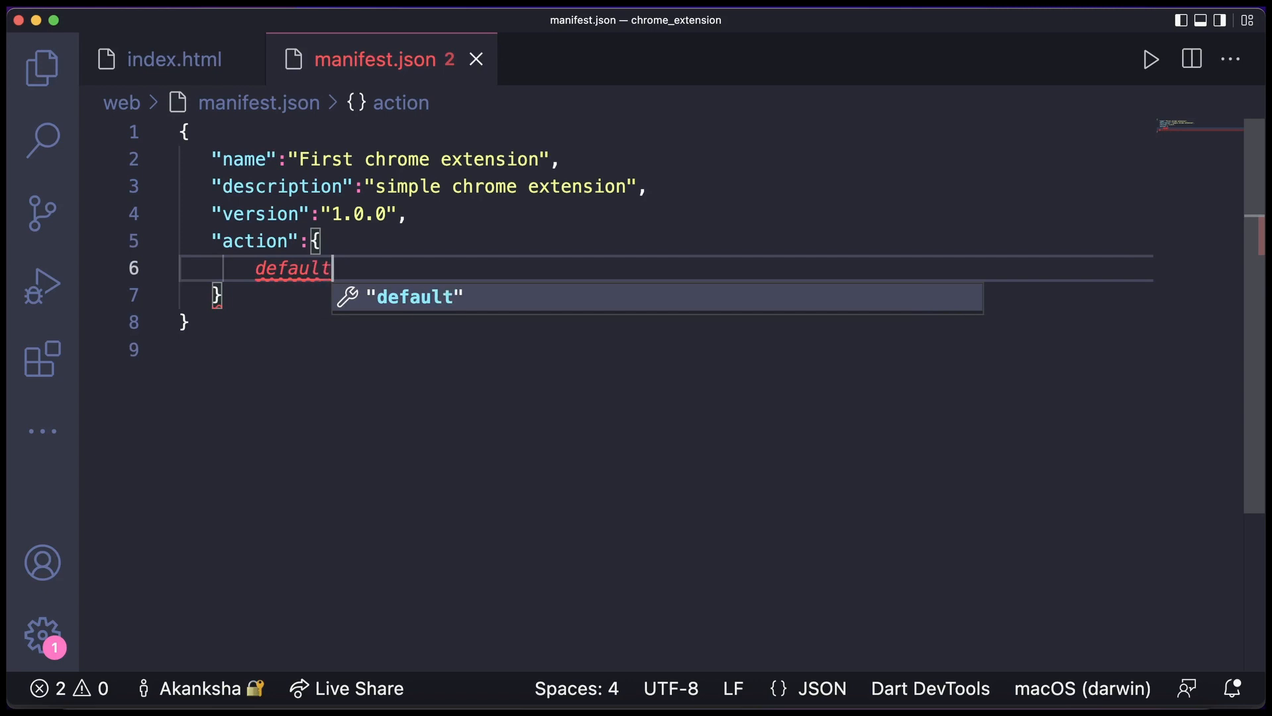
type("_popup\"")
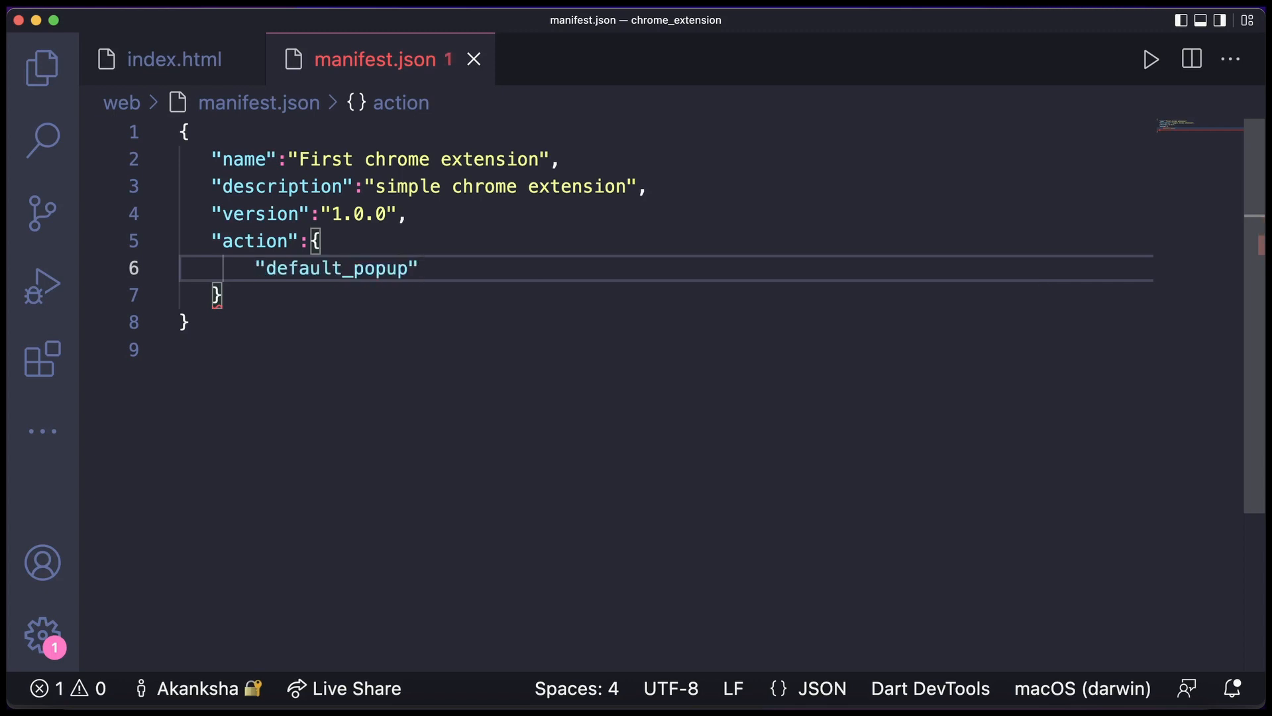
type(":\"index\"")
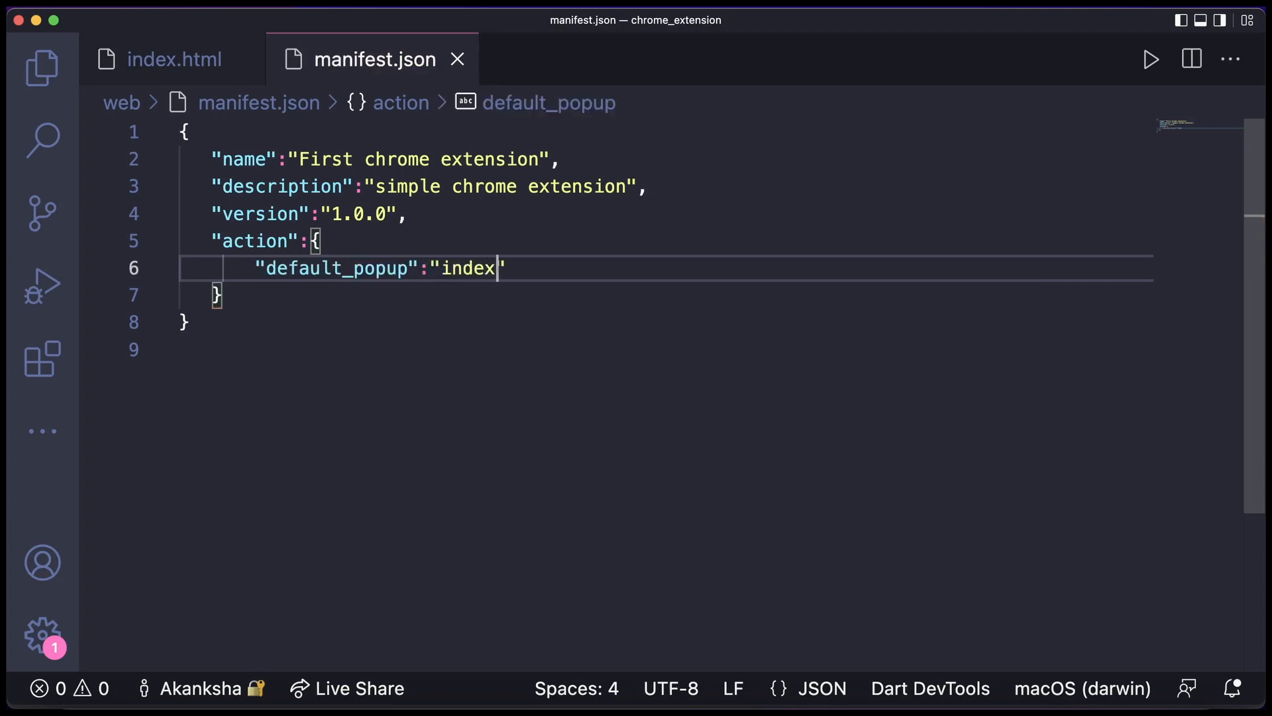
type(".h")
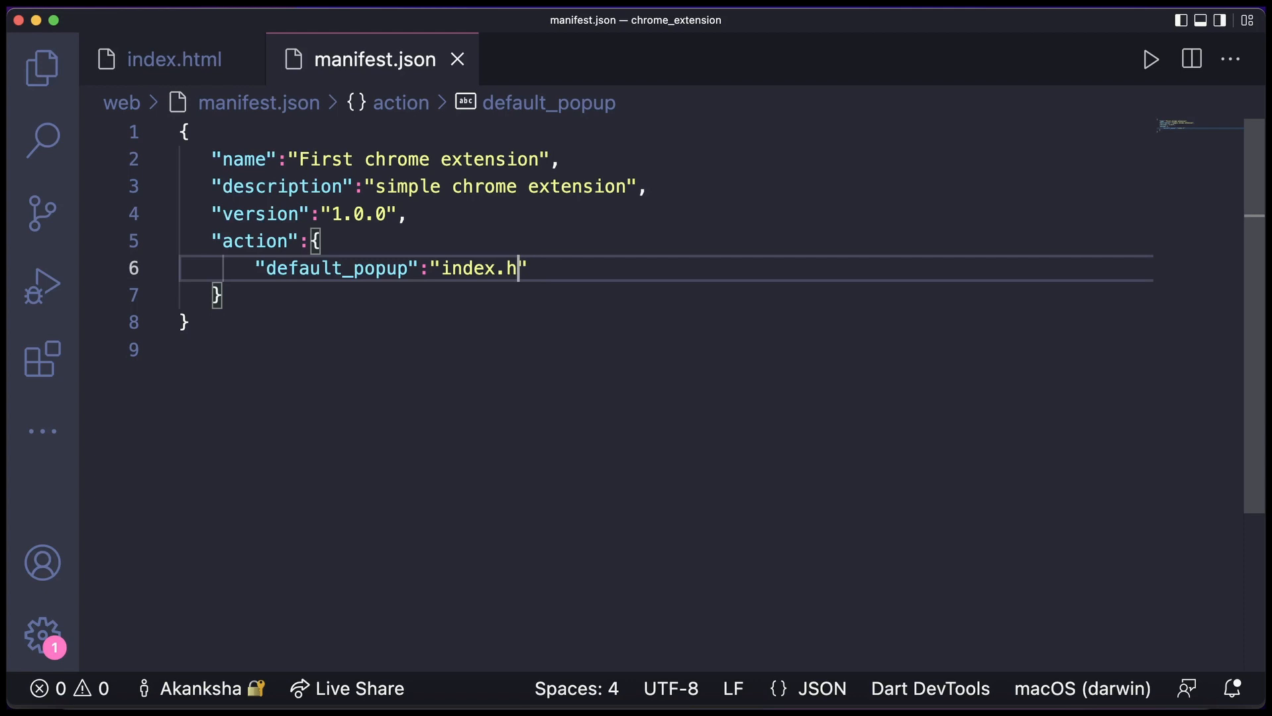
type("tml\",")
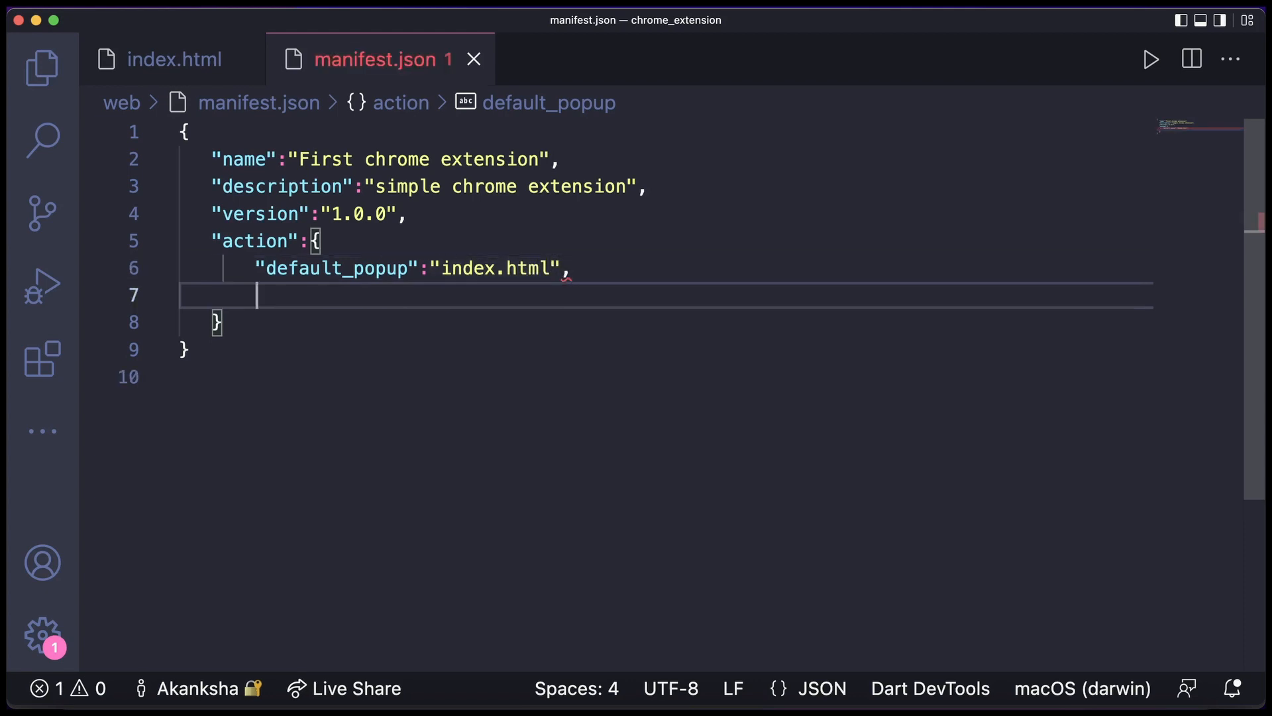
Add "defaul_icon":"icon/Icons-192.png" to the action block
type("defaul")
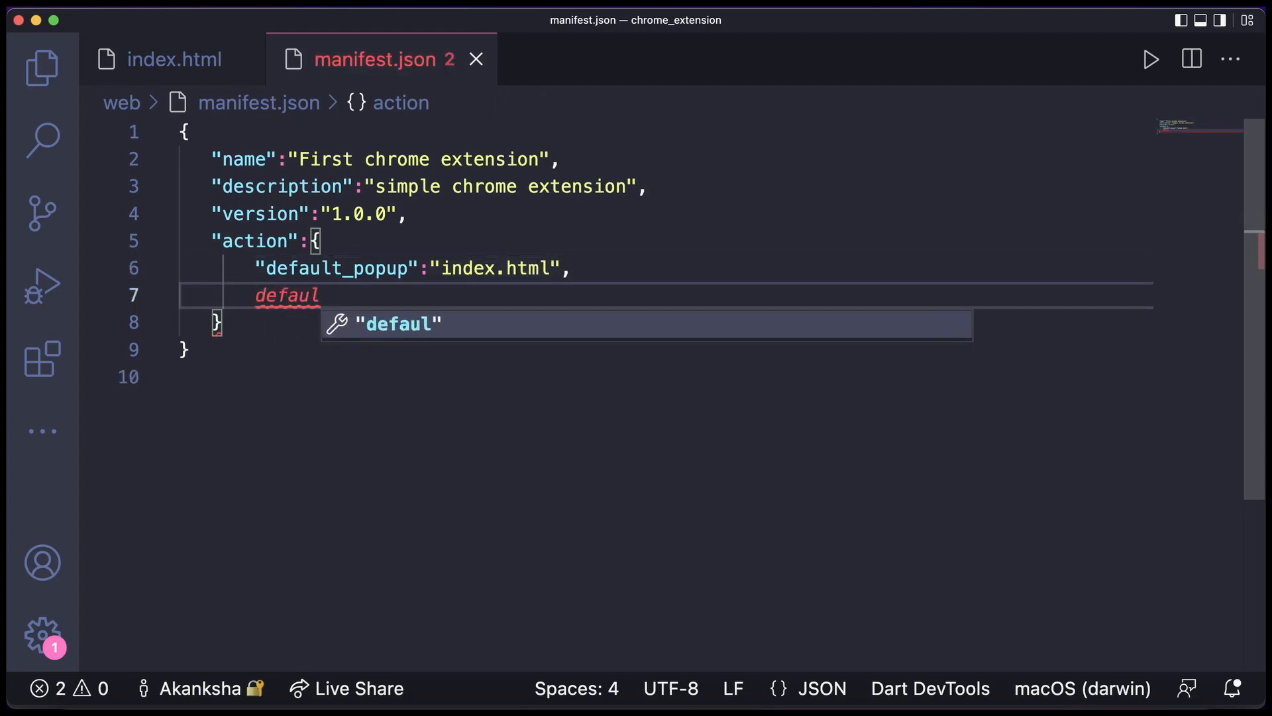
type("_icon\":\"")
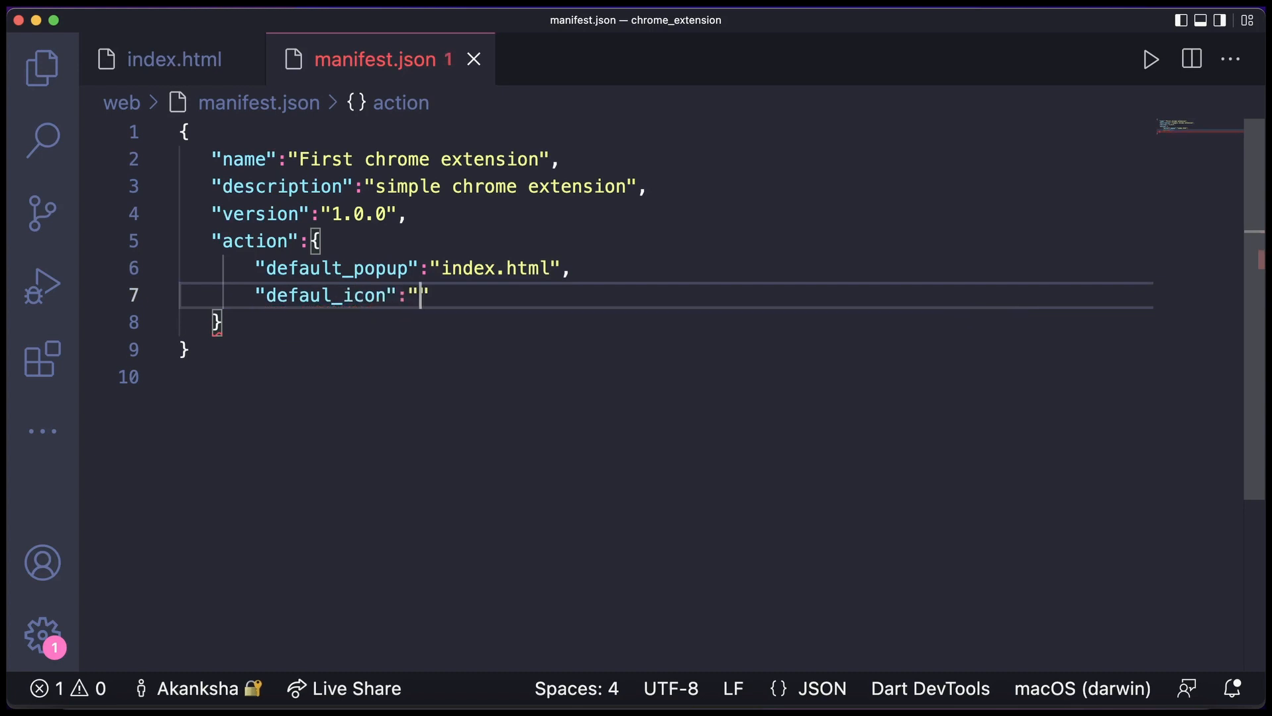
type("icon")
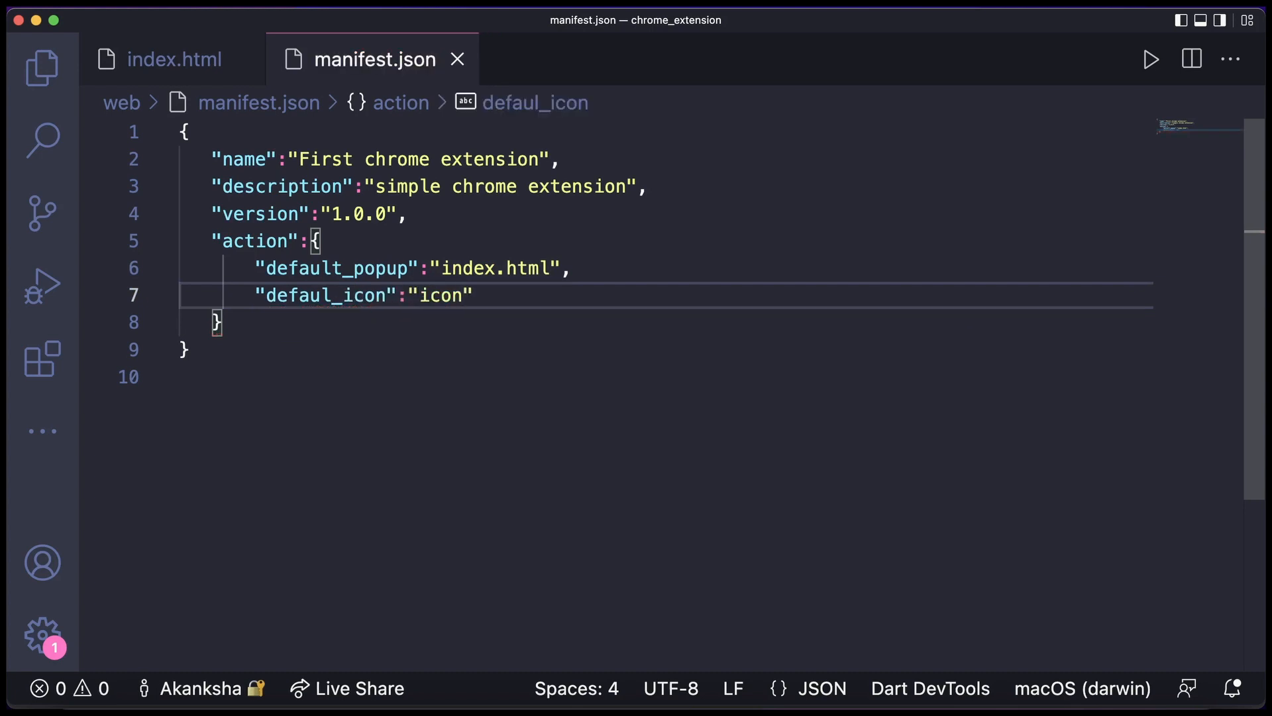
type("/")
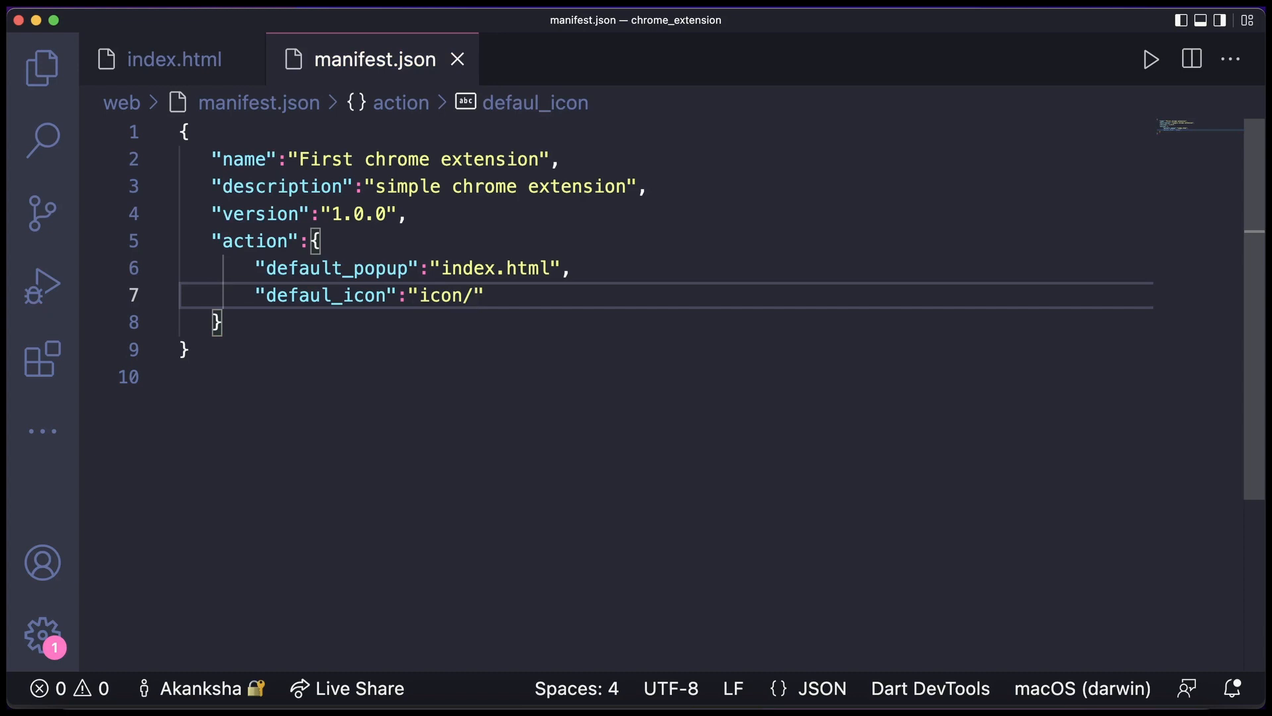
type("I")
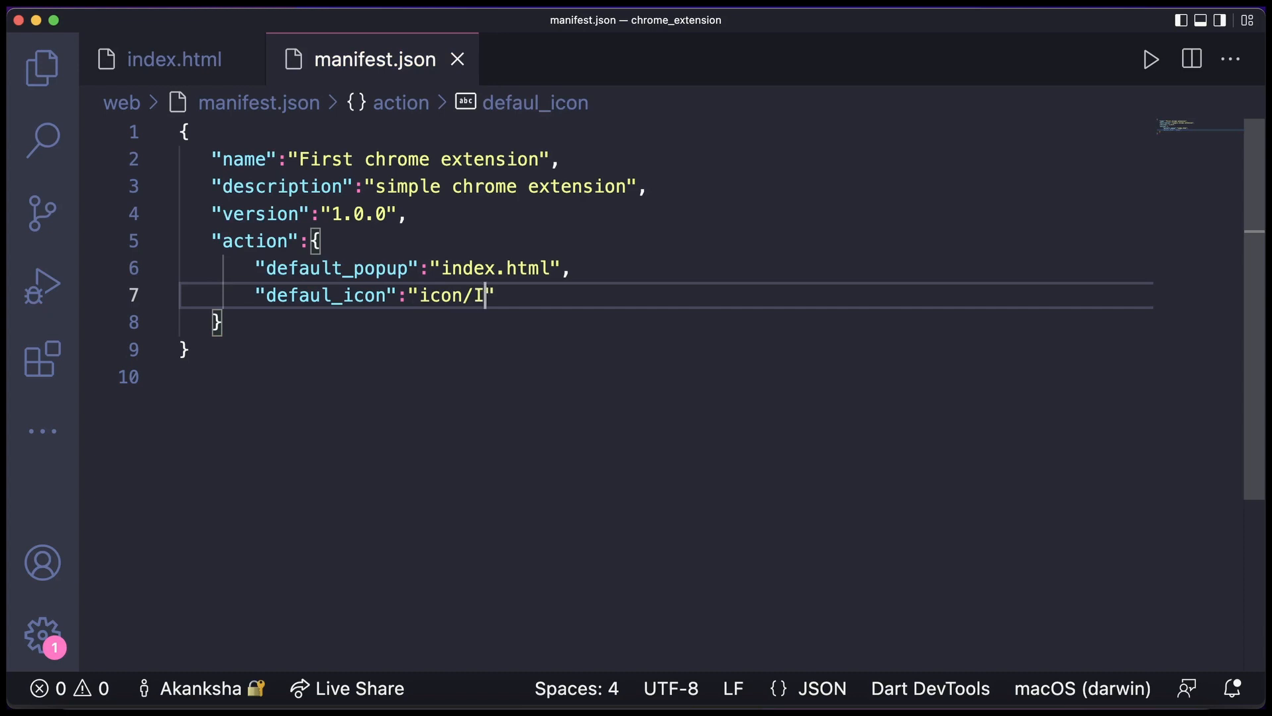
type("cons-19")
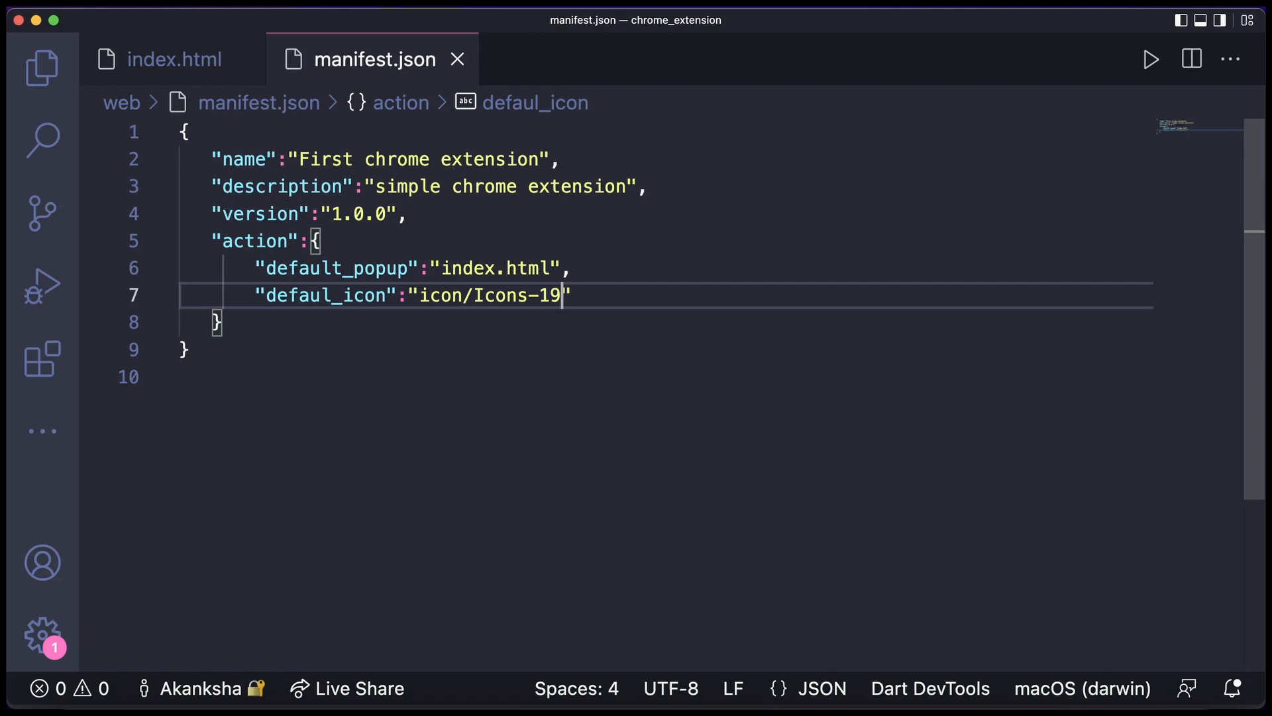
type("2.png")
left_click(665, 322)
type(",")
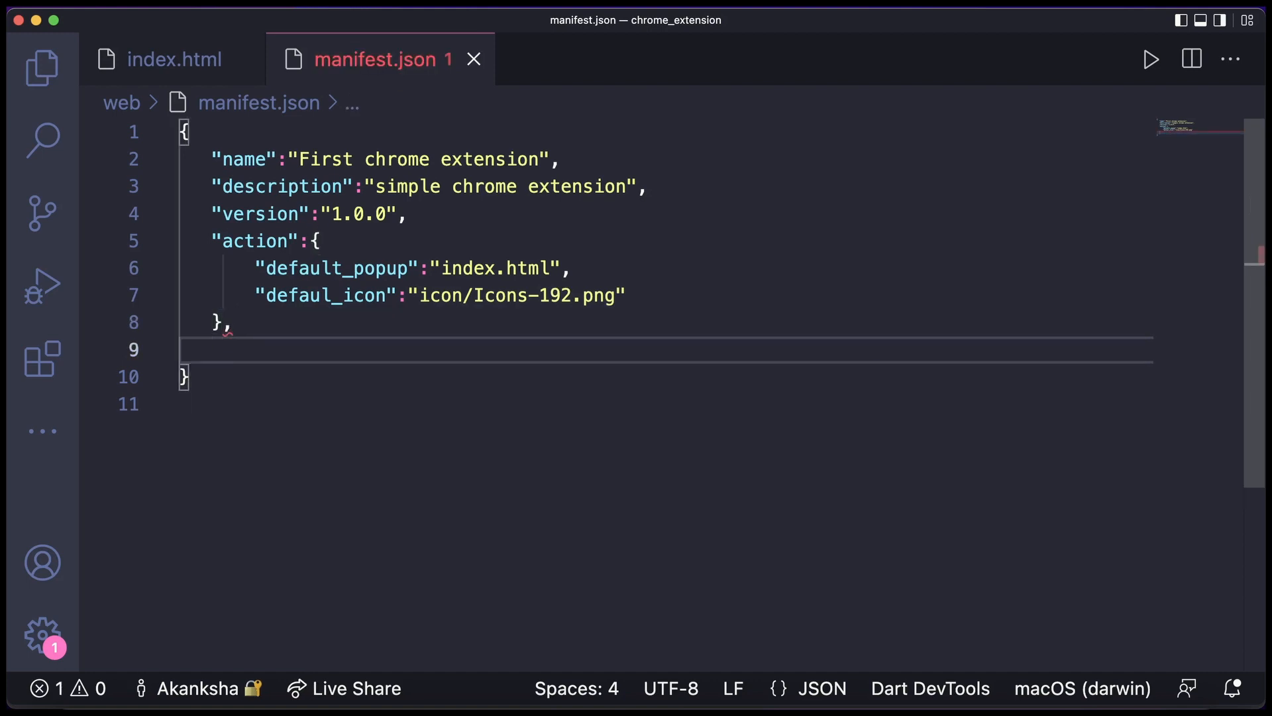
Add "manifest_version":3 after the action block and save the manifest
type("manif")
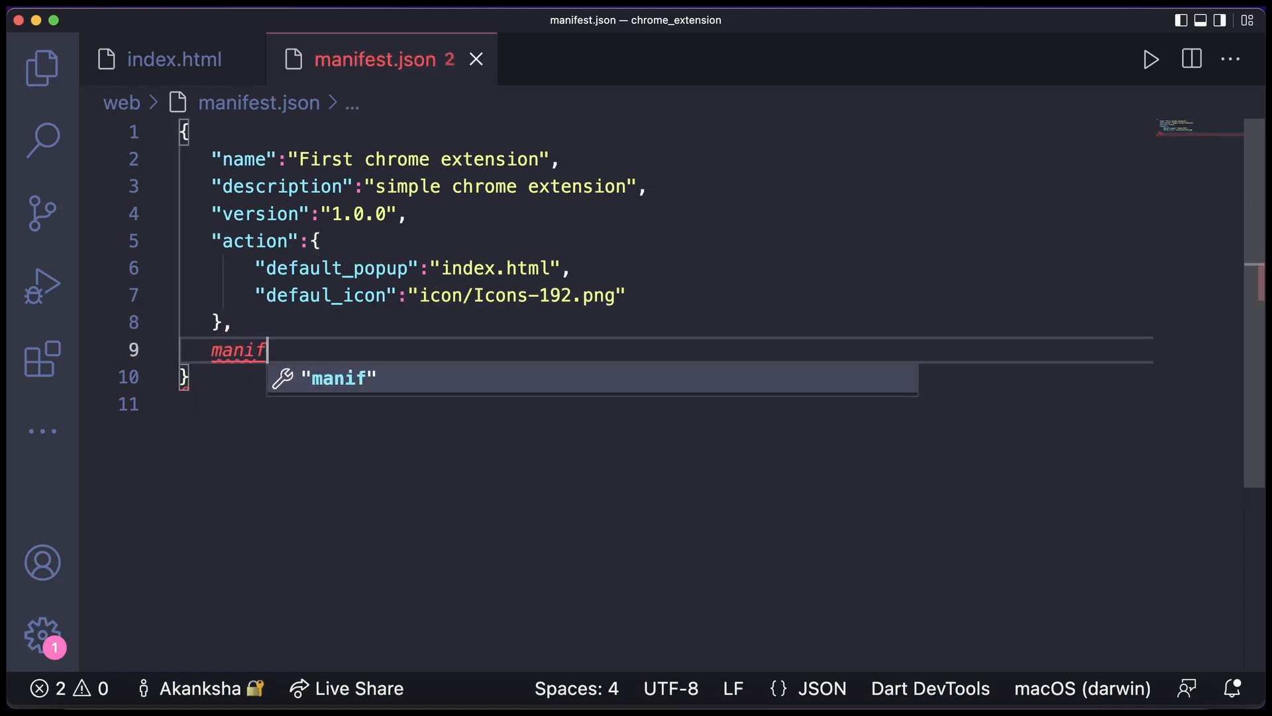
type("est_v")
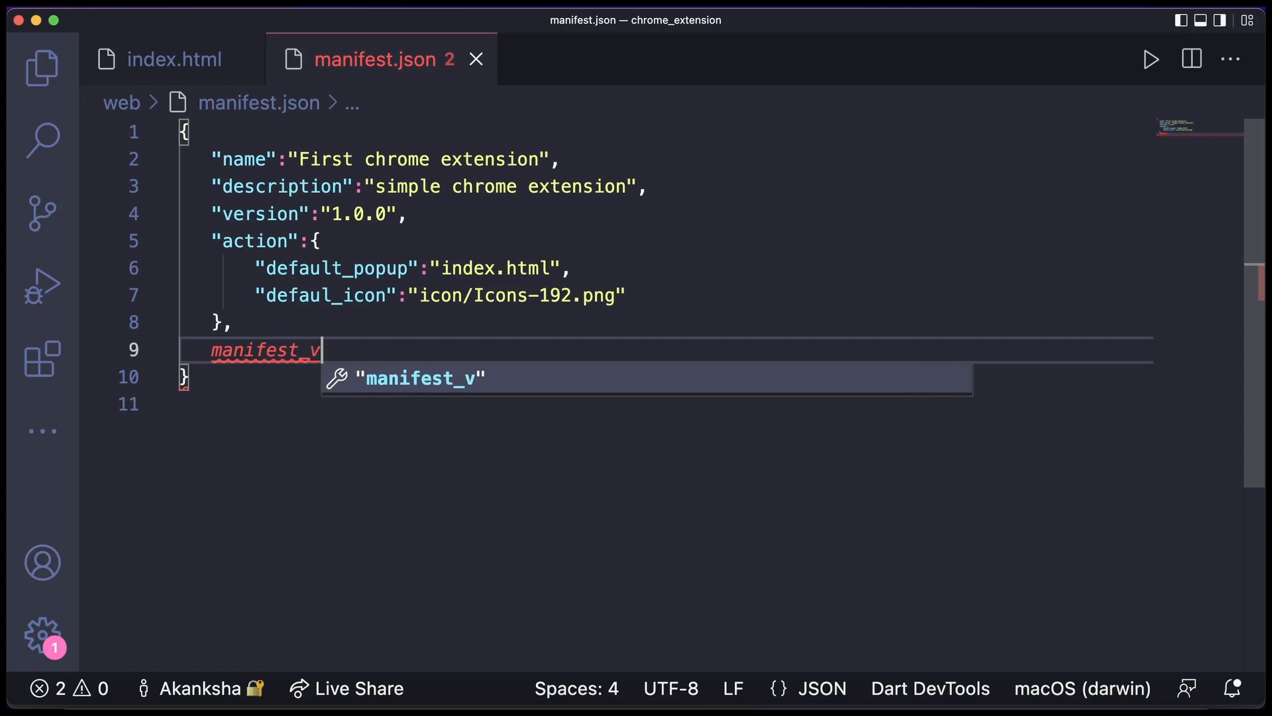
type("ersion\":3")
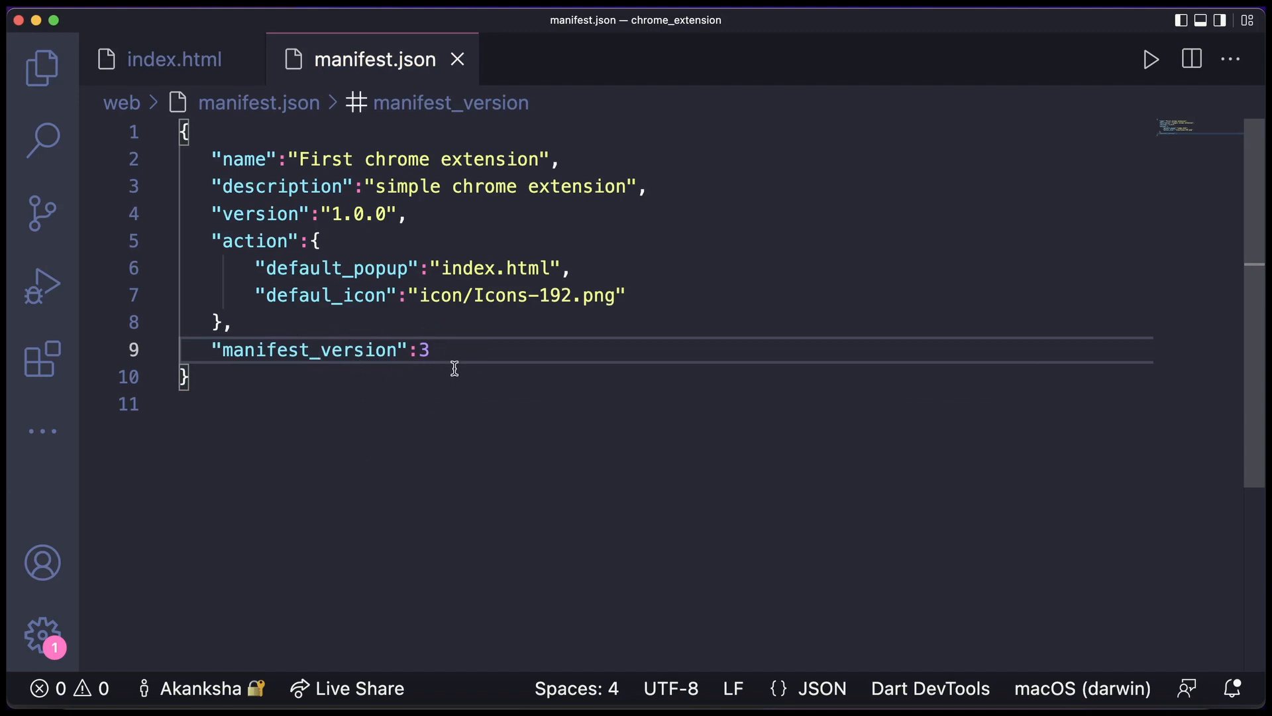
key("cmd+a")
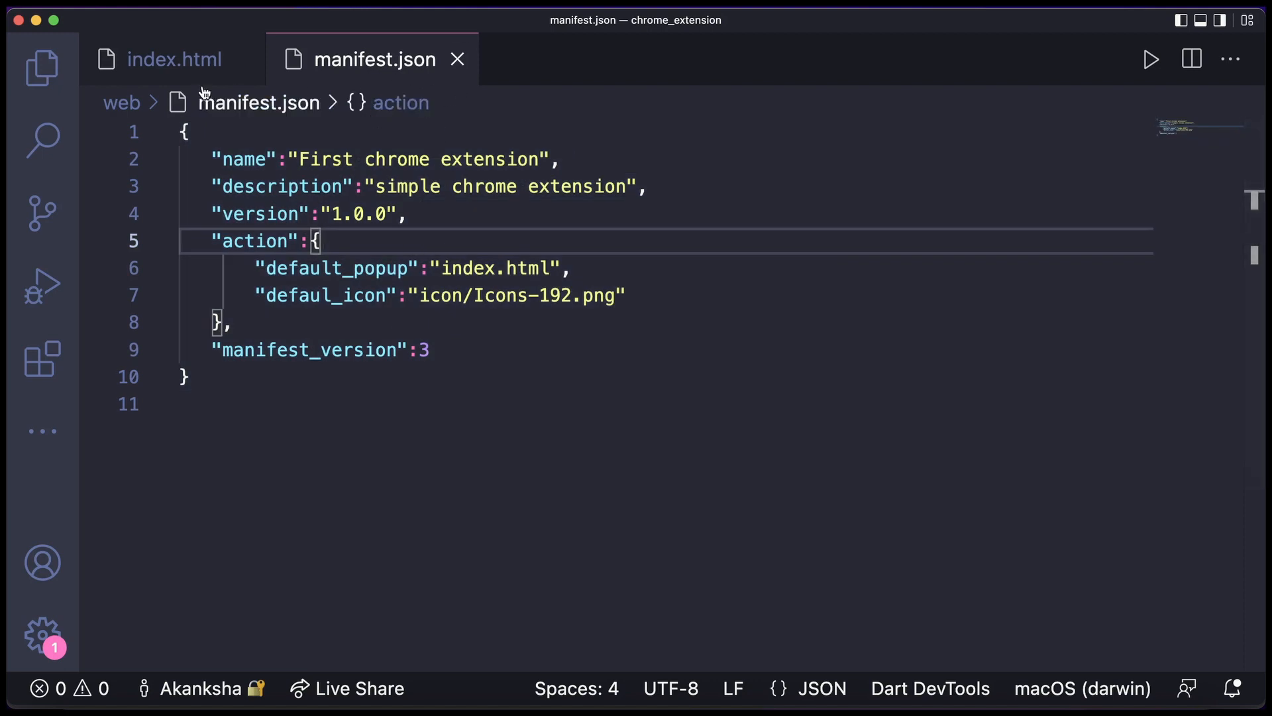
Run flutter build web --web-renderer html --csp in the terminal
left_click(172, 59)
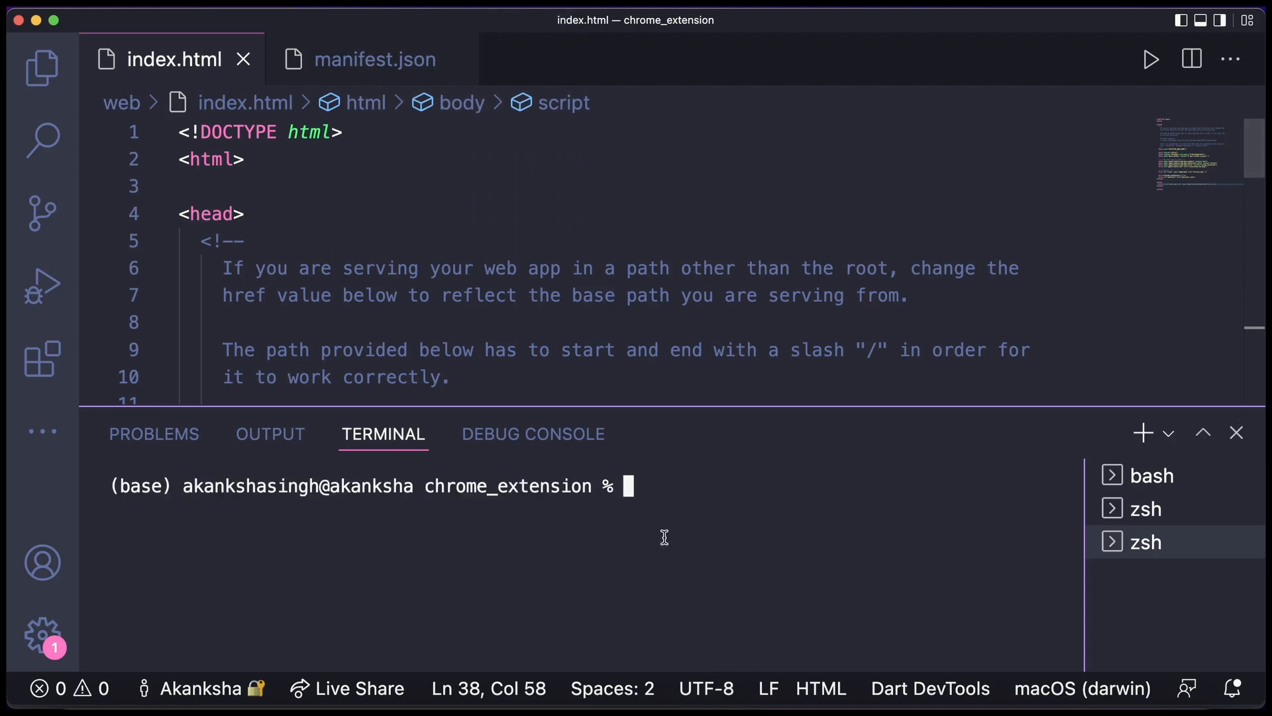
type("f")
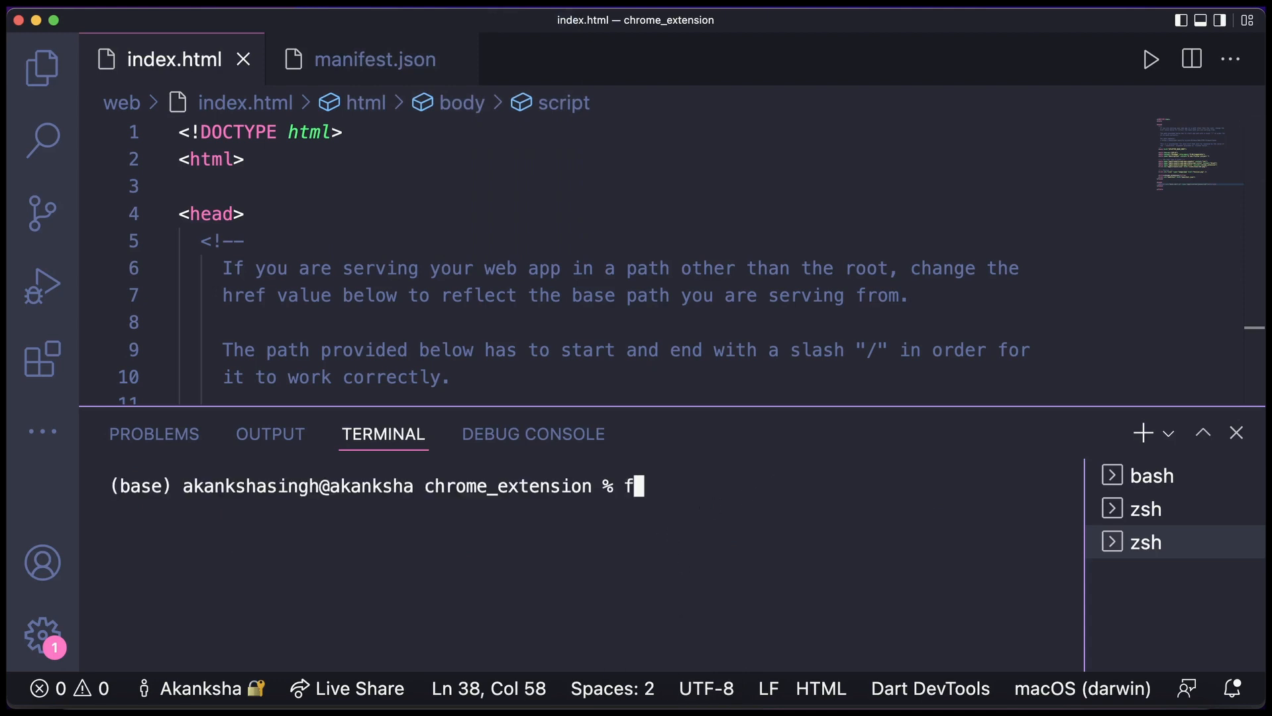
type("lutter build web --web-")
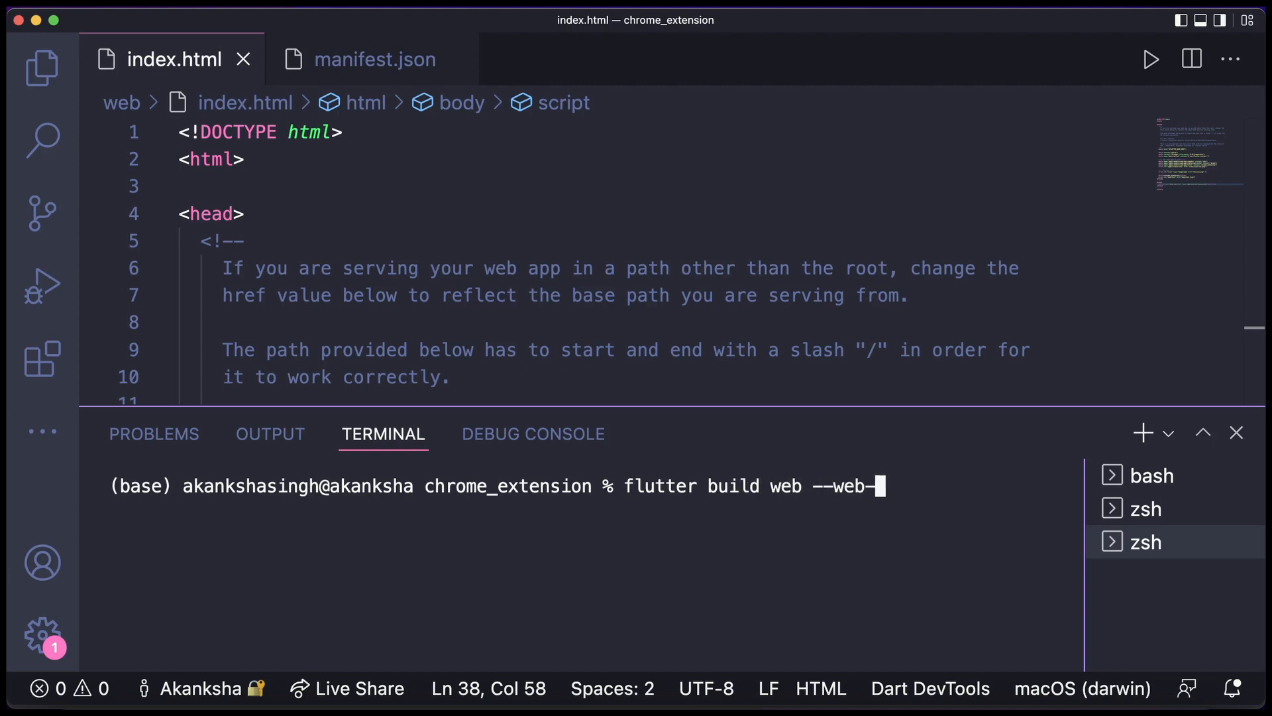
type("renderer")
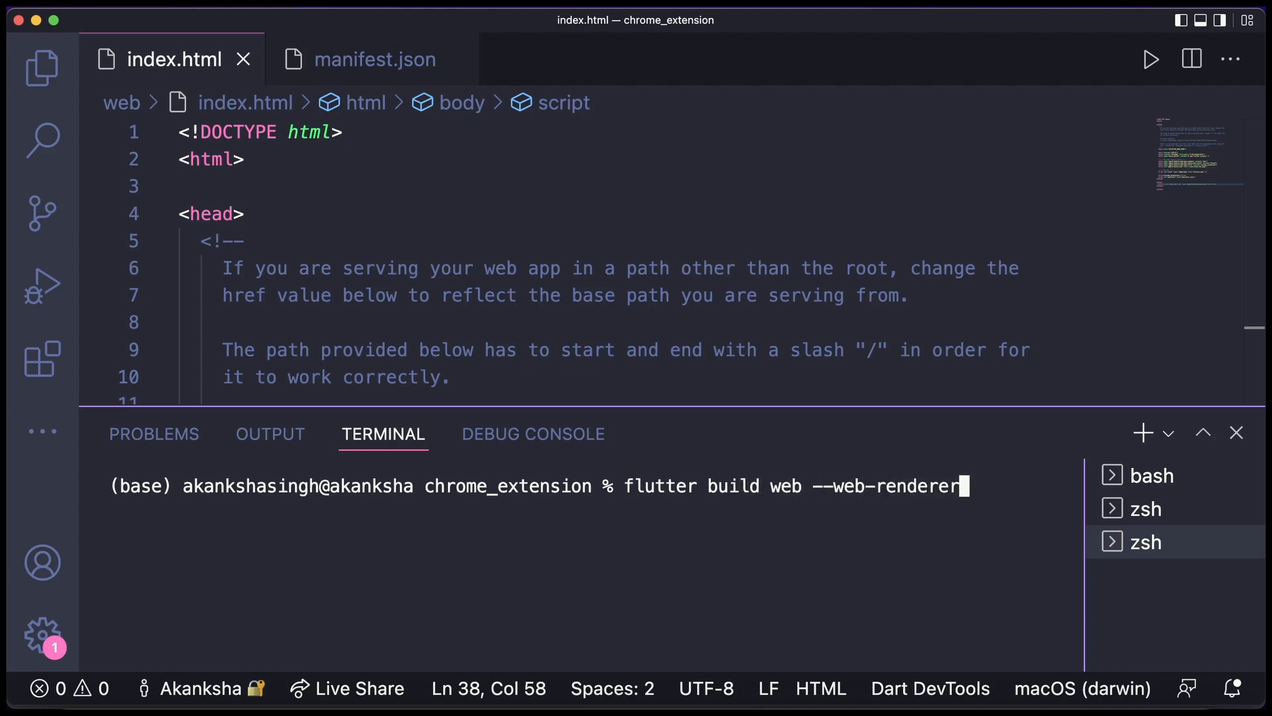
key("Backspace")
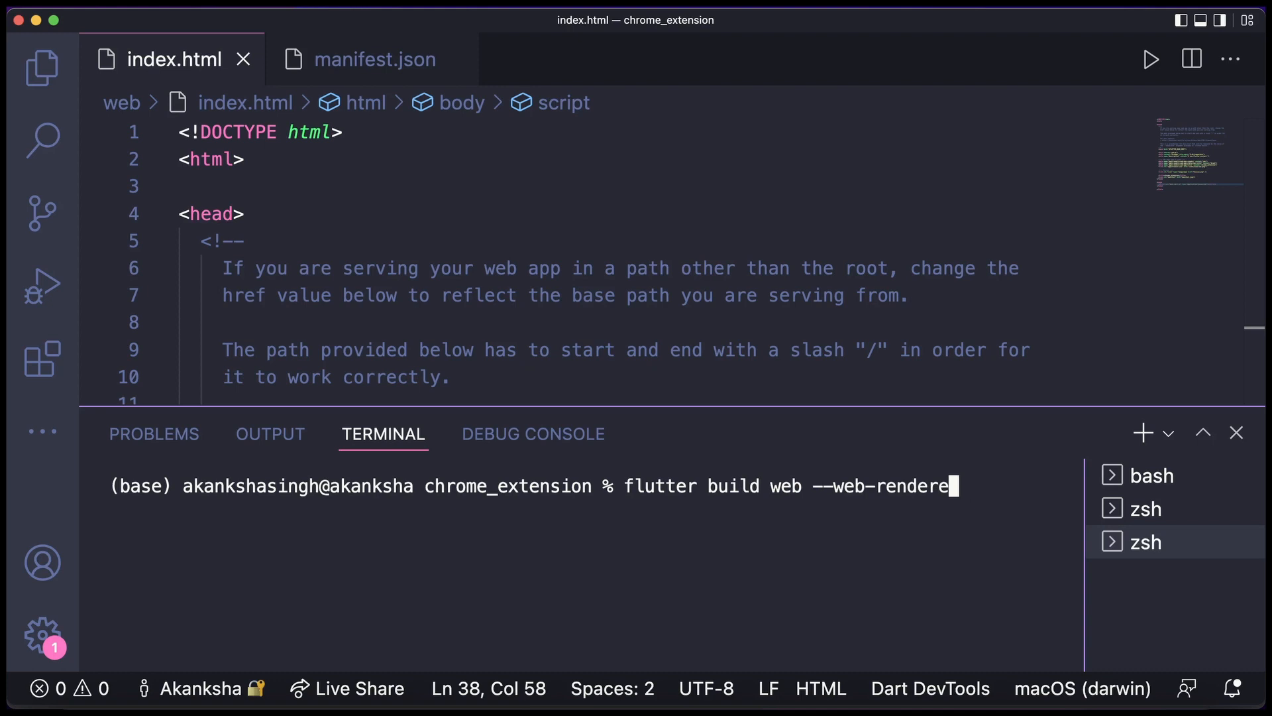
type("r")
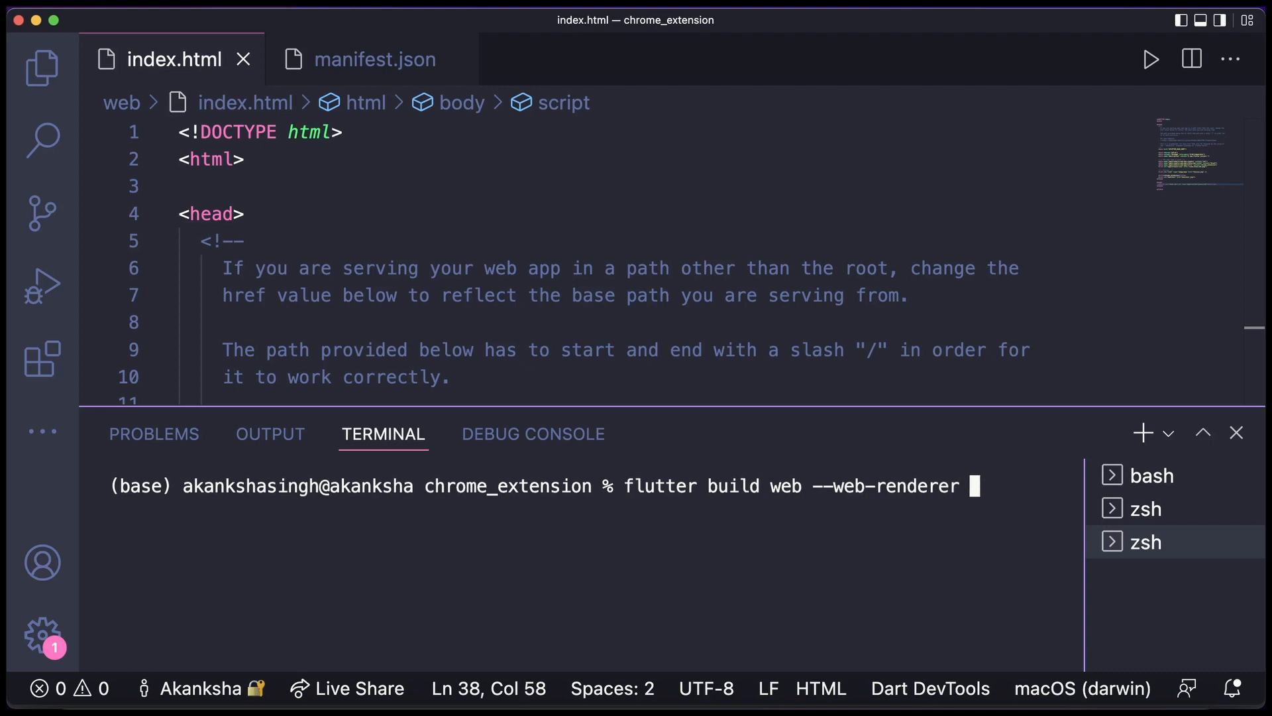
type("html")
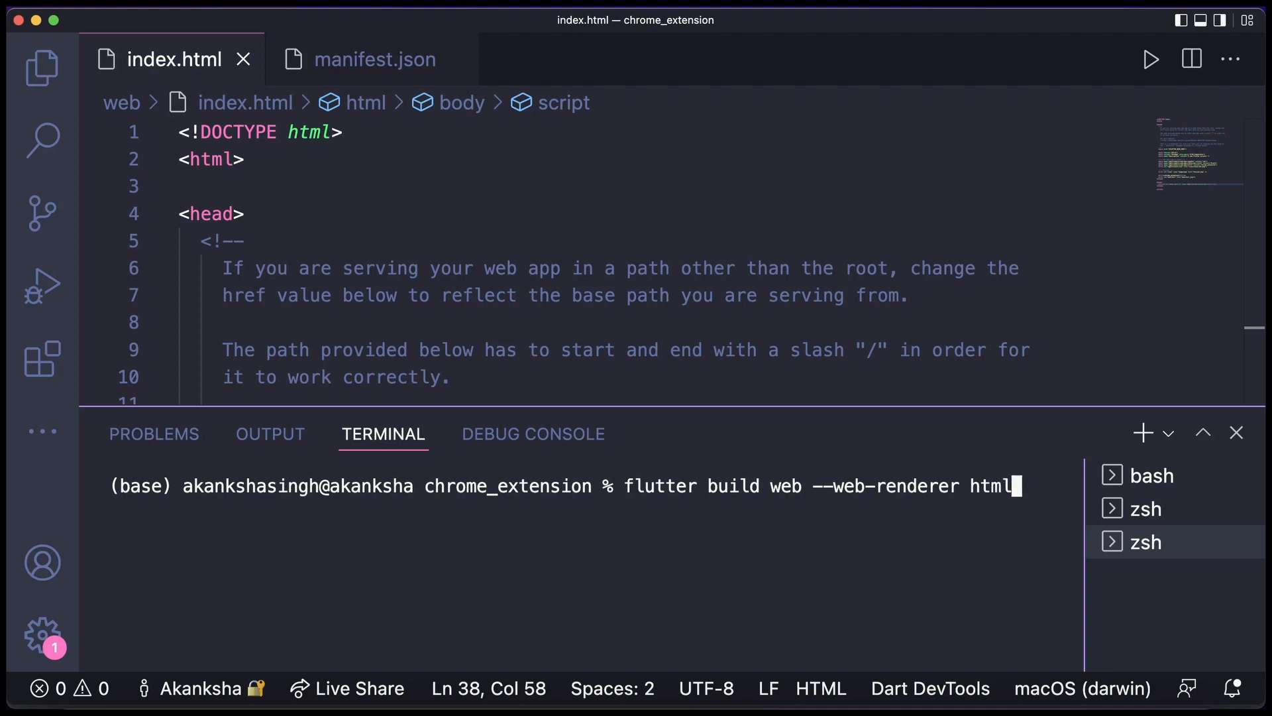
type("--csp")
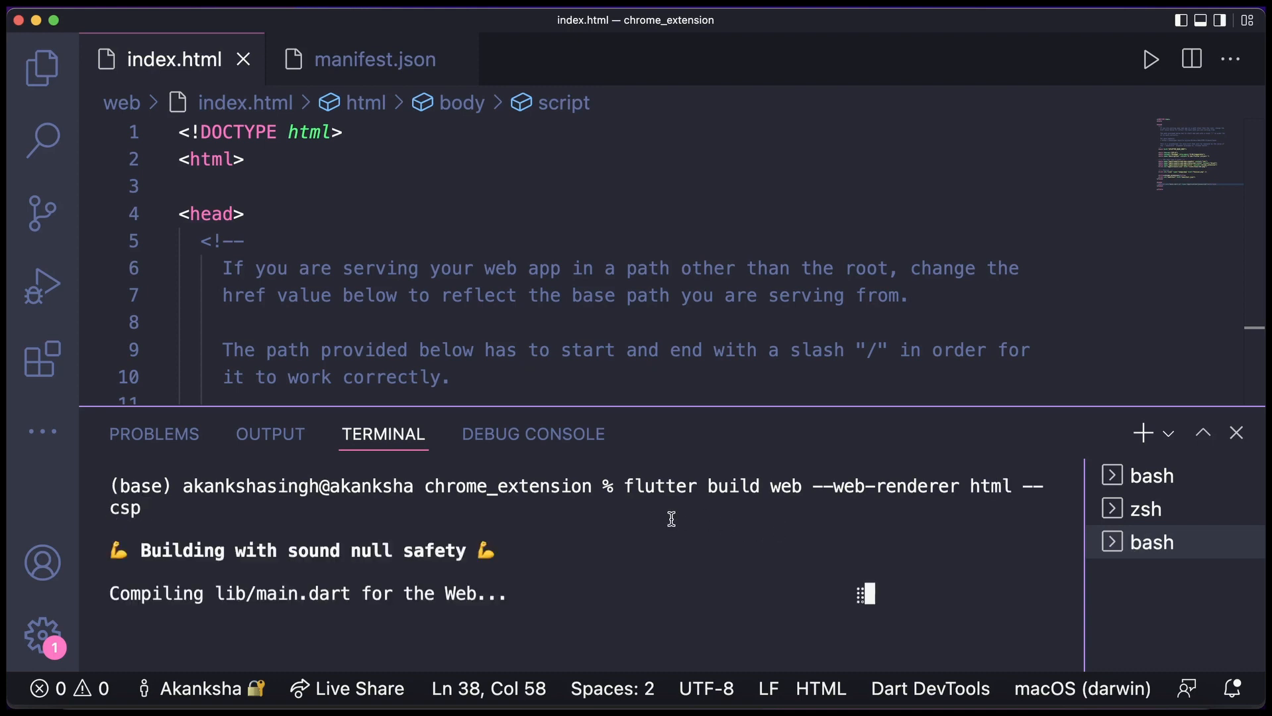
mouse_move(731, 515)
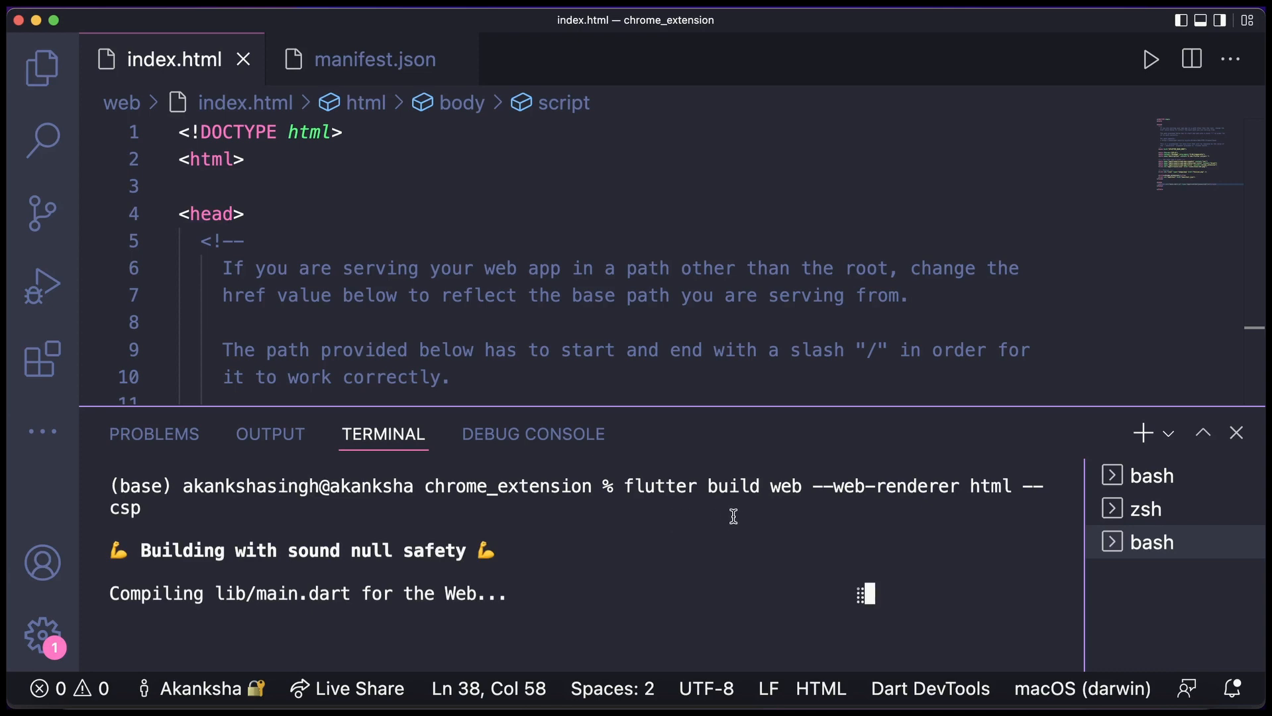
mouse_move(703, 520)
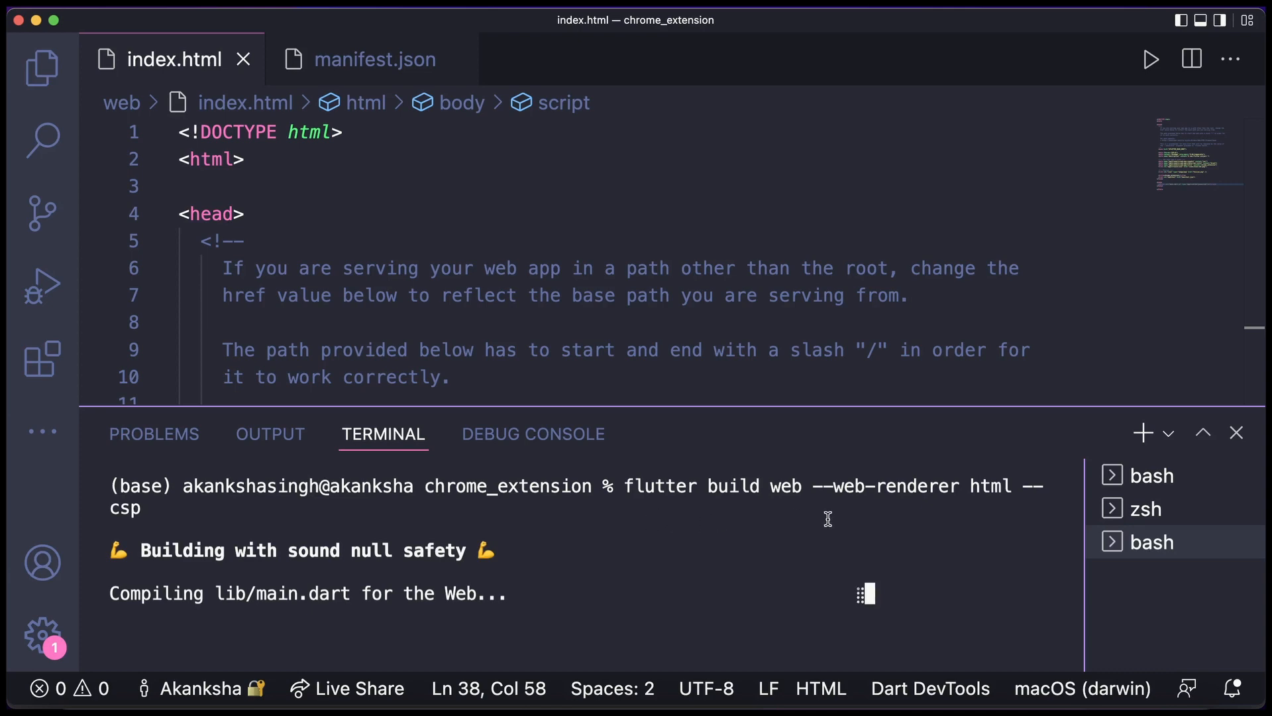
mouse_move(970, 497)
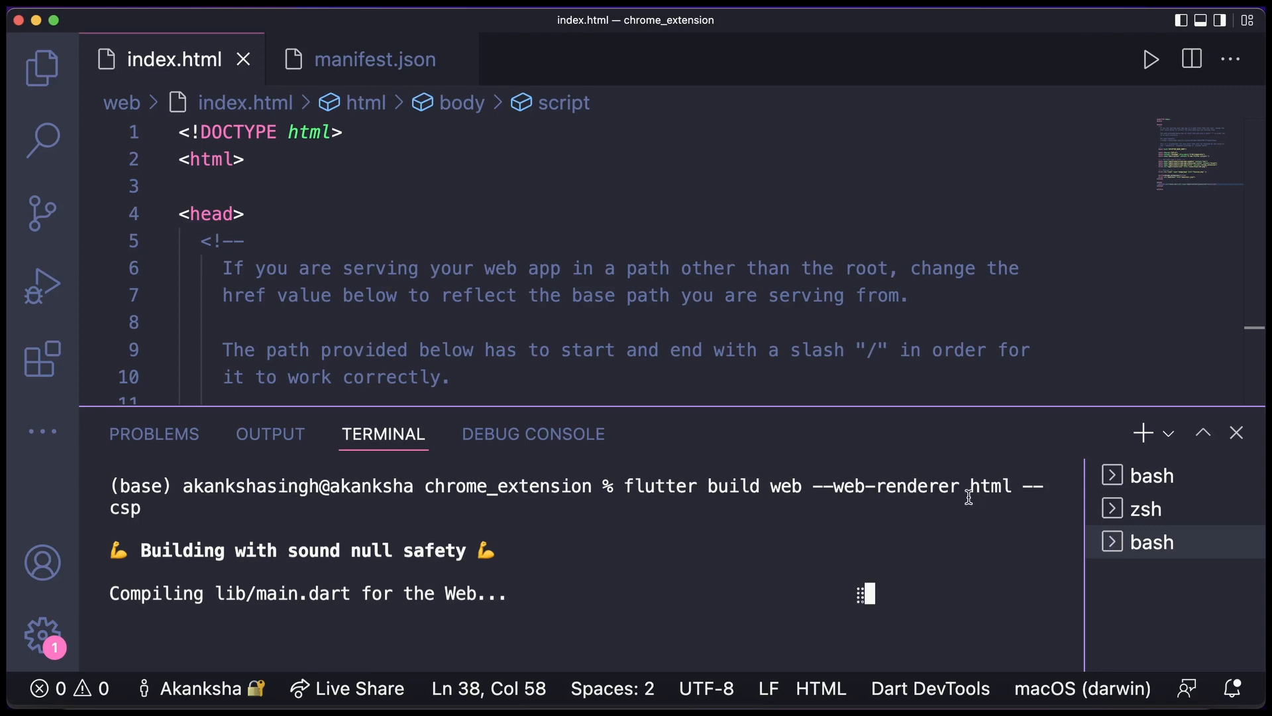
mouse_move(675, 514)
type("flutter build w")
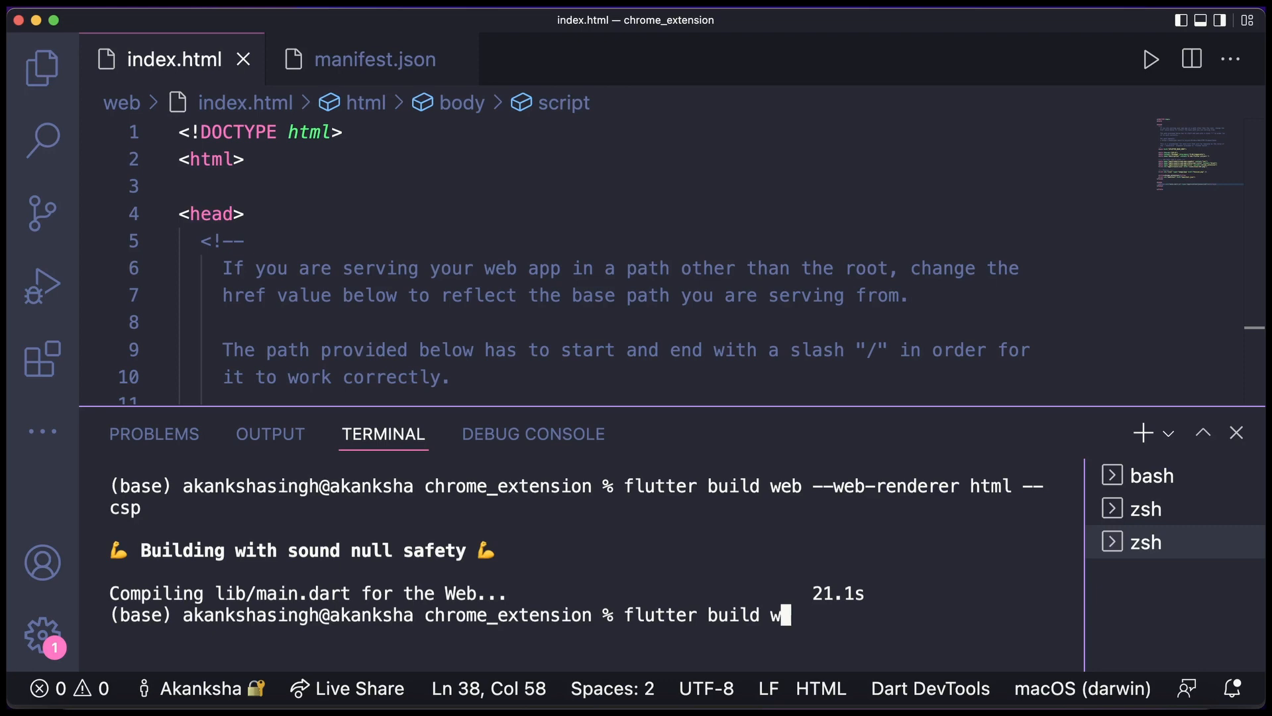
Show flutter build web help and highlight the --csp and --web-renderer descriptions
type("eb")
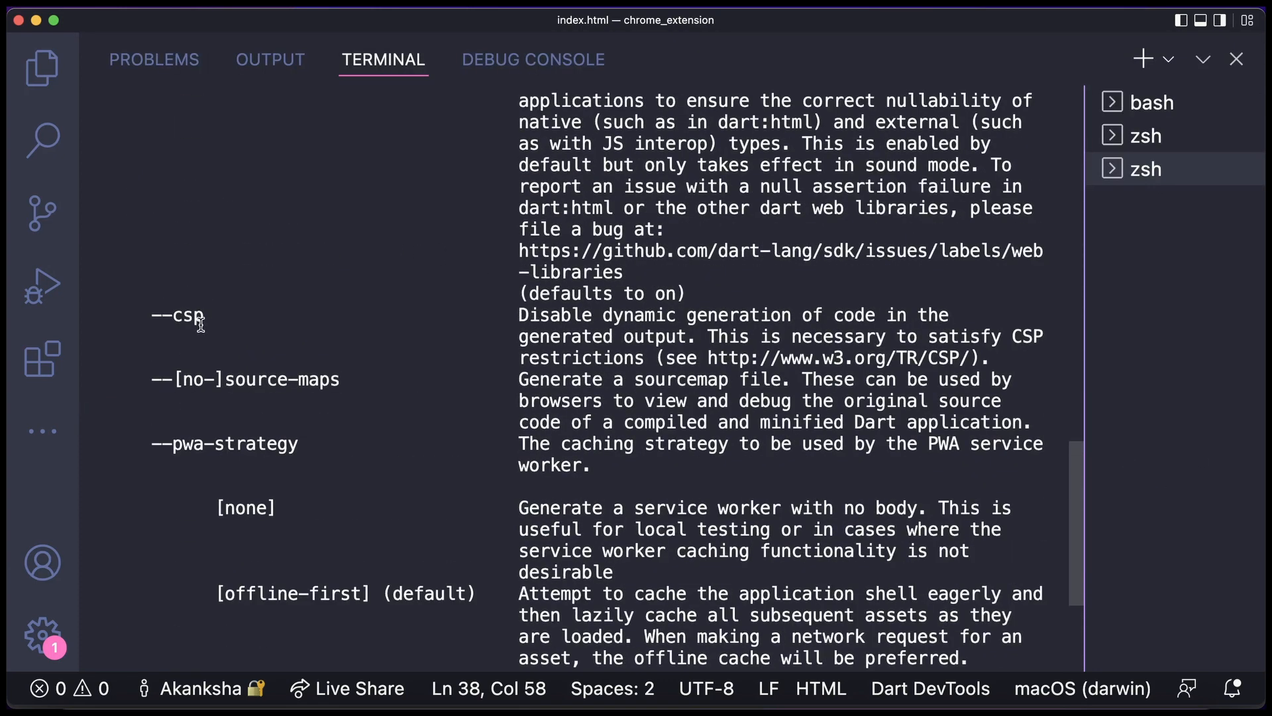
double_click(176, 315)
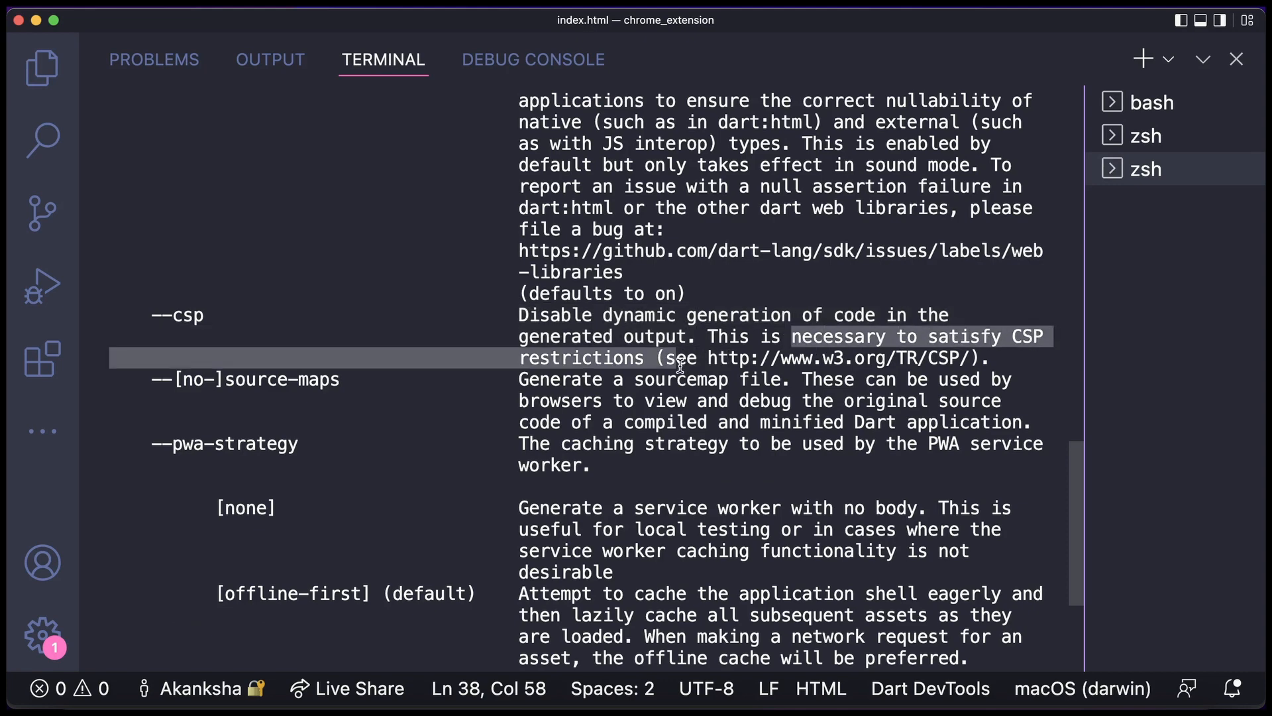
mouse_move(739, 273)
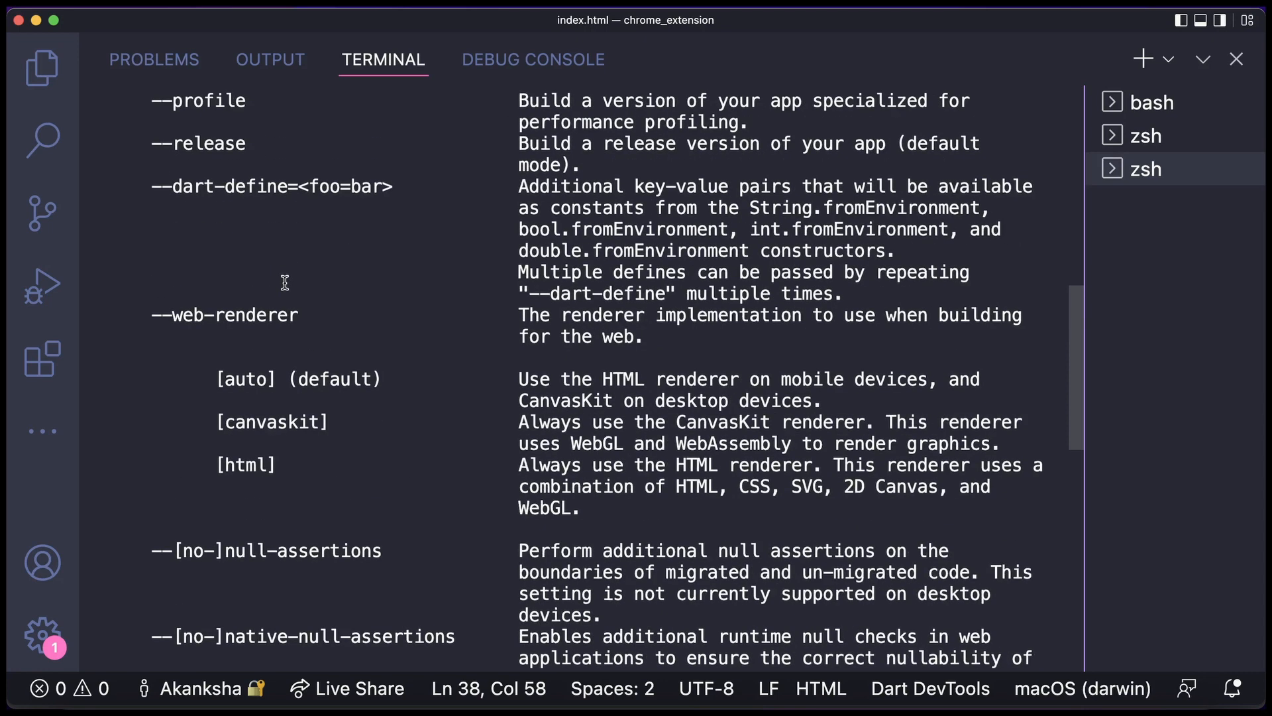
double_click(224, 316)
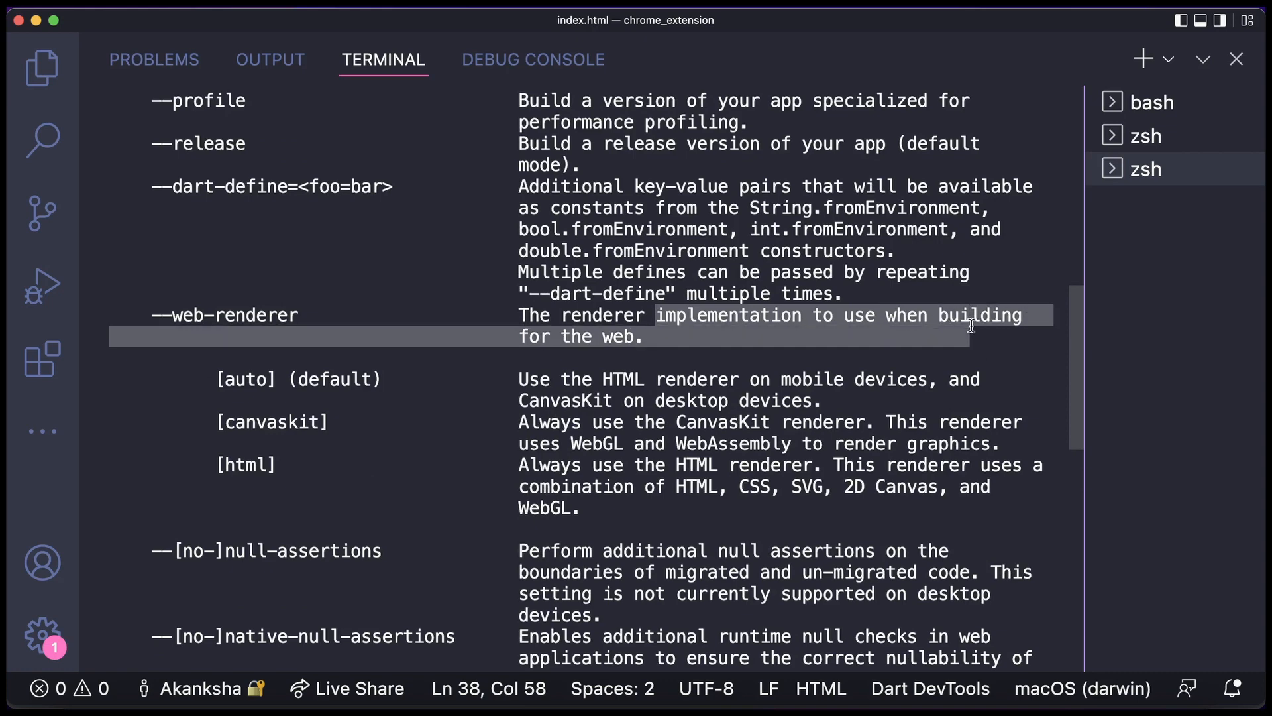
mouse_move(551, 368)
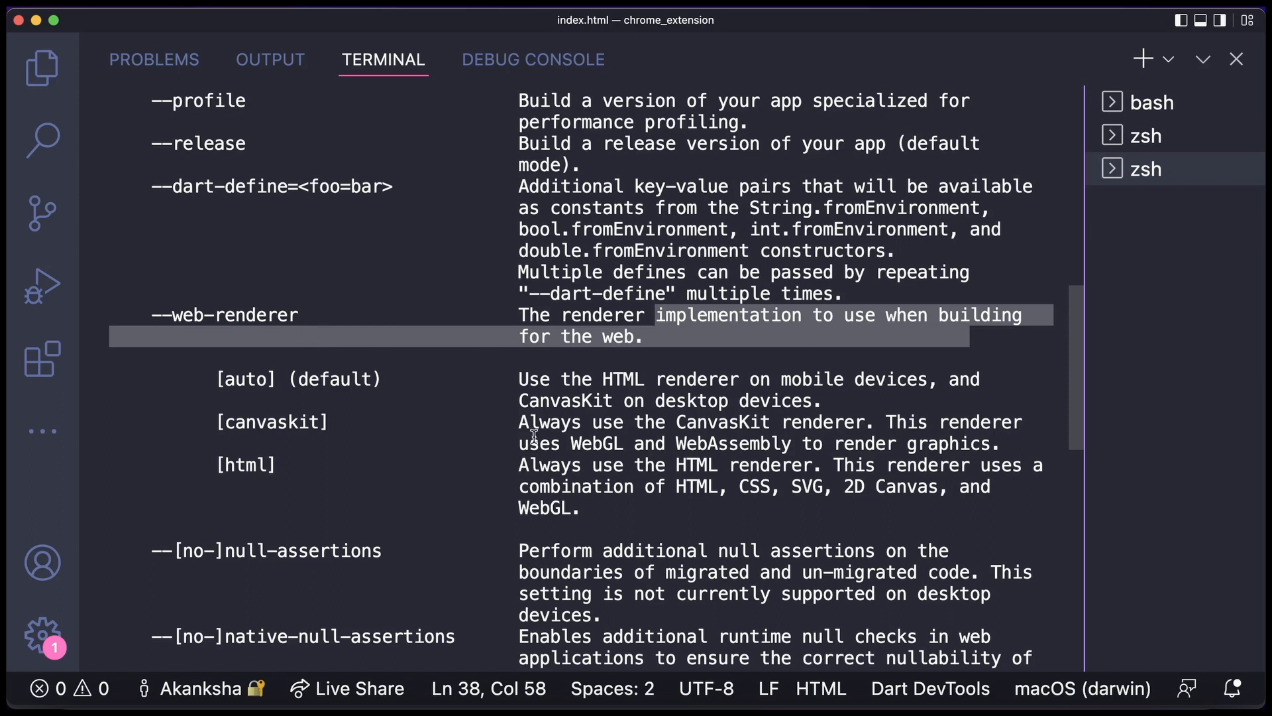
mouse_move(285, 452)
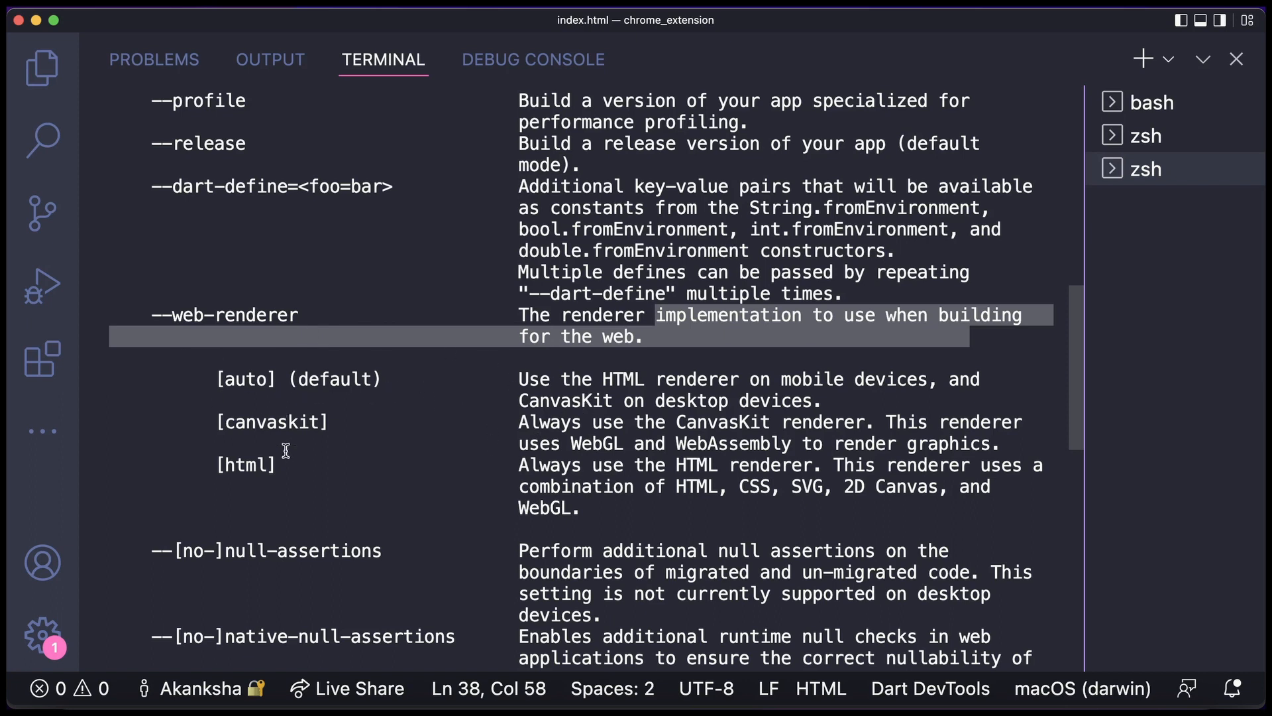
mouse_move(395, 382)
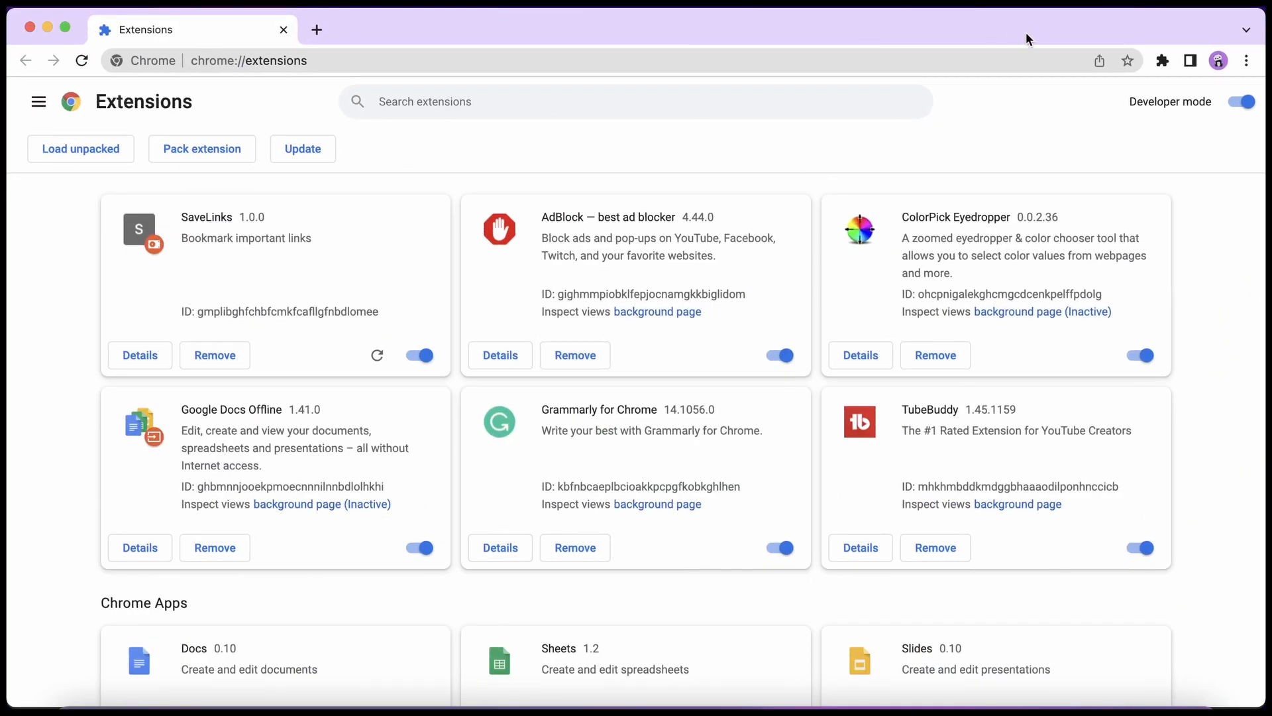
Bring up Chrome's Extensions page with Developer mode switched on
left_click(1162, 59)
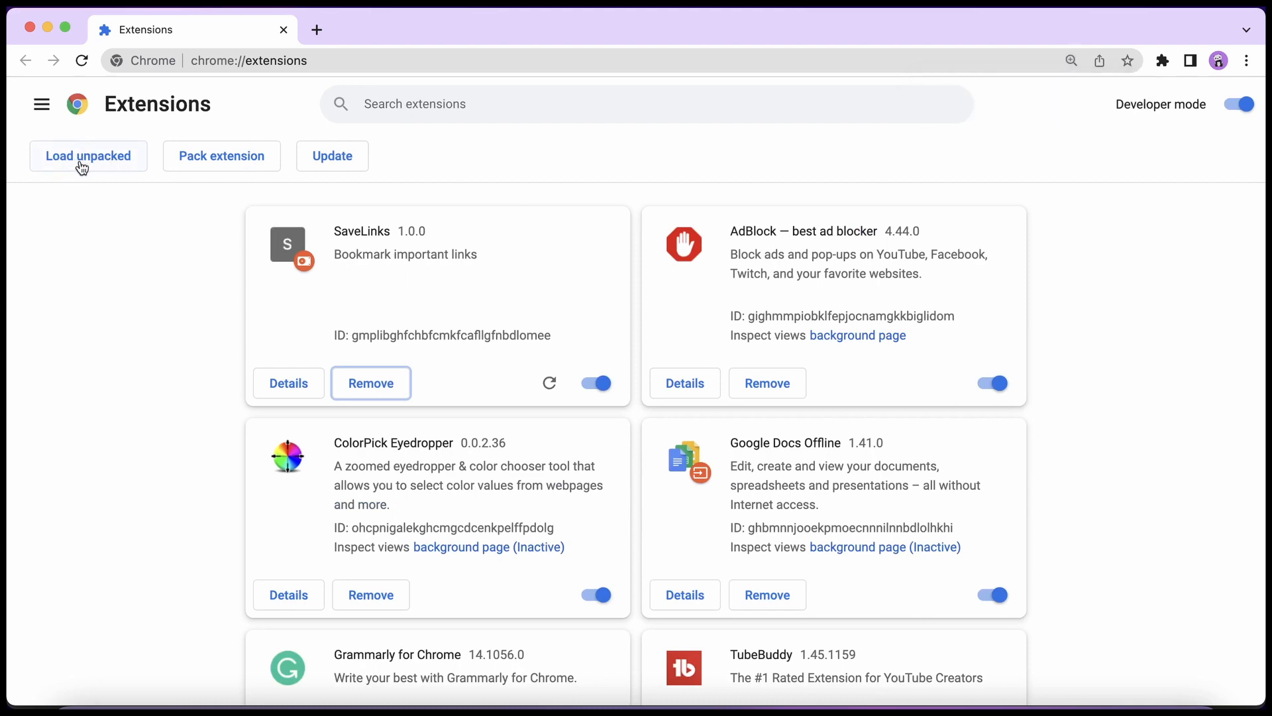
Load chrome_extension/build/web unpacked so 'First chrome extension' 1.0.0 appears in the list
left_click(89, 156)
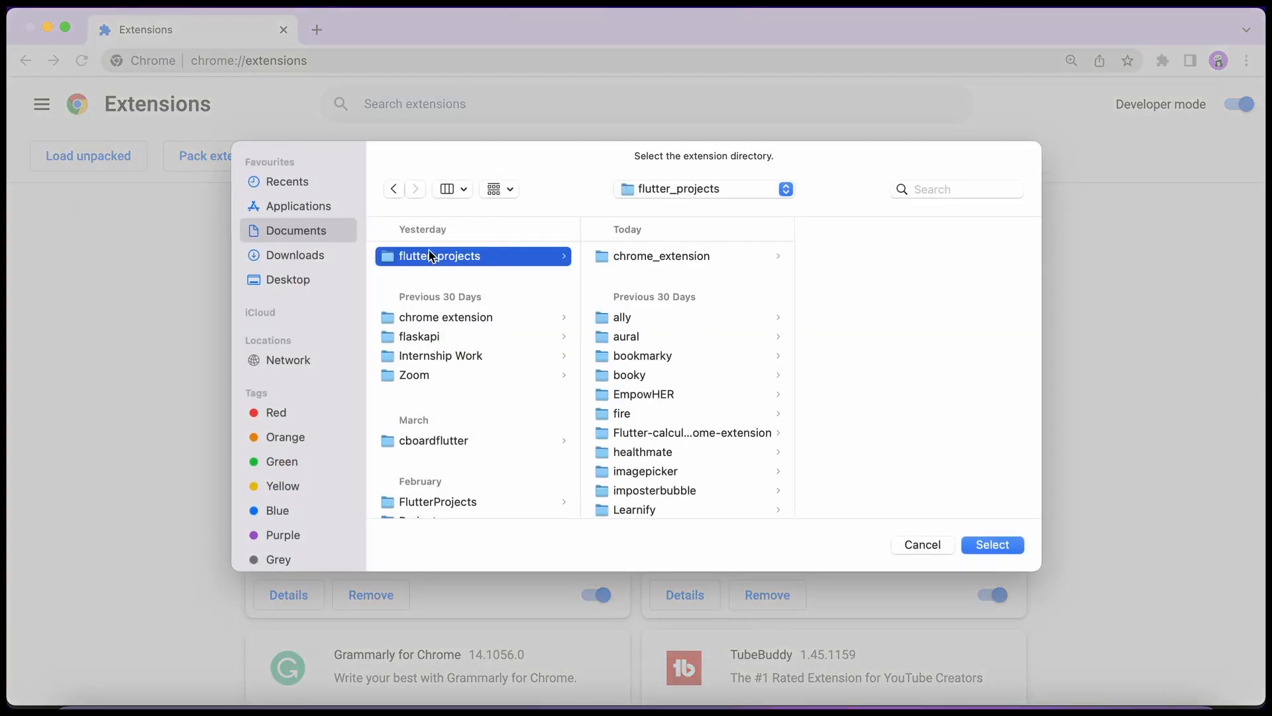
left_click(662, 256)
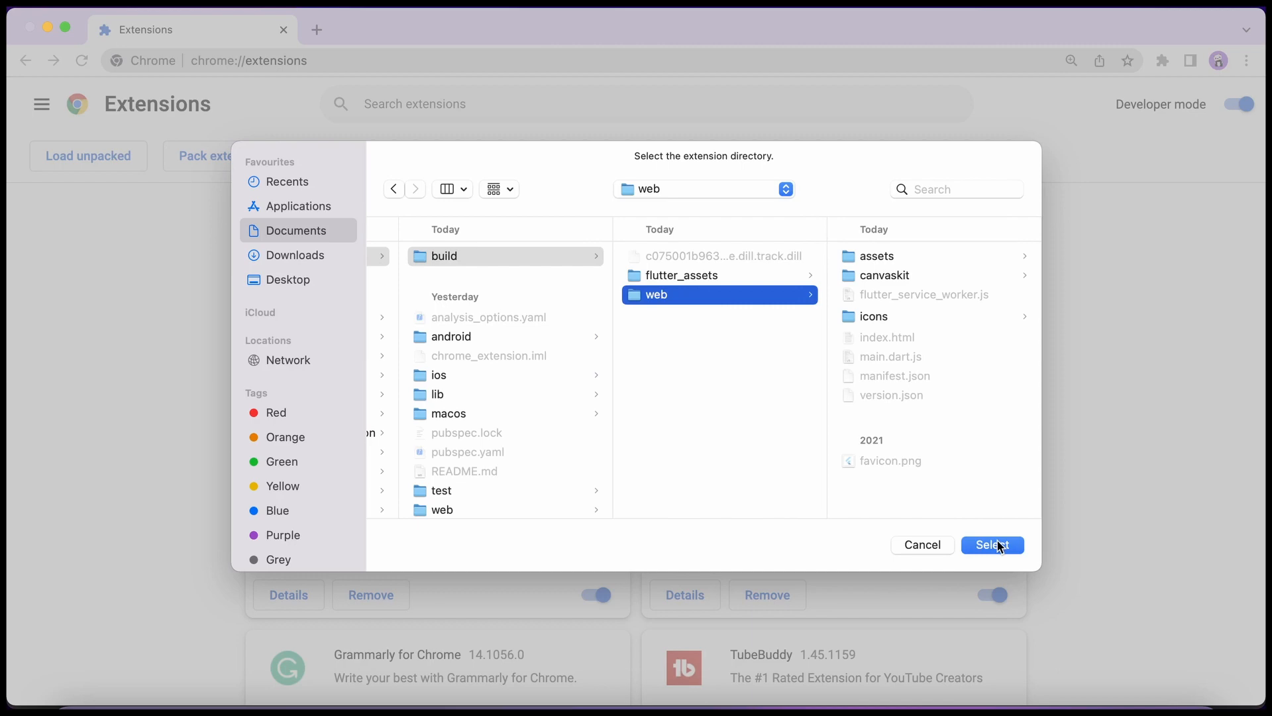
left_click(991, 545)
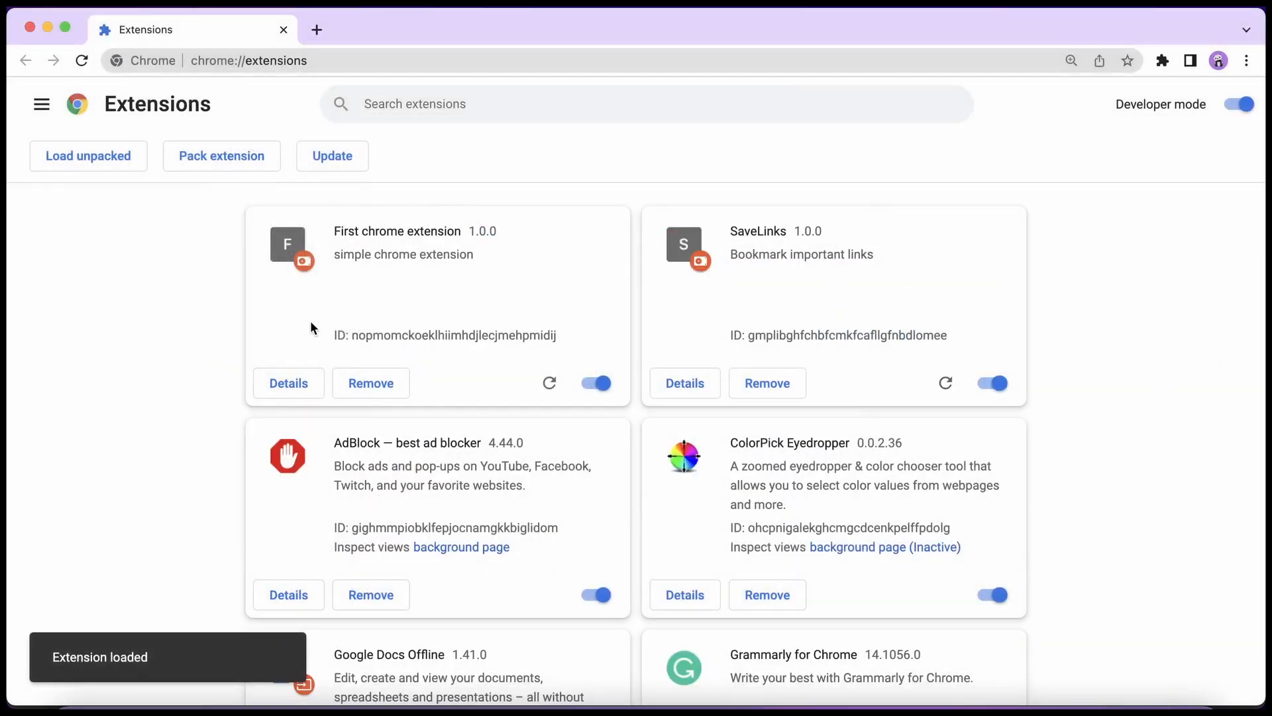
double_click(396, 231)
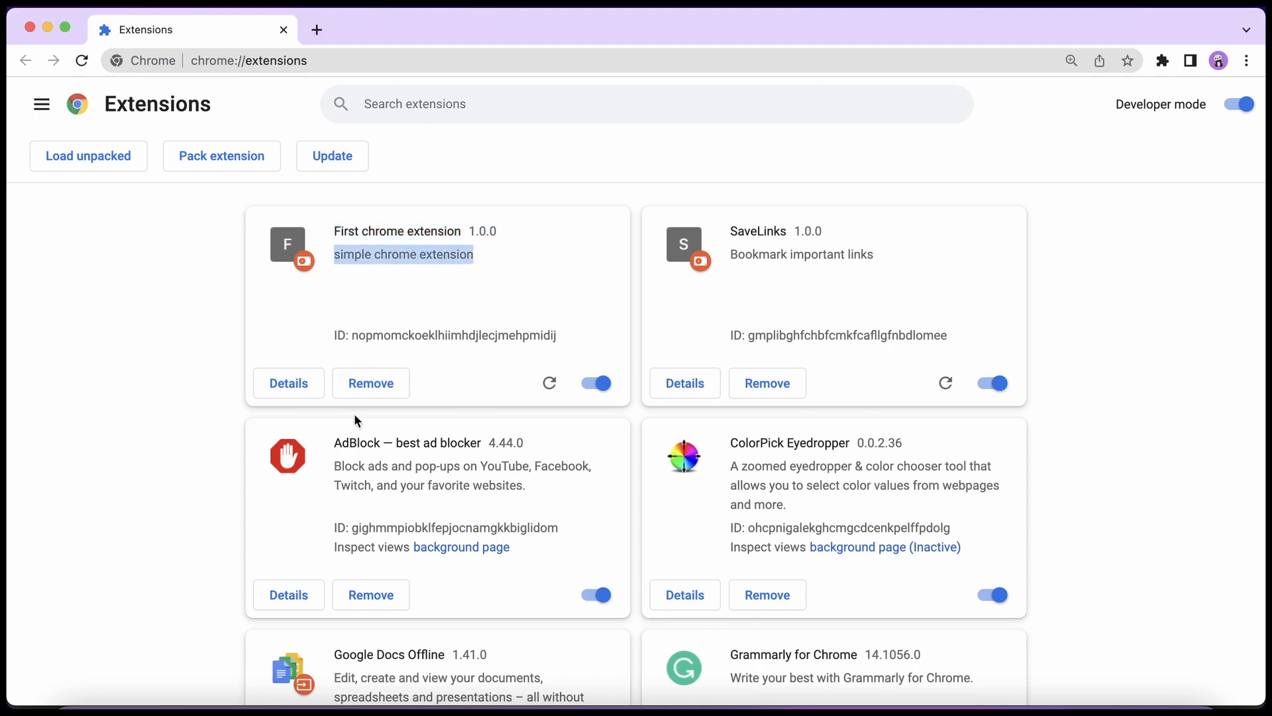
left_click(1162, 59)
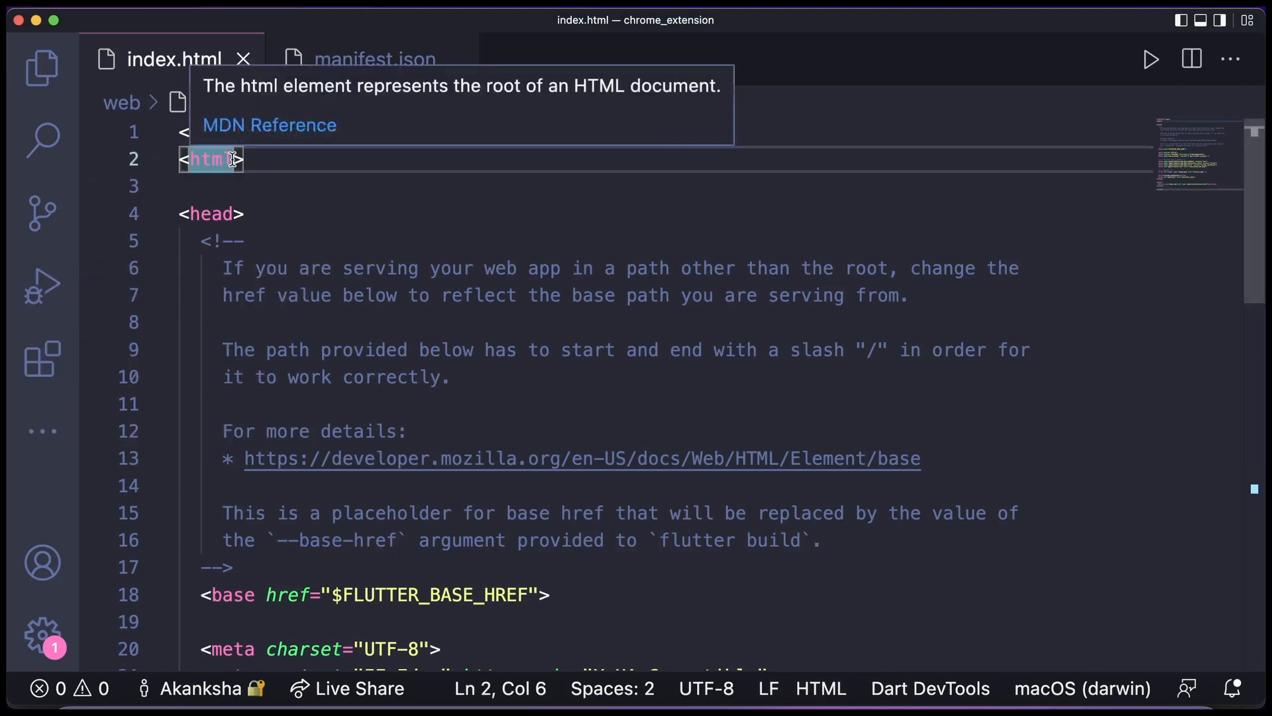
Give the <html> tag style="height: 600px;width: 400px;" in index.html
type("style")
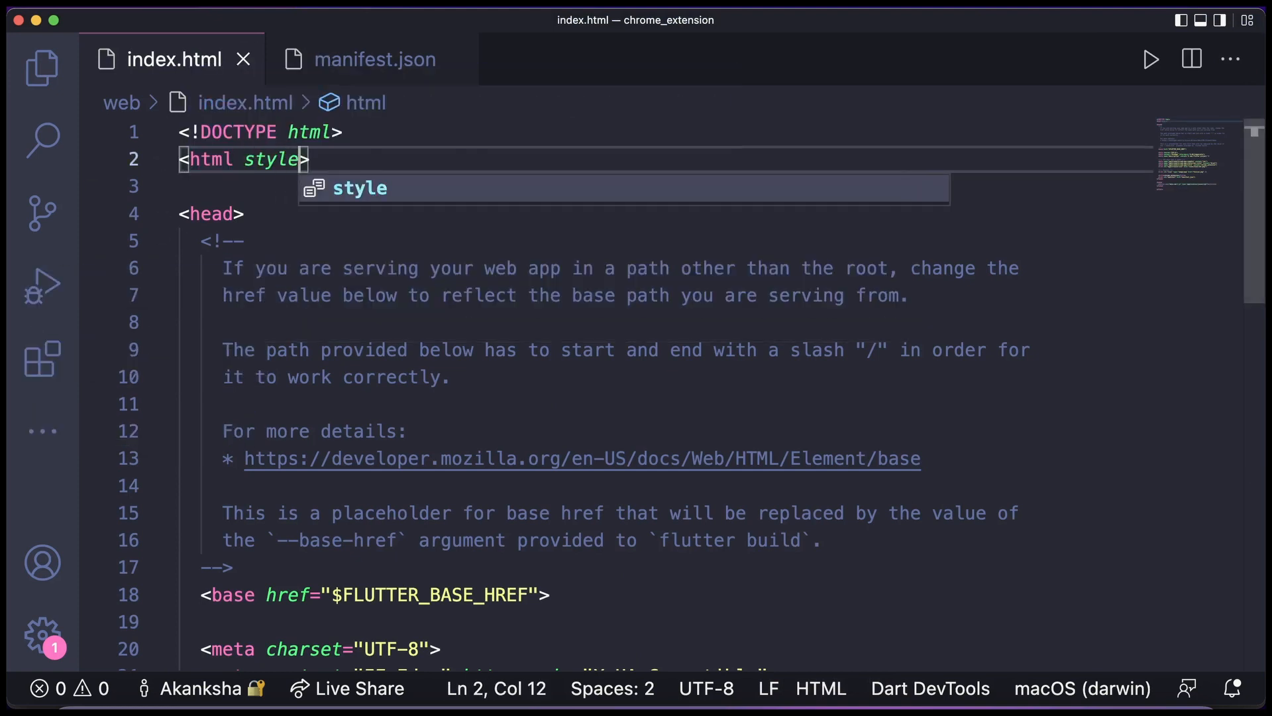
type("=\"height: 6;")
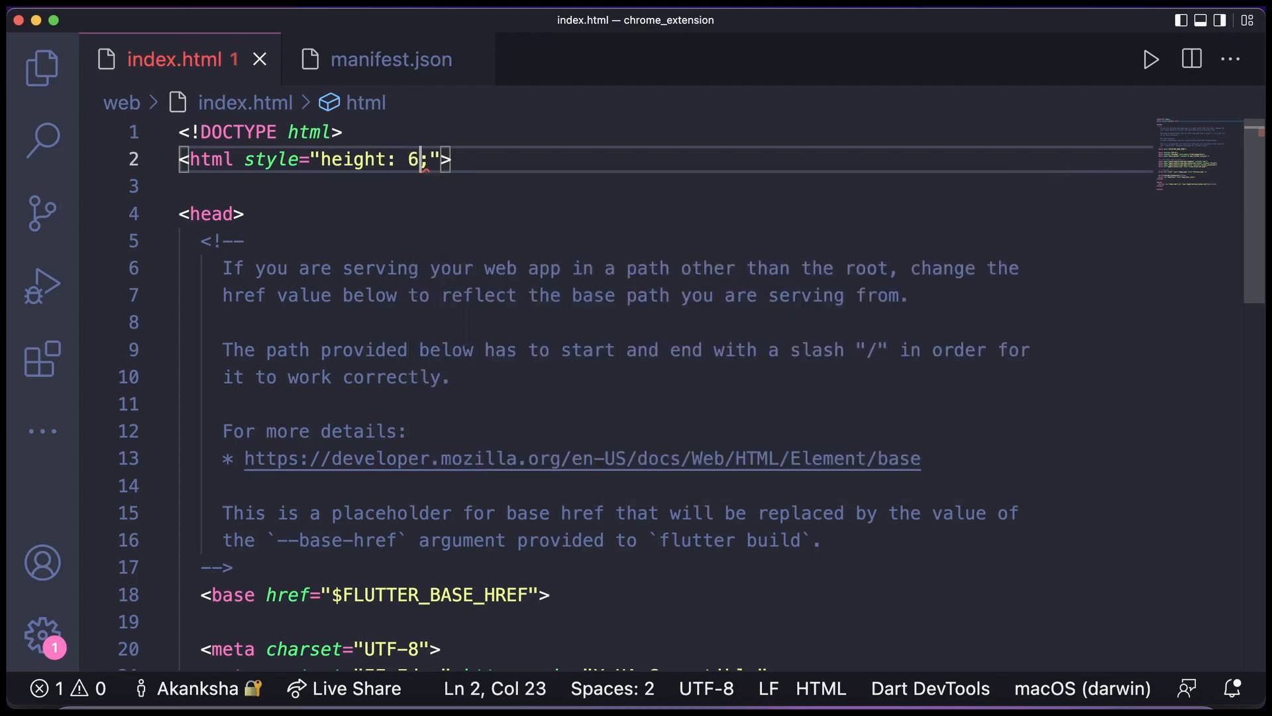
type("00px;width:")
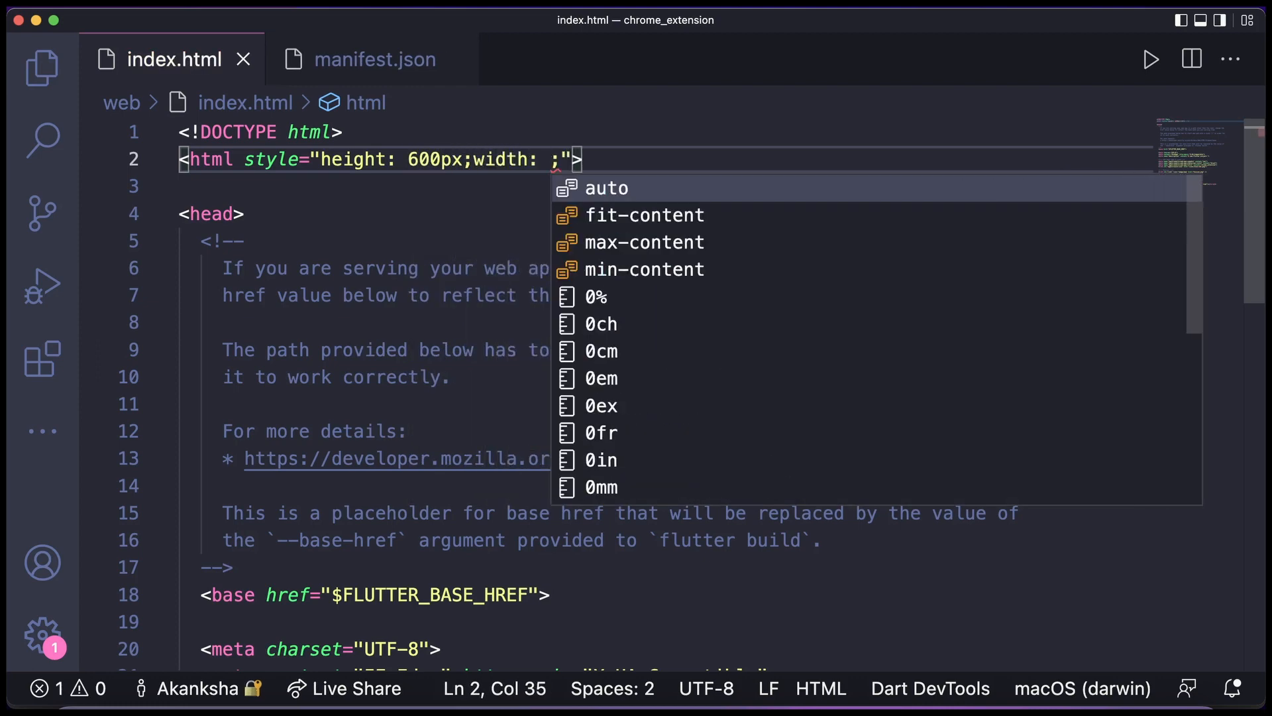
type("400px")
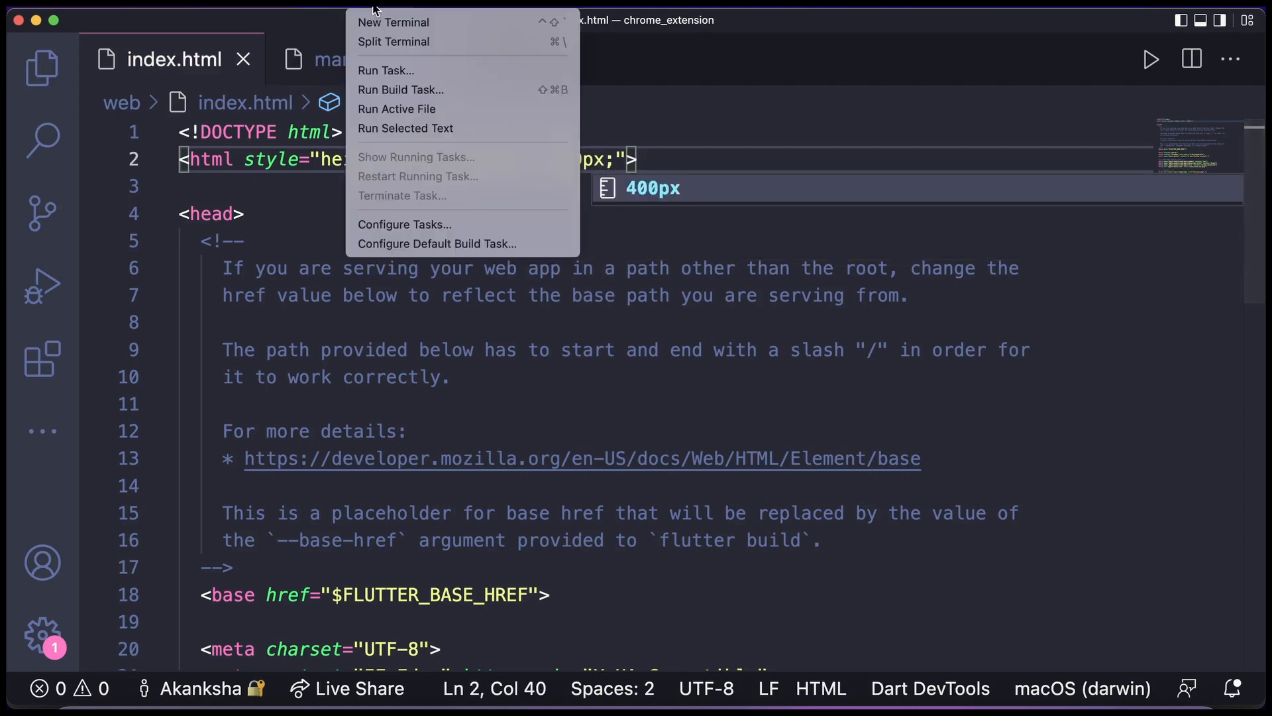
Rebuild in a fresh terminal with flutter build web --web-renderer html --csp
left_click(394, 23)
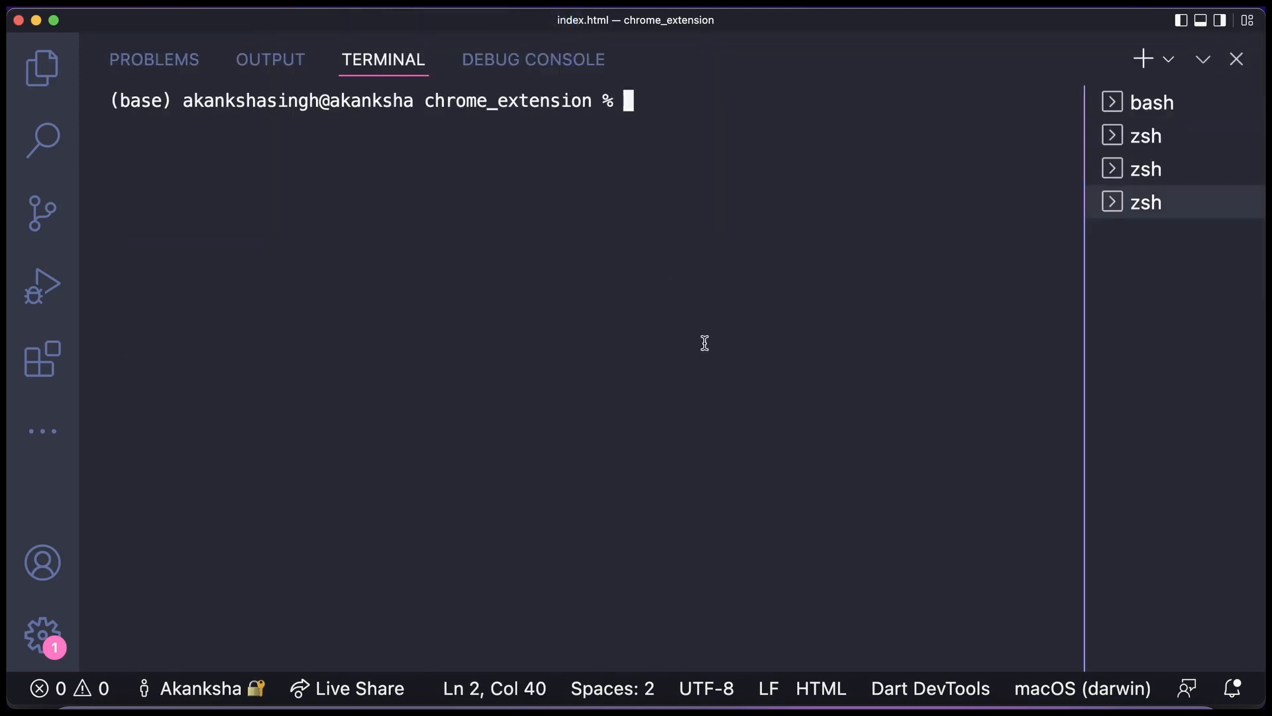
type("flutter build web --web-renderer html --csp")
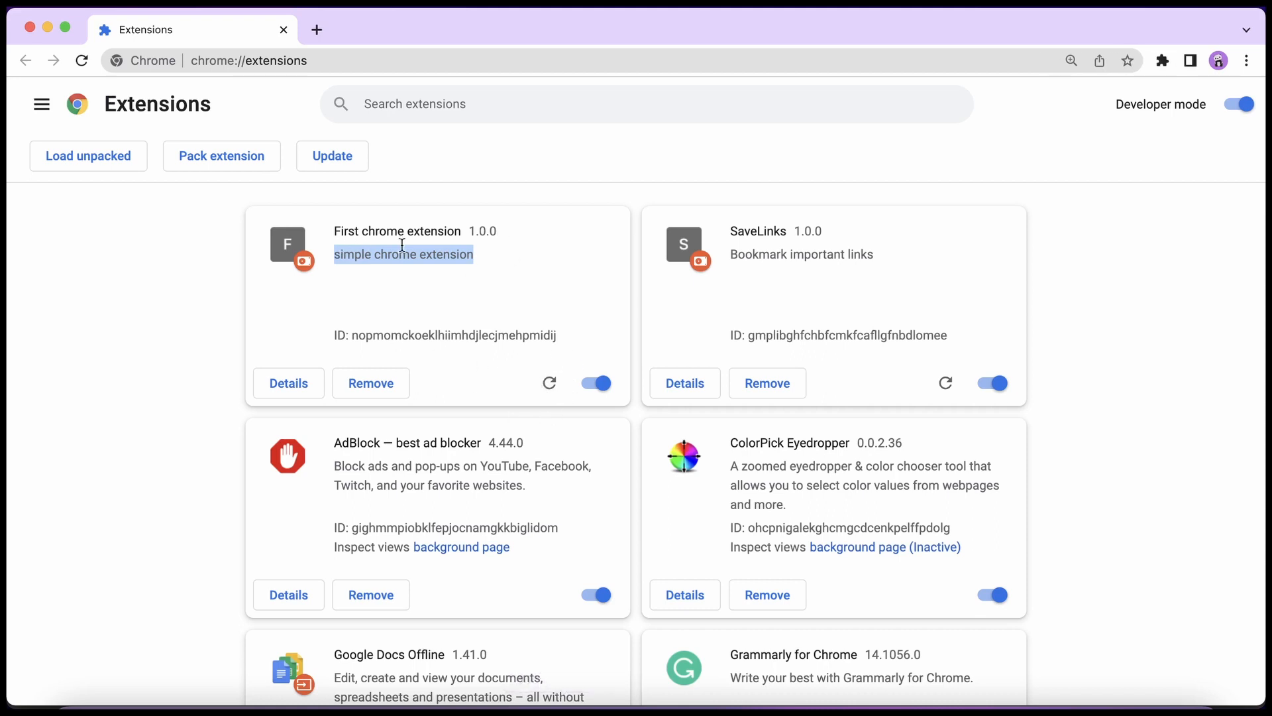
Reload the extension and show its popup with the Flutter Demo Home Page counter at 0
left_click(549, 383)
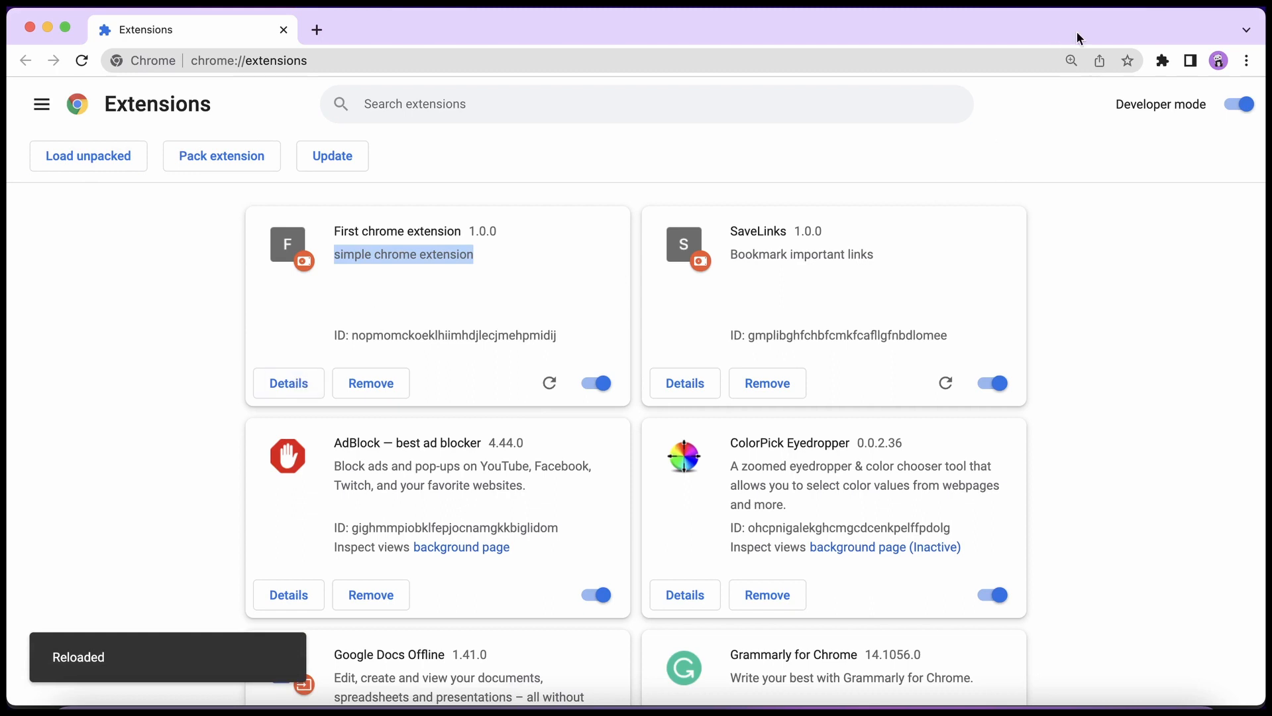
left_click(1162, 59)
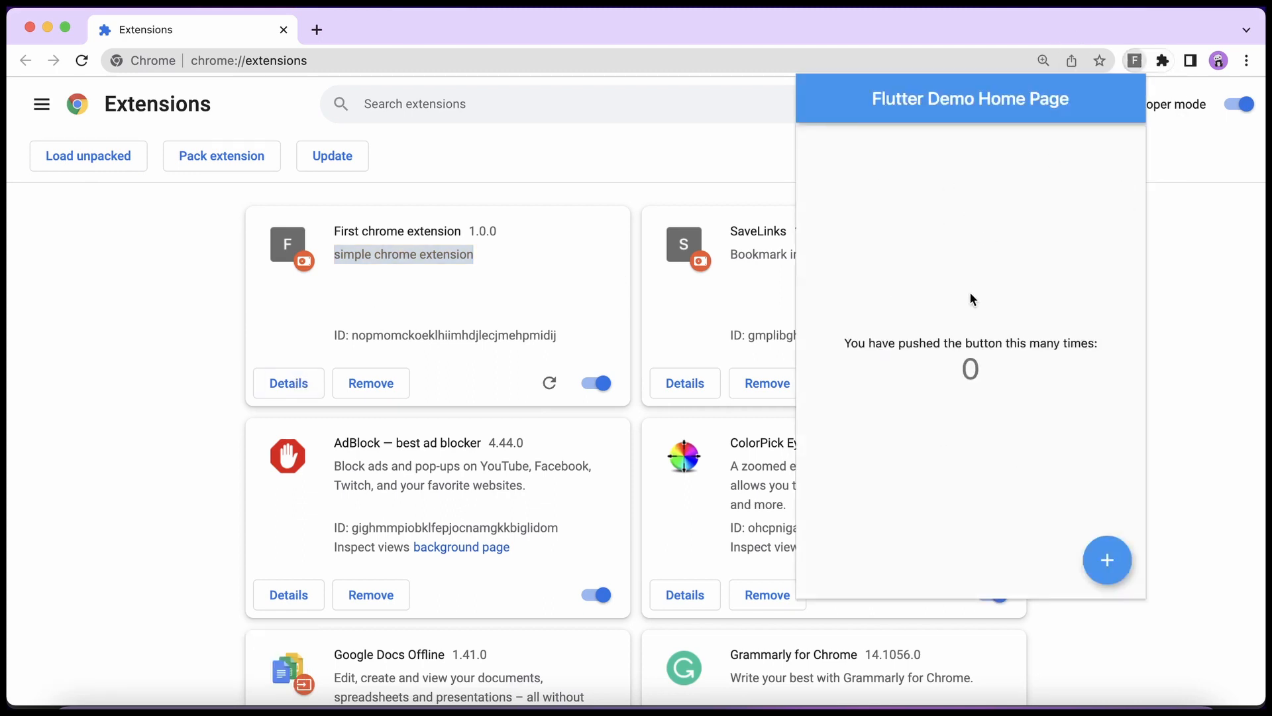
Raise the popup counter with the + button until it reads 6
left_click(1106, 559)
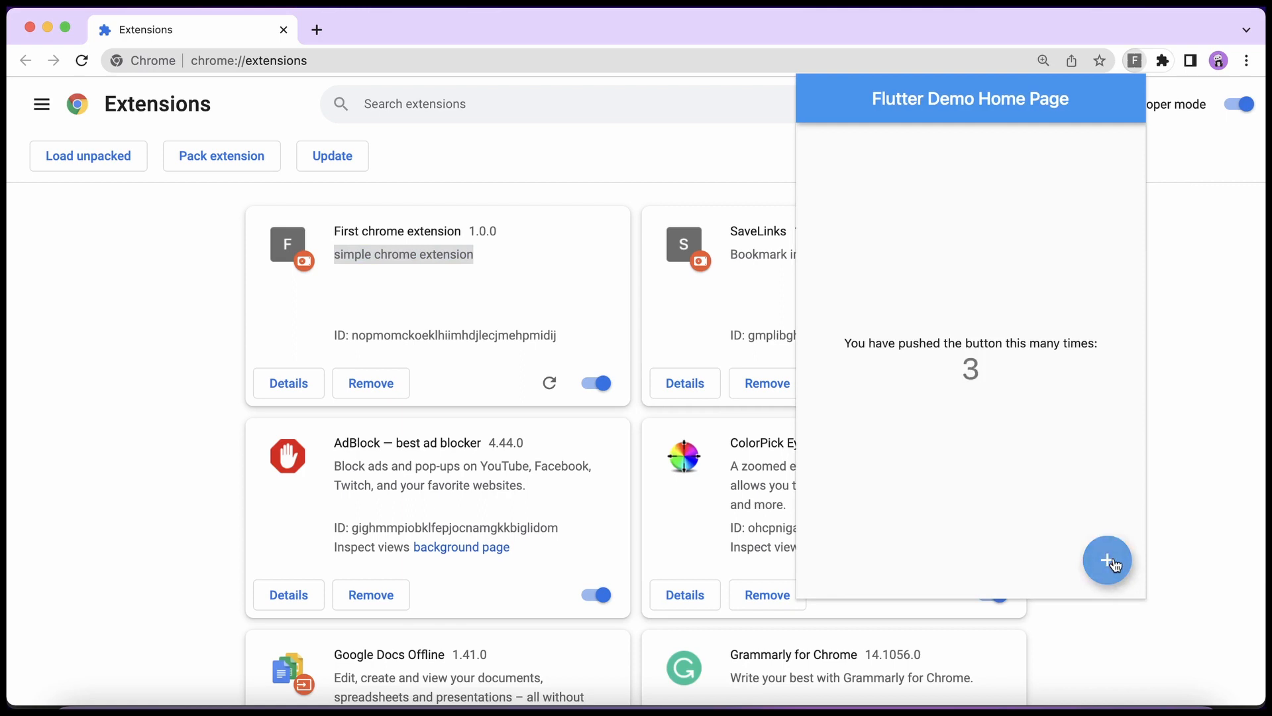
left_click(1106, 559)
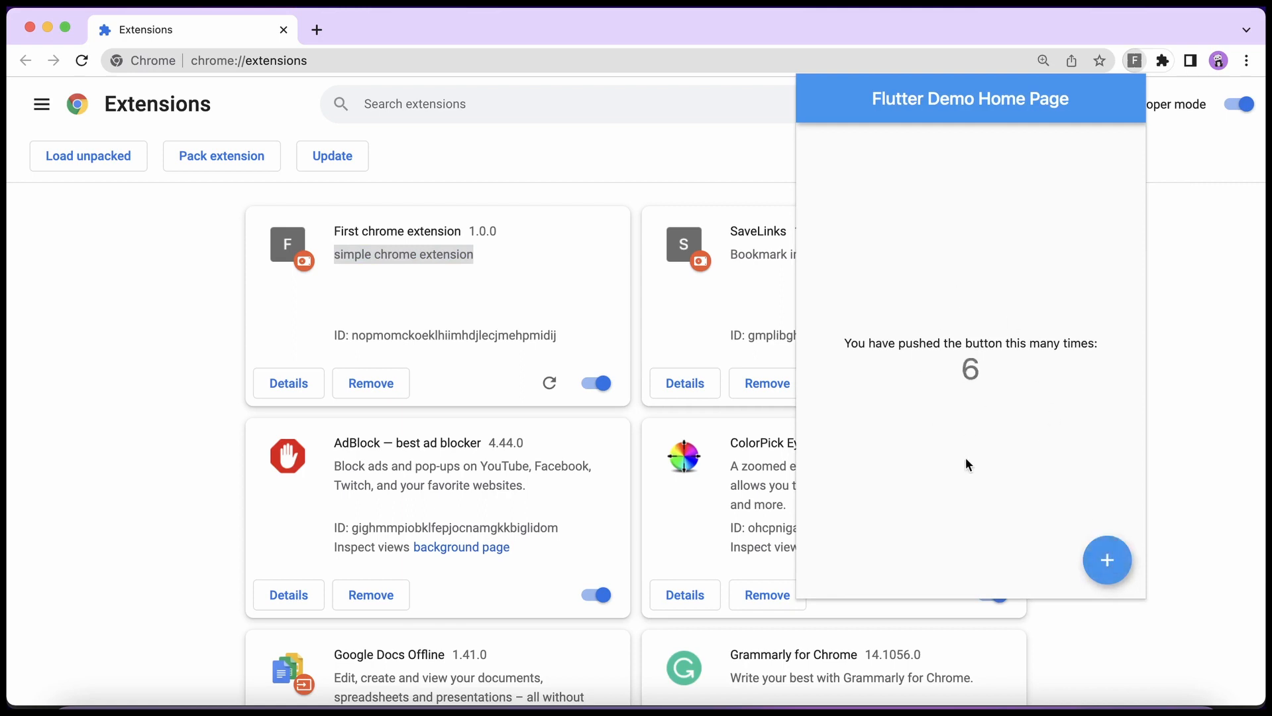
mouse_move(842, 325)
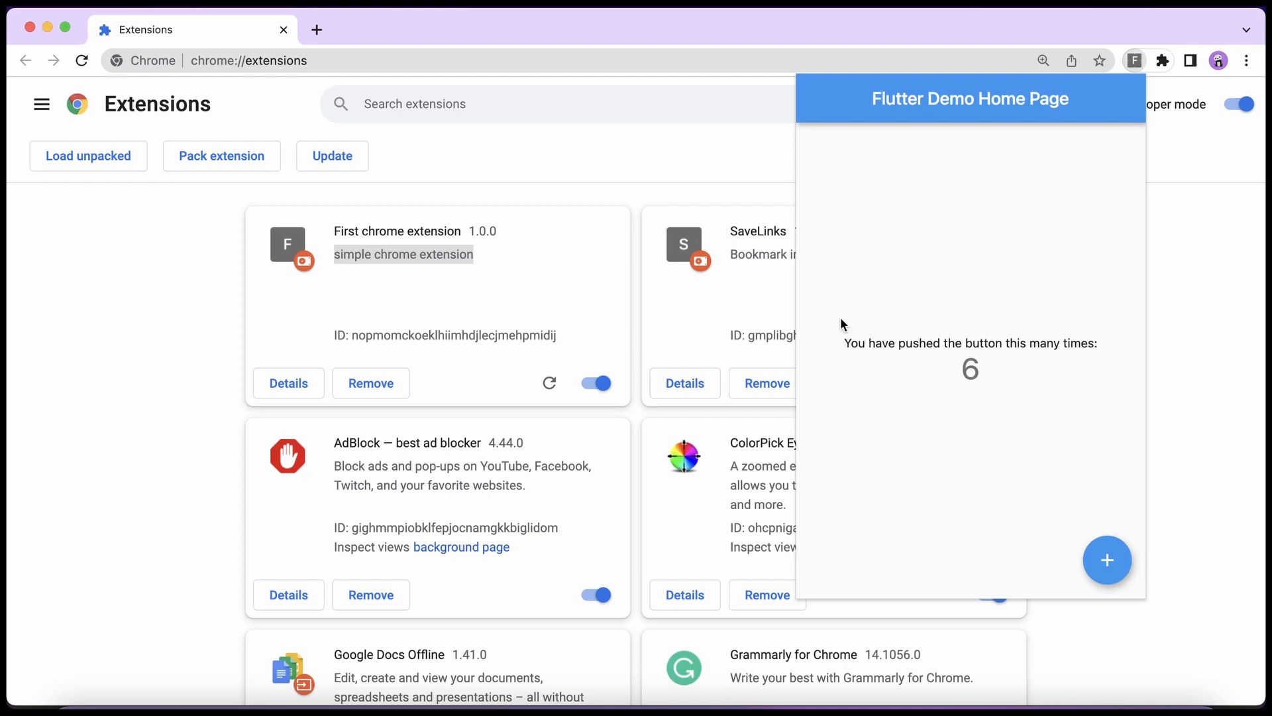
mouse_move(982, 326)
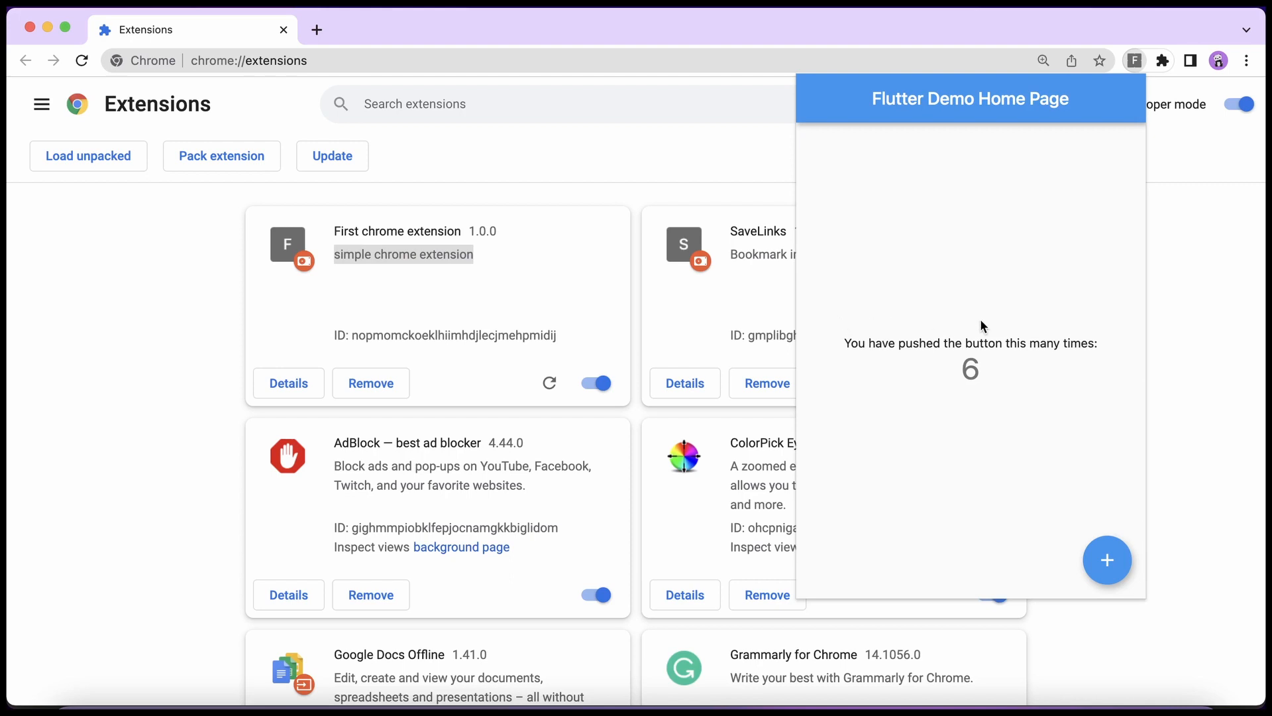